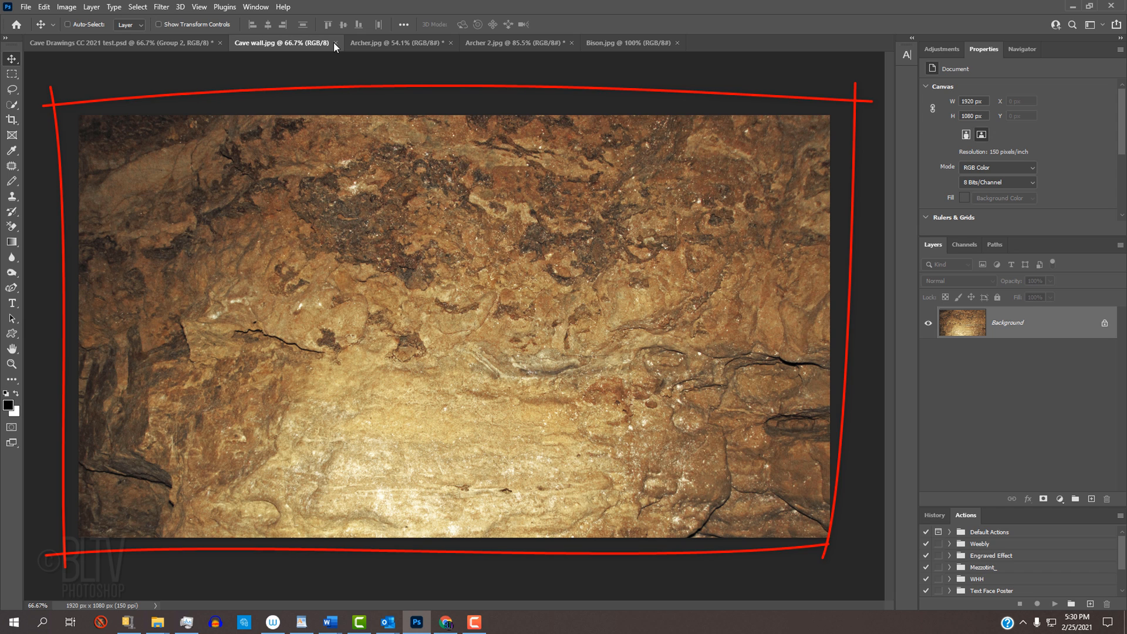
Step: Review the two archer silhouettes and the bison photo, then return to the cave wall document
left_click(394, 42)
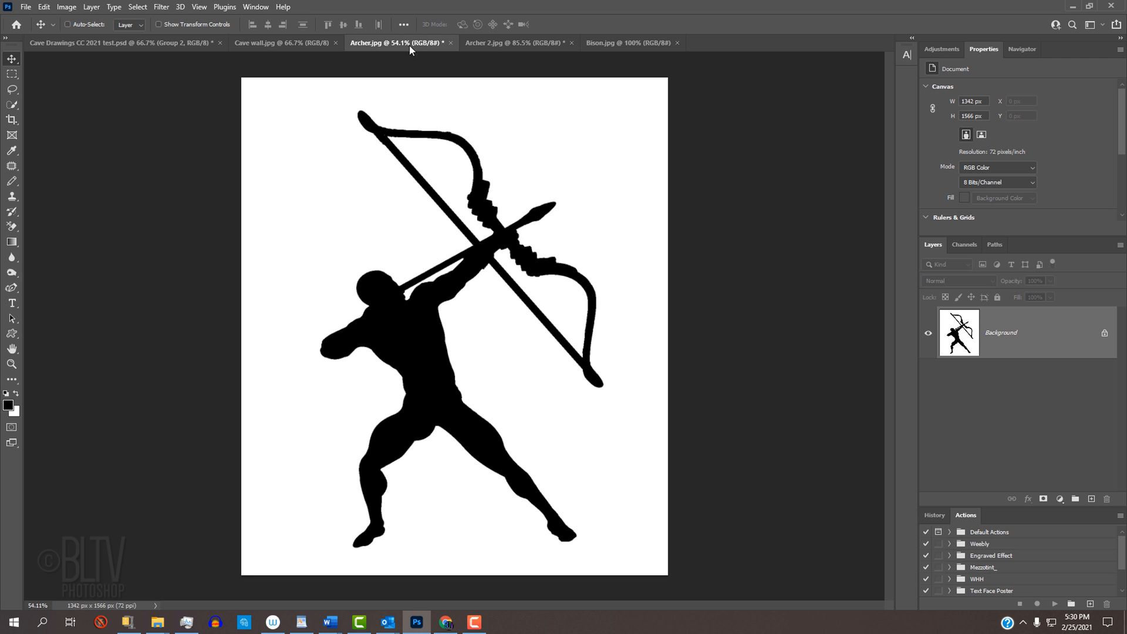
left_click(507, 43)
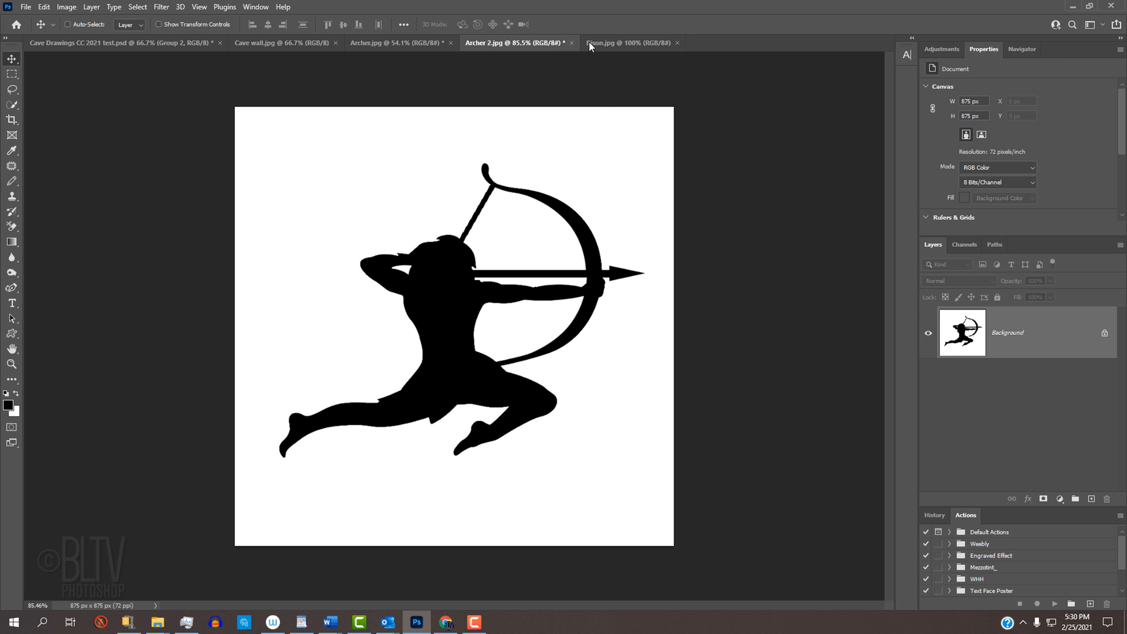
left_click(632, 42)
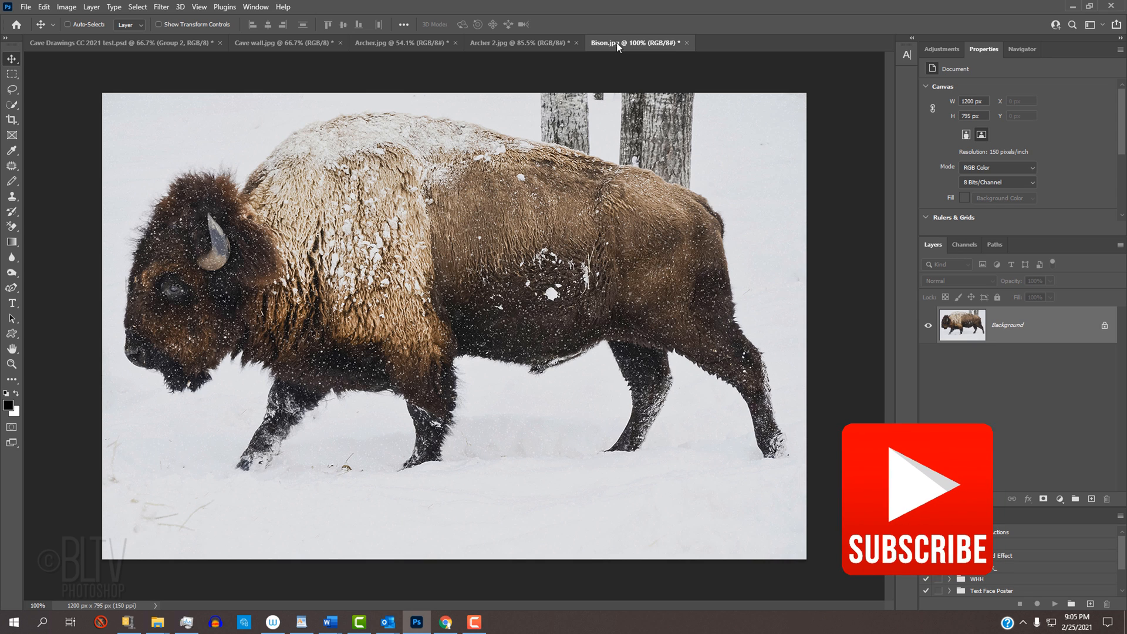
left_click(280, 43)
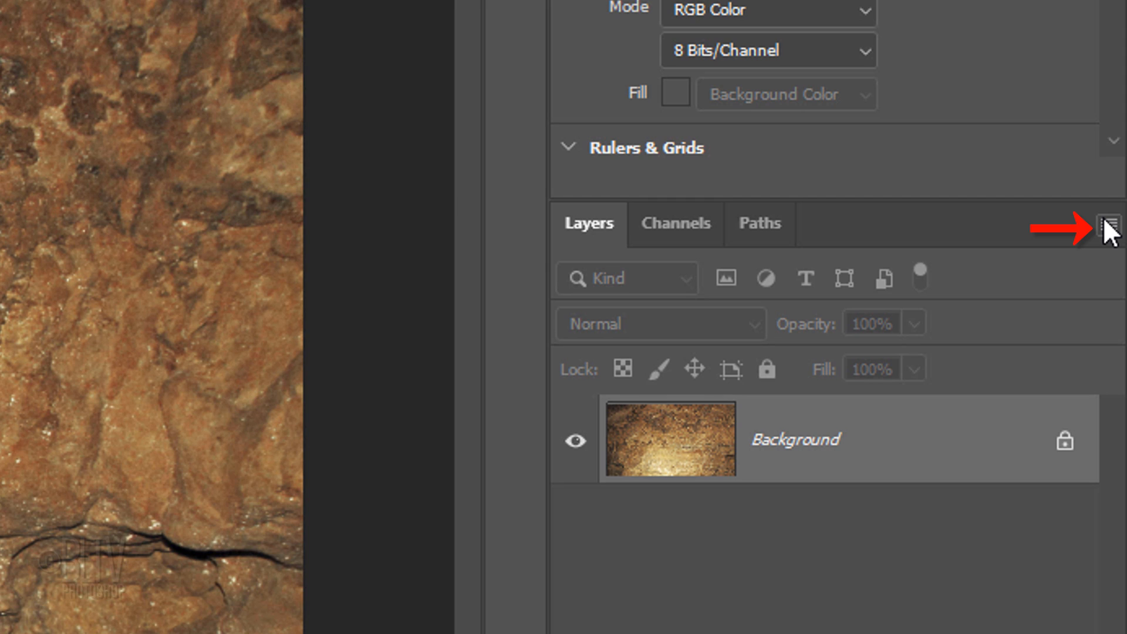
Step: Duplicate the Background layer into a new document named Displacement and switch to it
left_click(1110, 224)
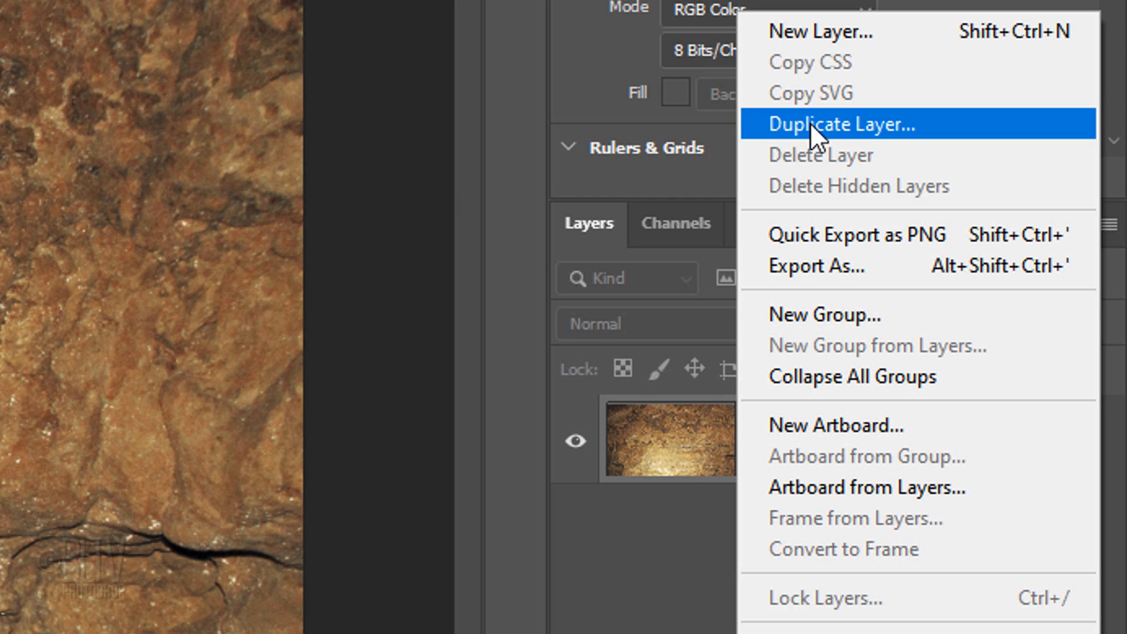
left_click(843, 123)
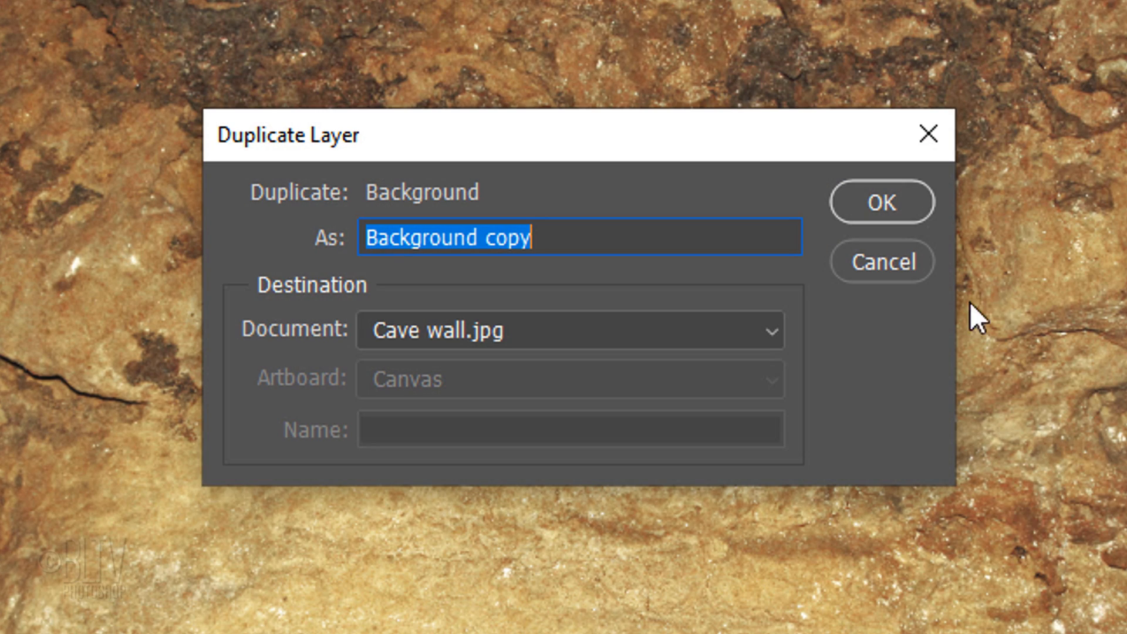
left_click(570, 328)
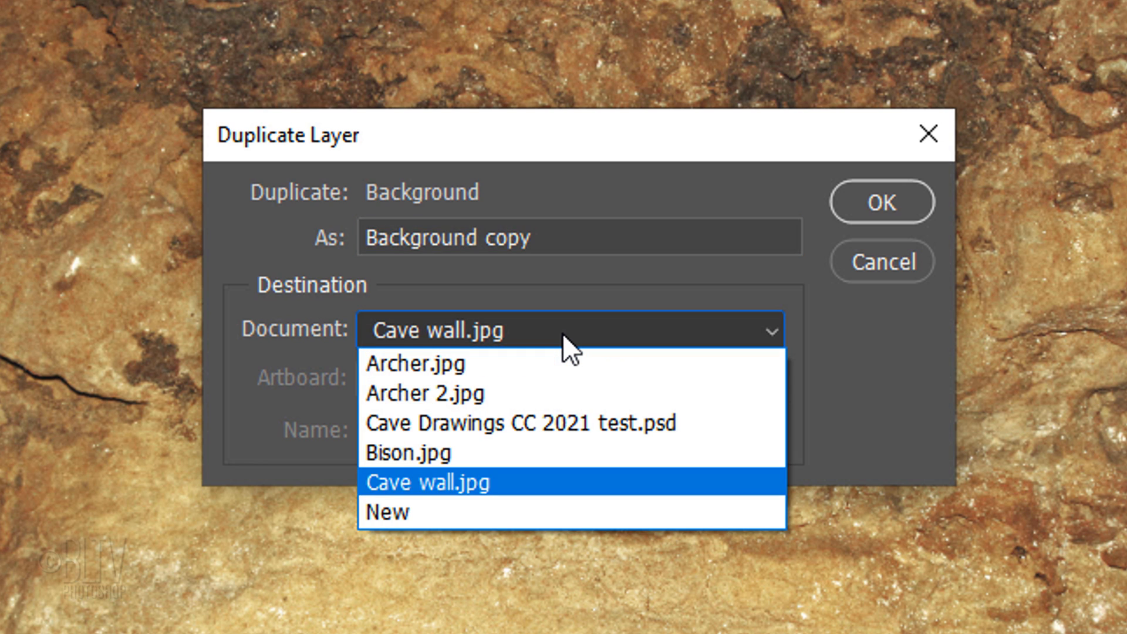
left_click(389, 512)
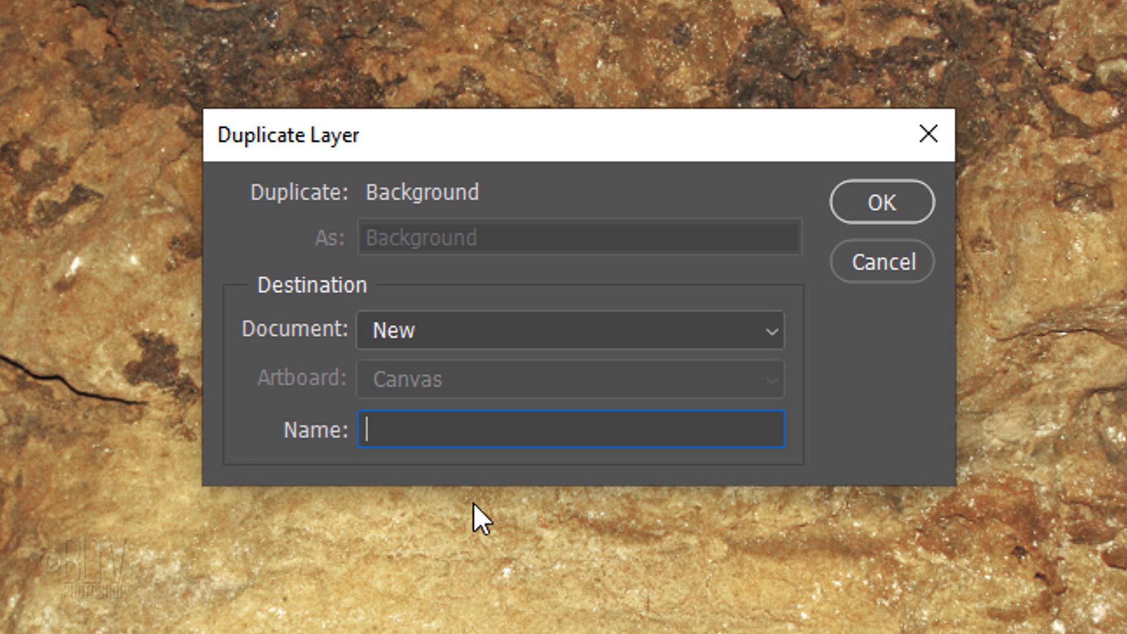
type("Displacement")
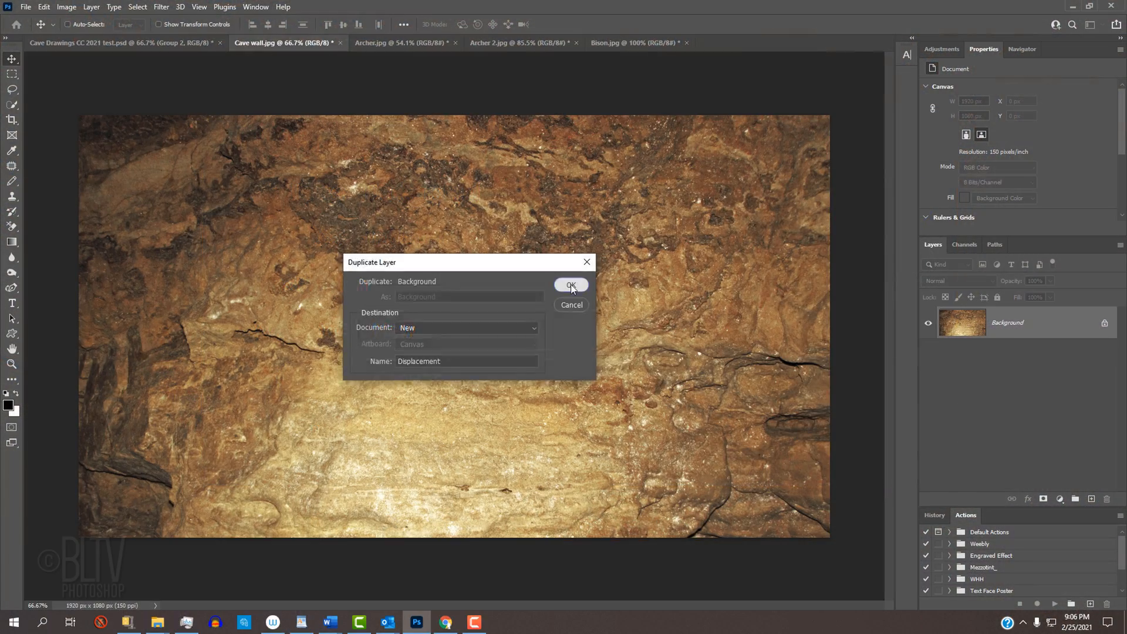
left_click(571, 285)
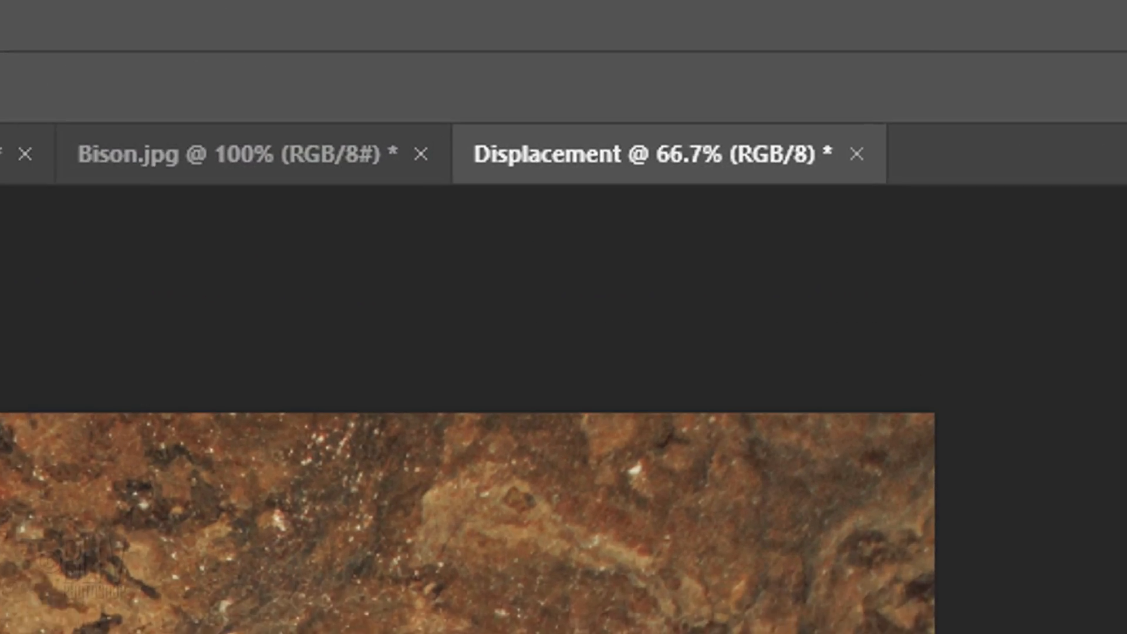
left_click(647, 155)
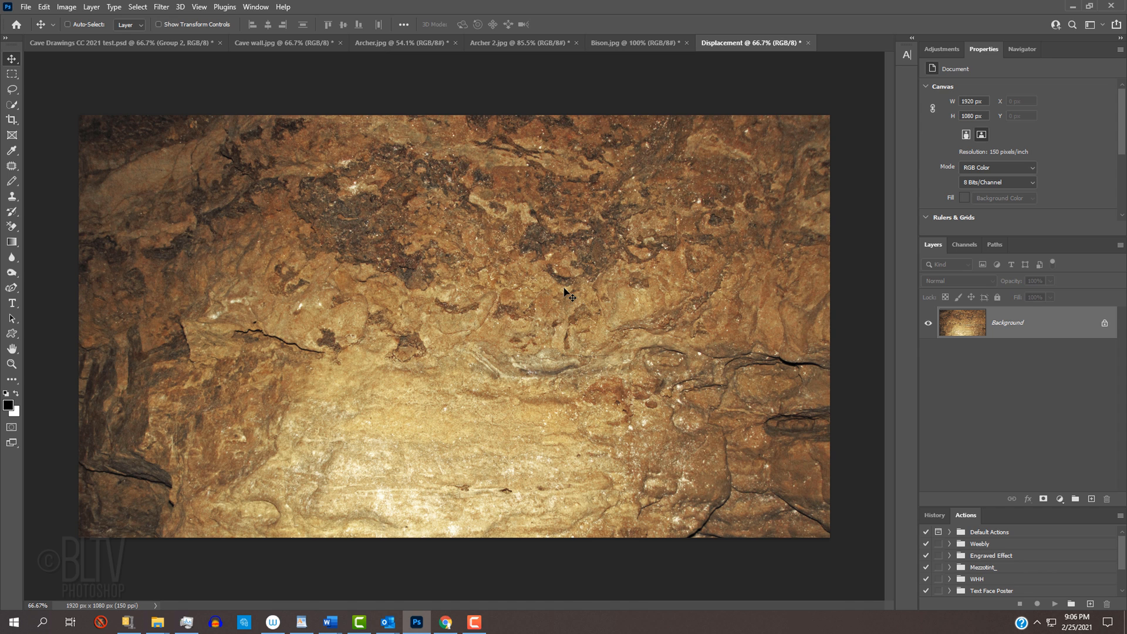
Step: Desaturate the Displacement image to grayscale and soften it with a 3-pixel Gaussian Blur
key("ctrl+shift+u")
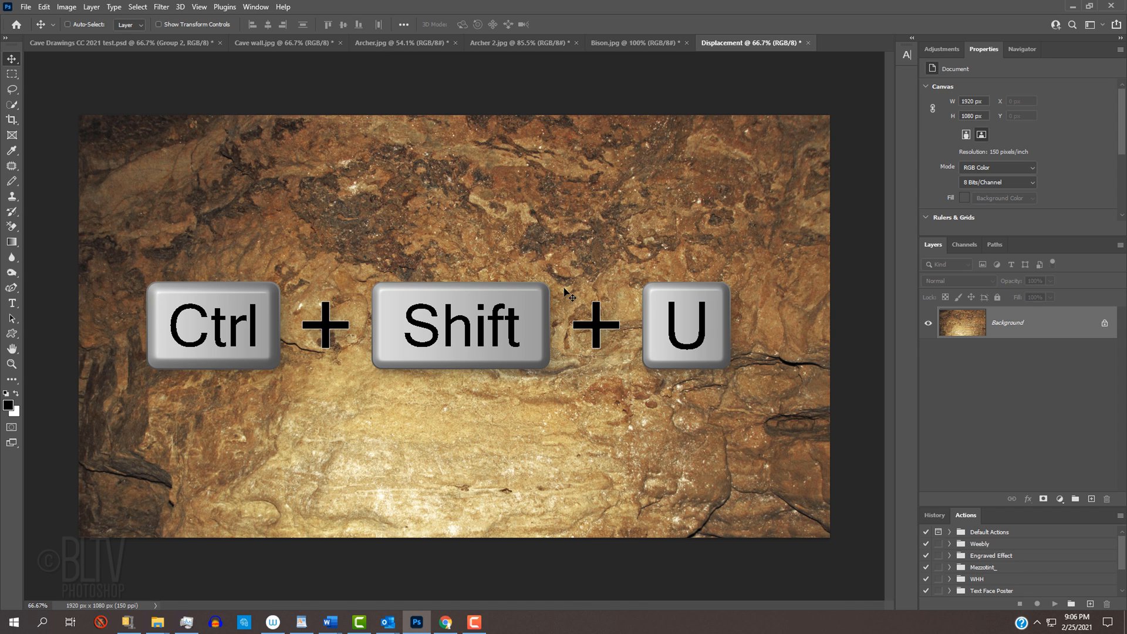
key("ctrl+shift+u")
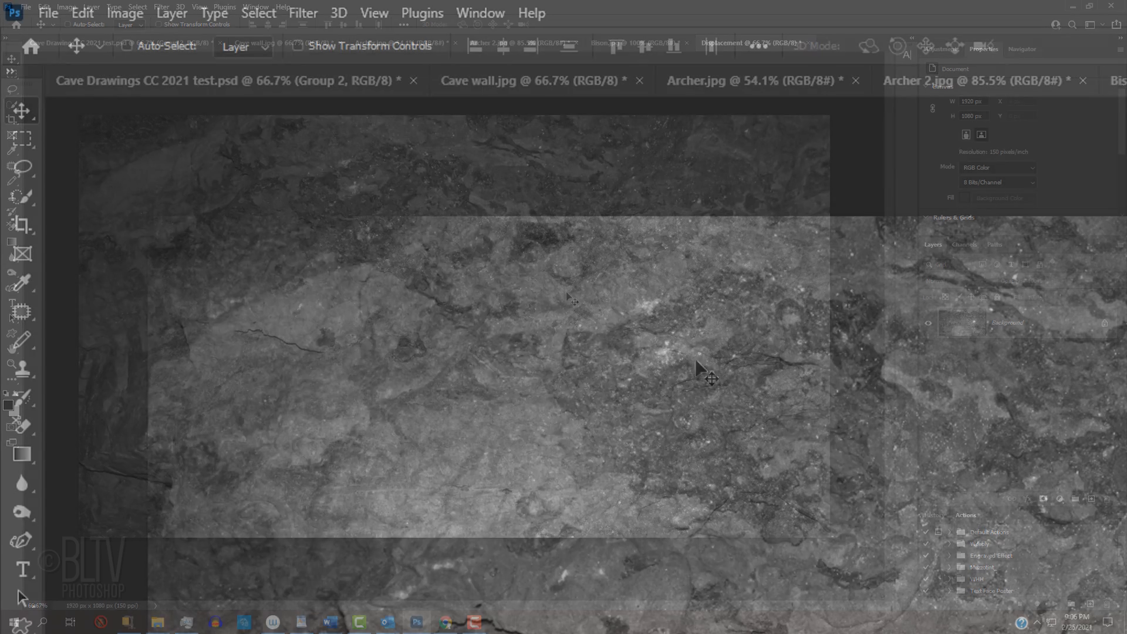
left_click(302, 13)
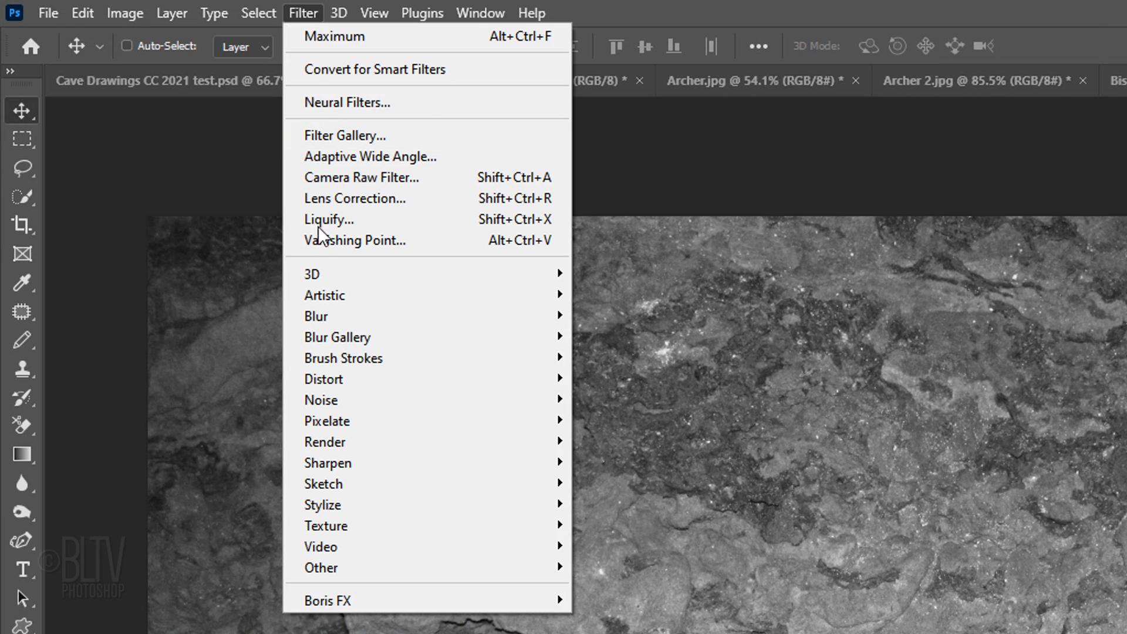
mouse_move(316, 315)
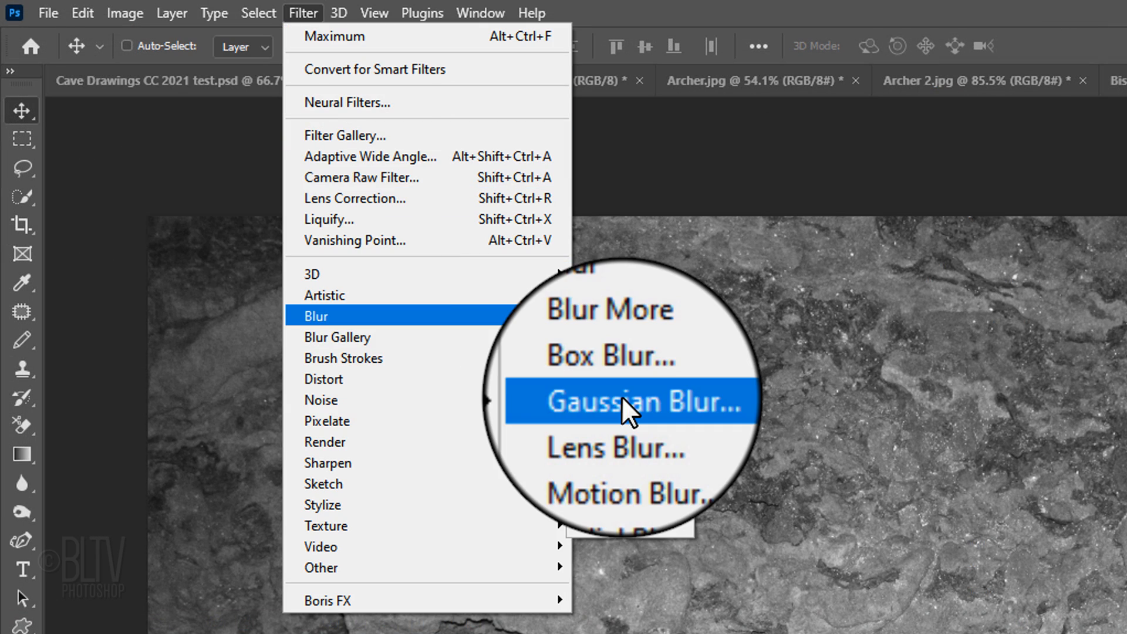
left_click(630, 401)
type("3")
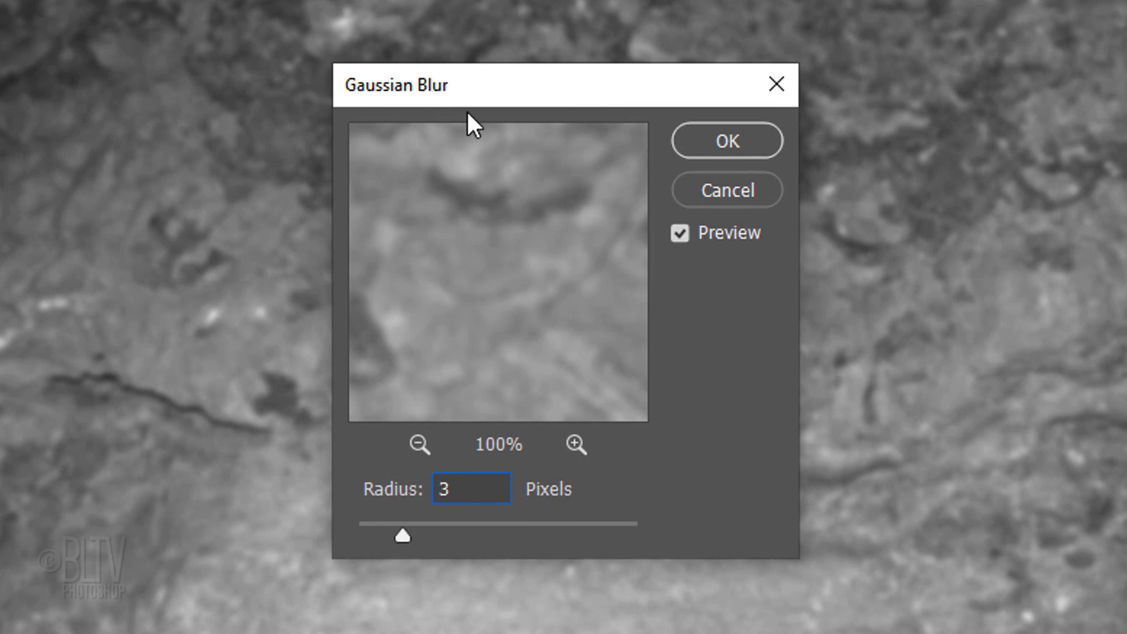
left_click(726, 140)
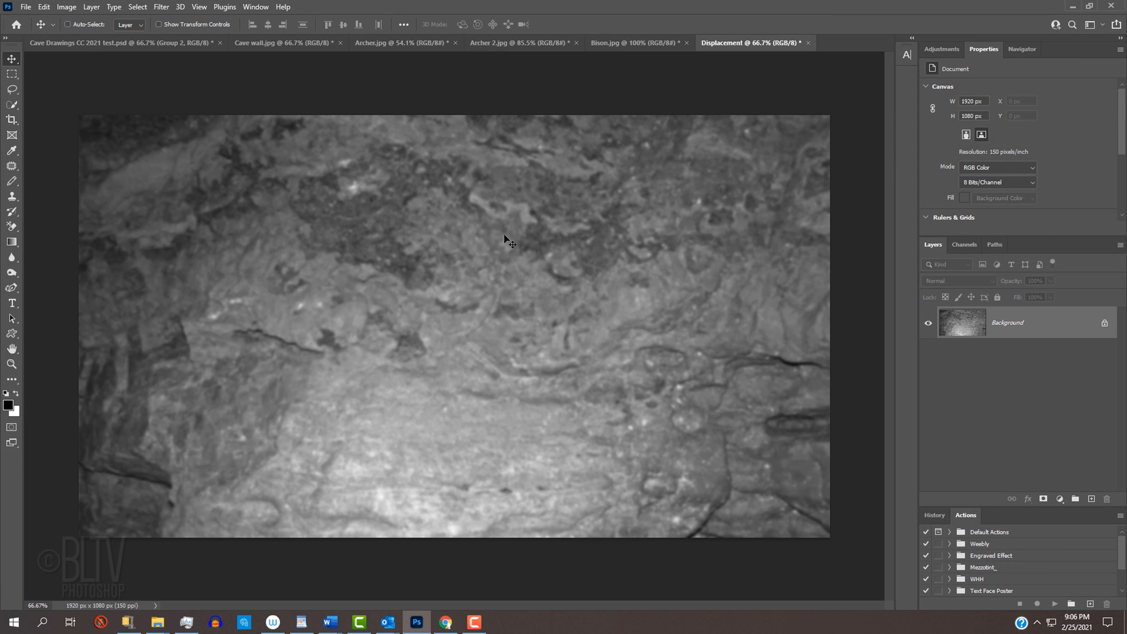
Step: Save the Displacement image as Displacement.psd in Photoshop (*.PSD) format
left_click(24, 8)
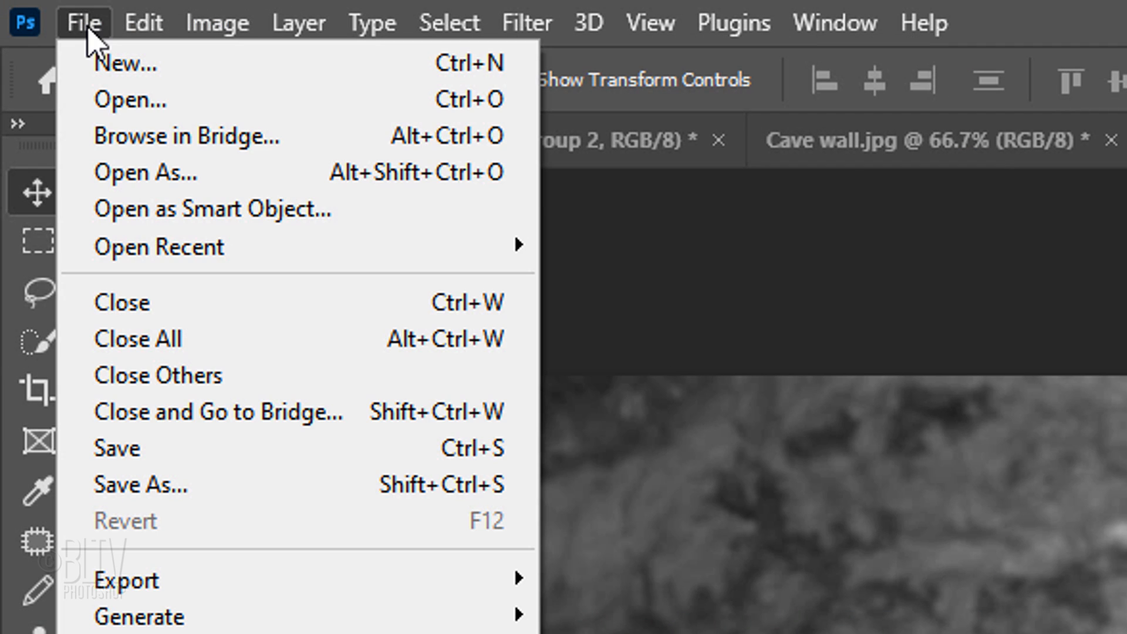
mouse_move(143, 484)
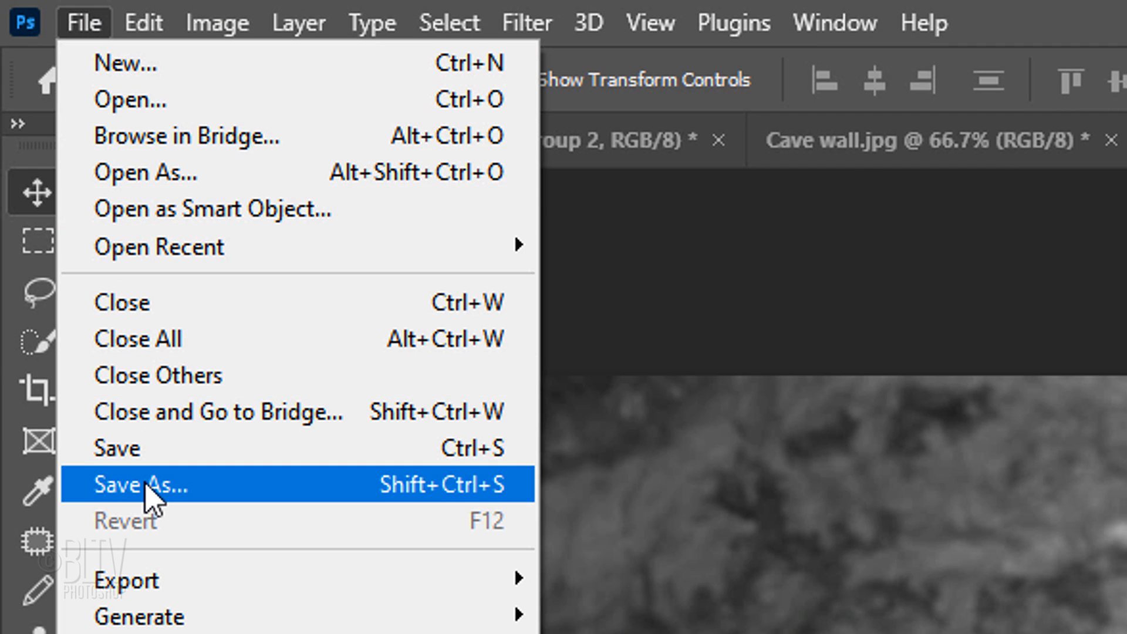
left_click(140, 483)
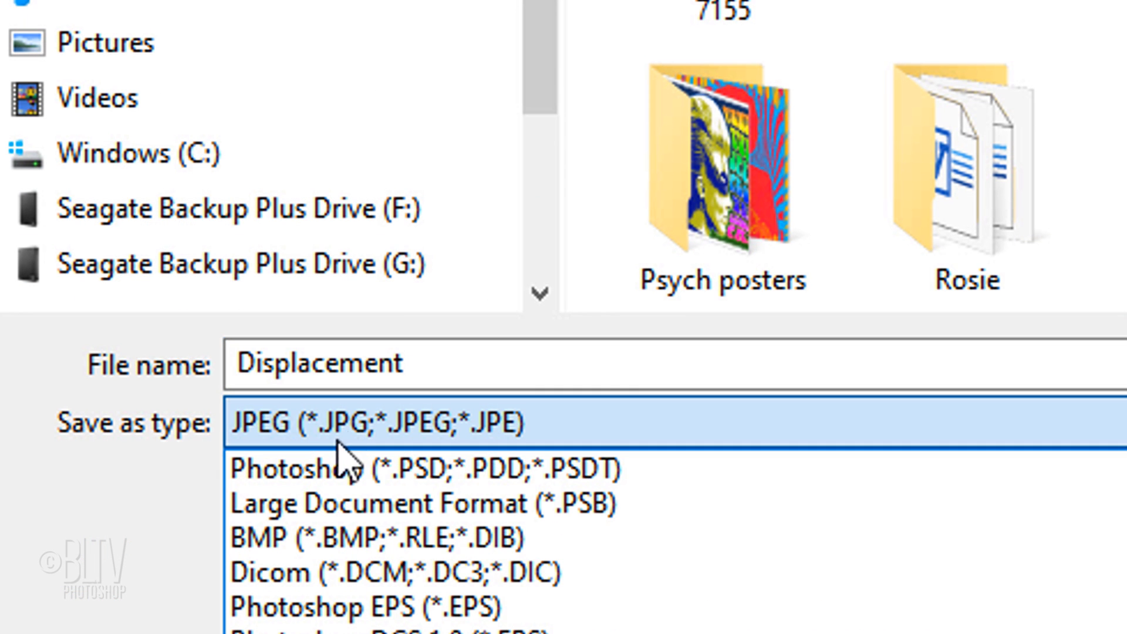
left_click(359, 468)
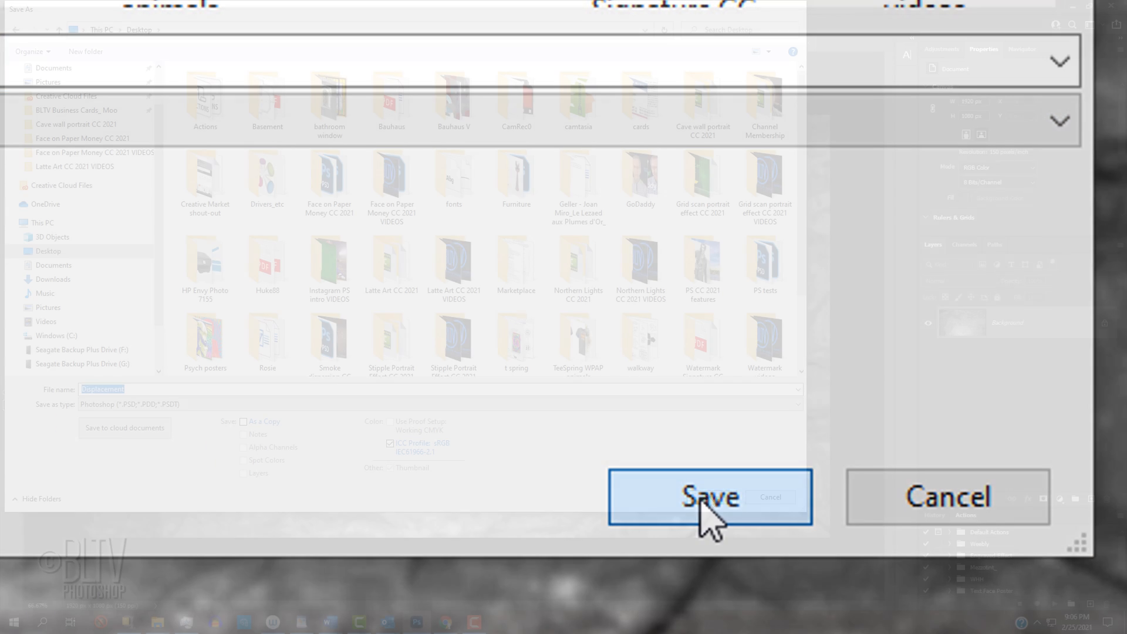
left_click(710, 497)
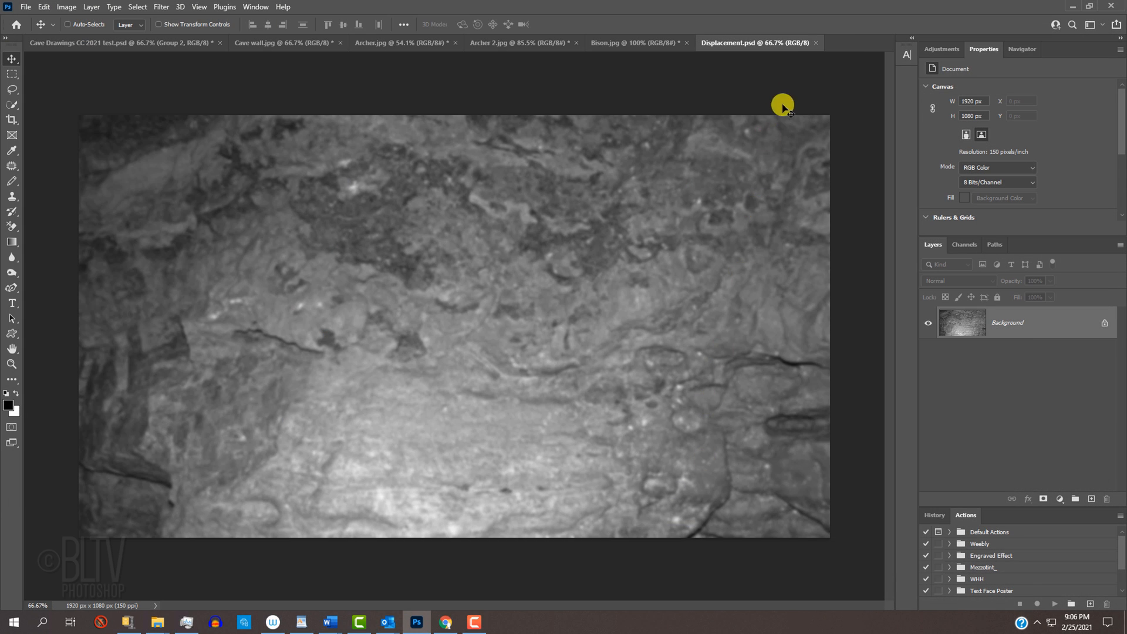
mouse_move(818, 48)
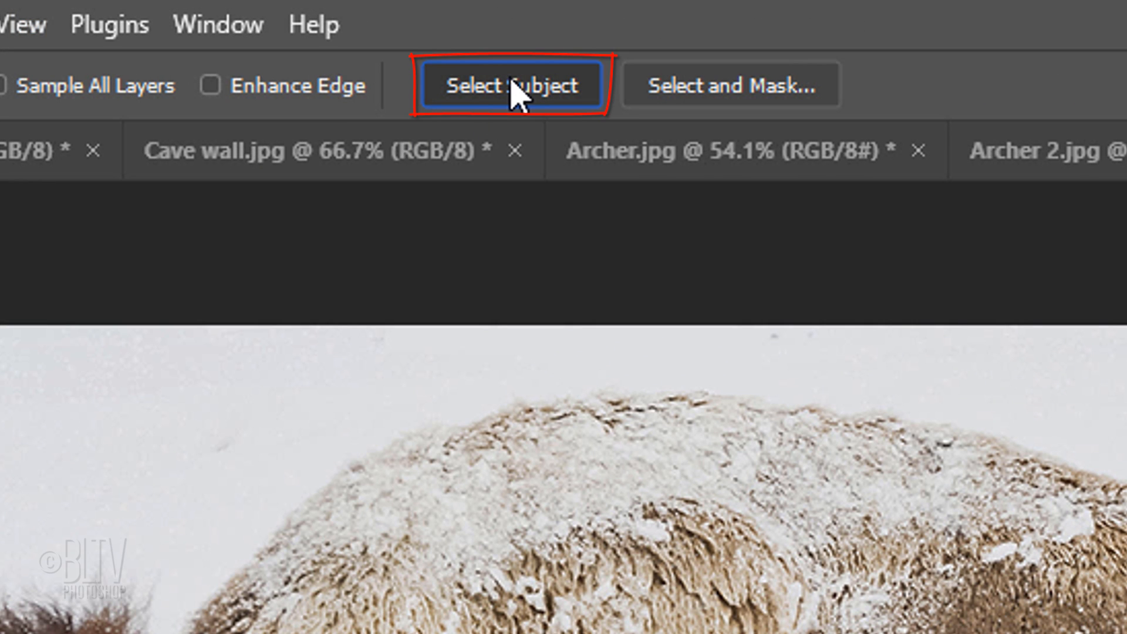
Step: Select the bison automatically with Select Subject, separating it from the snow
left_click(511, 84)
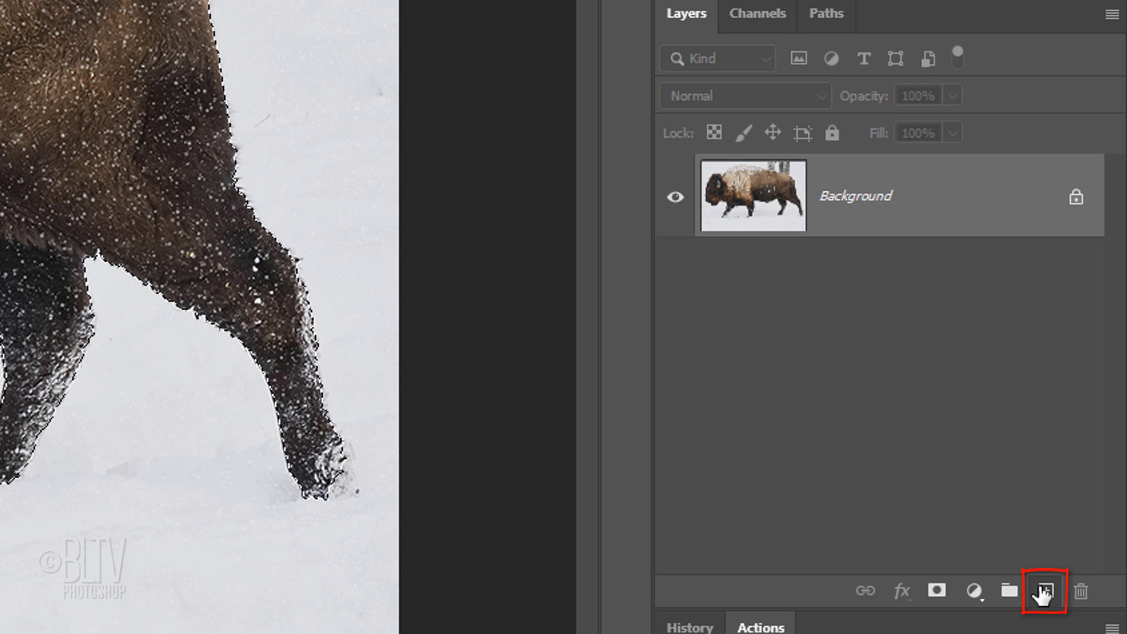
Step: Fill the bison selection with dark brown on a new layer, deselect, and ready the Move tool
left_click(1041, 590)
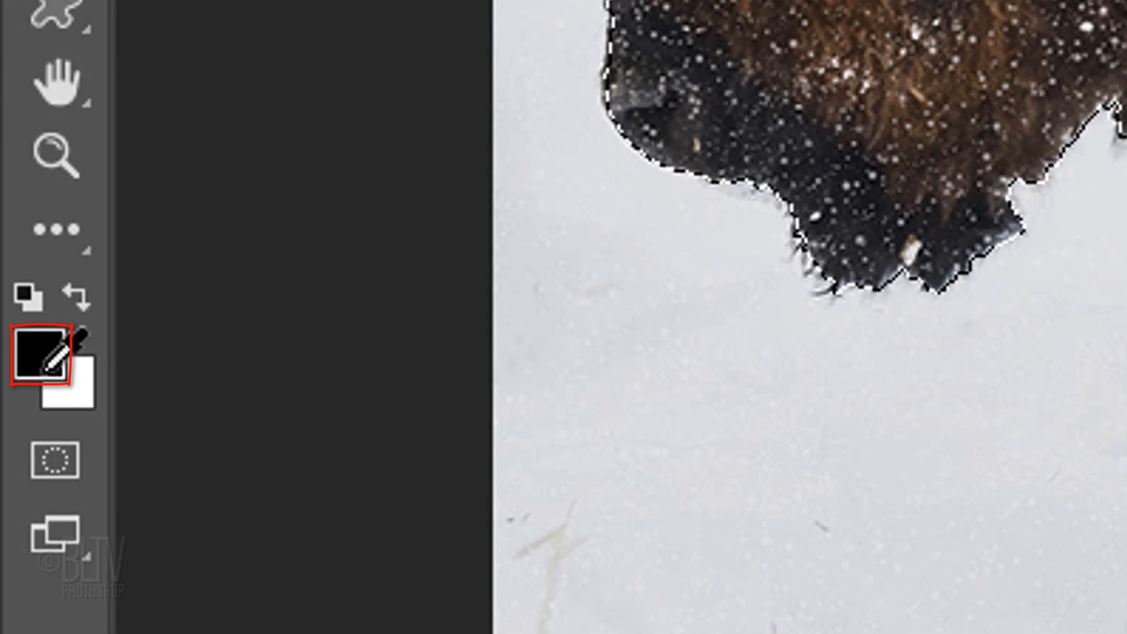
left_click(39, 356)
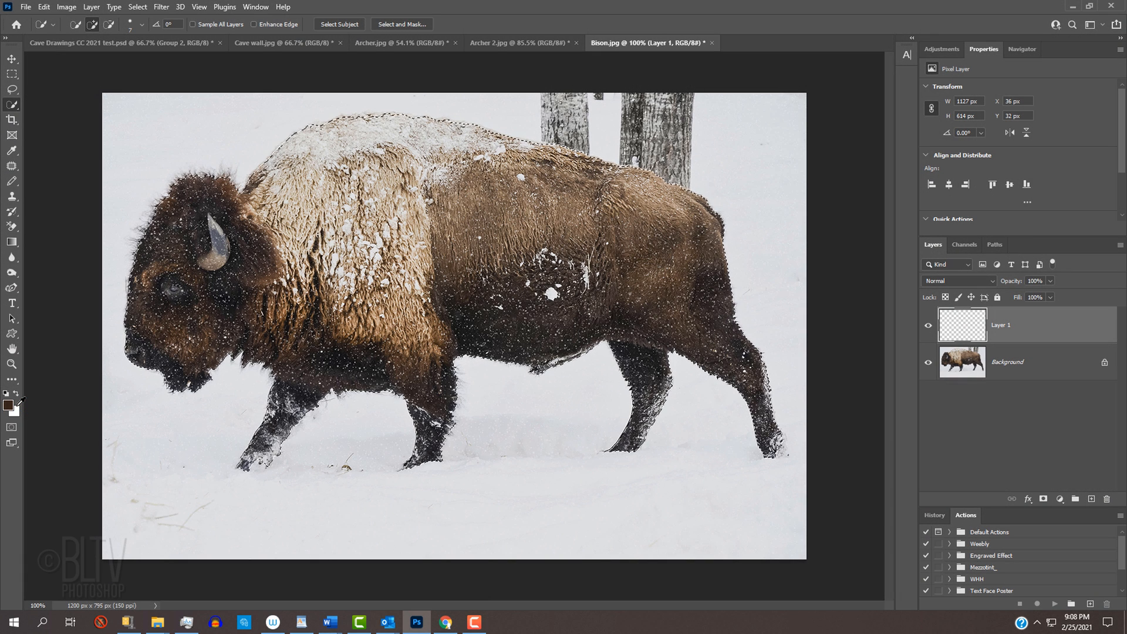
key("Alt+Delete")
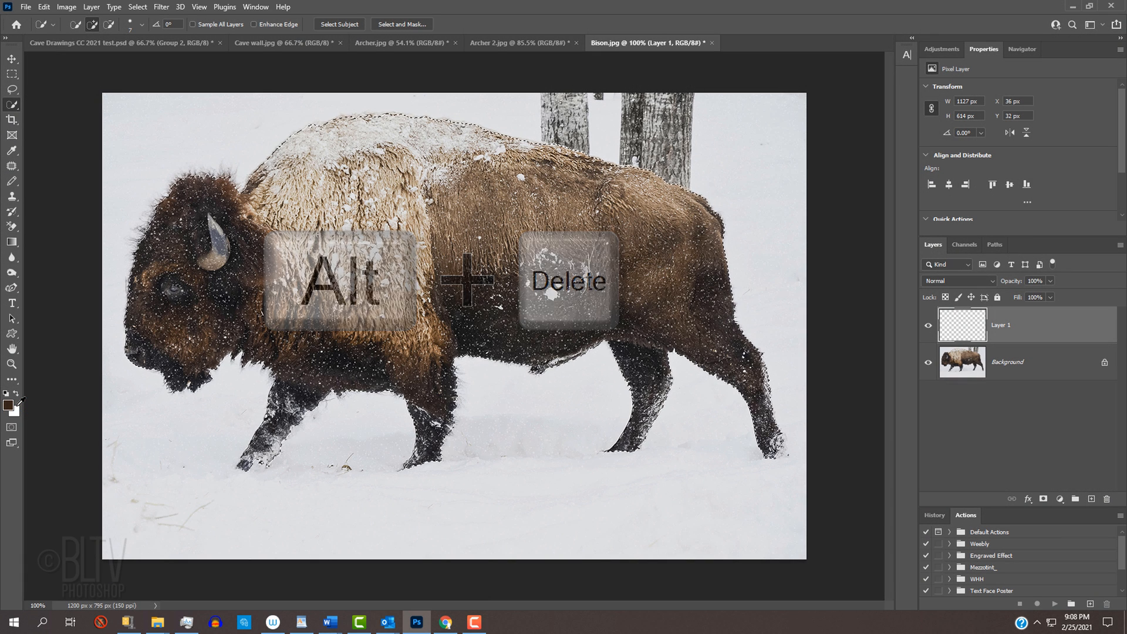
key("alt+Delete")
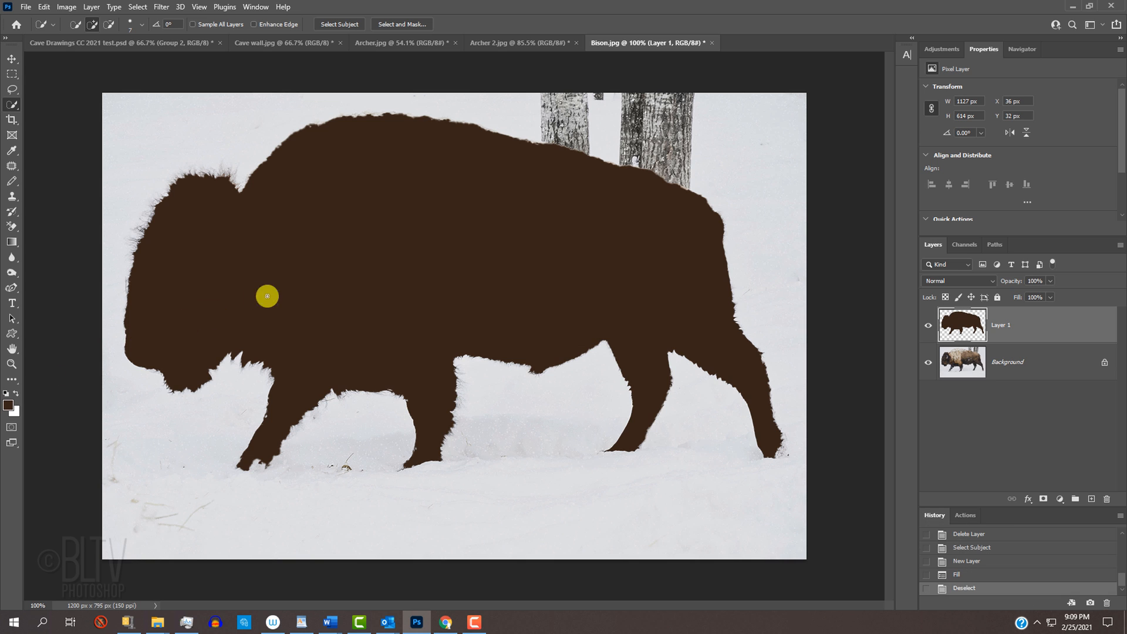
key("v")
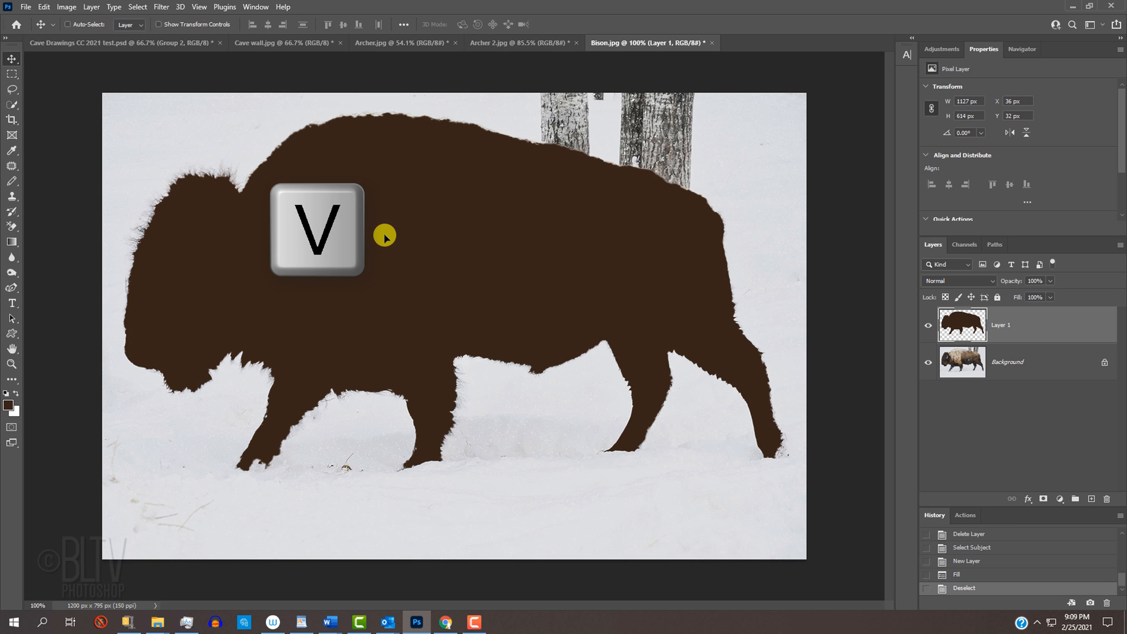
Step: Drag the brown bison silhouette layer into the cave wall document
left_click(281, 42)
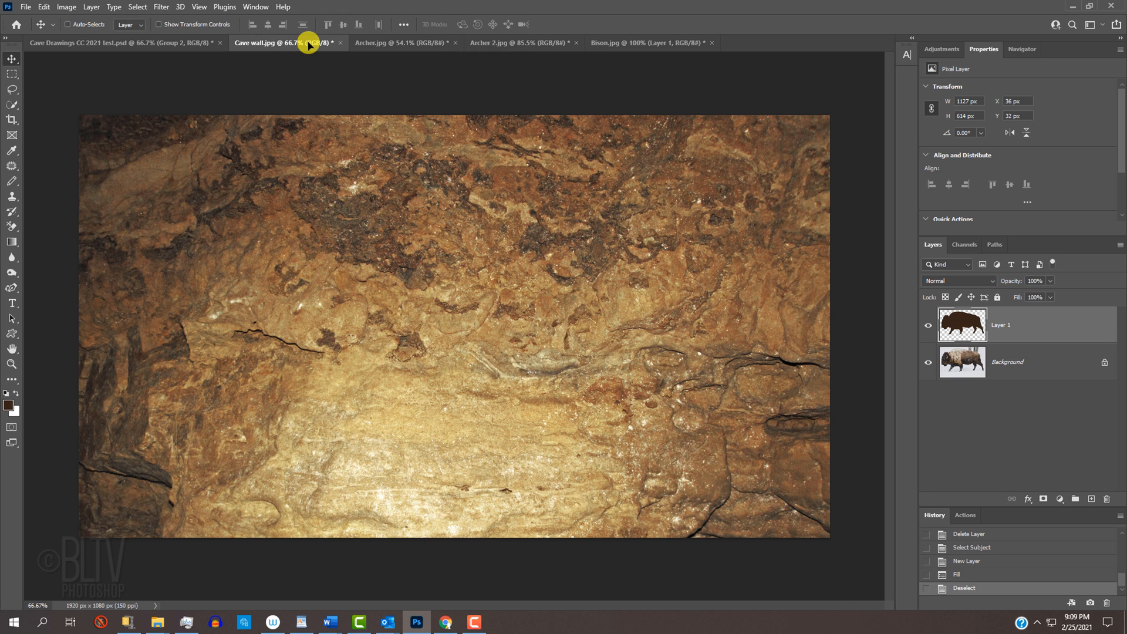
mouse_move(376, 149)
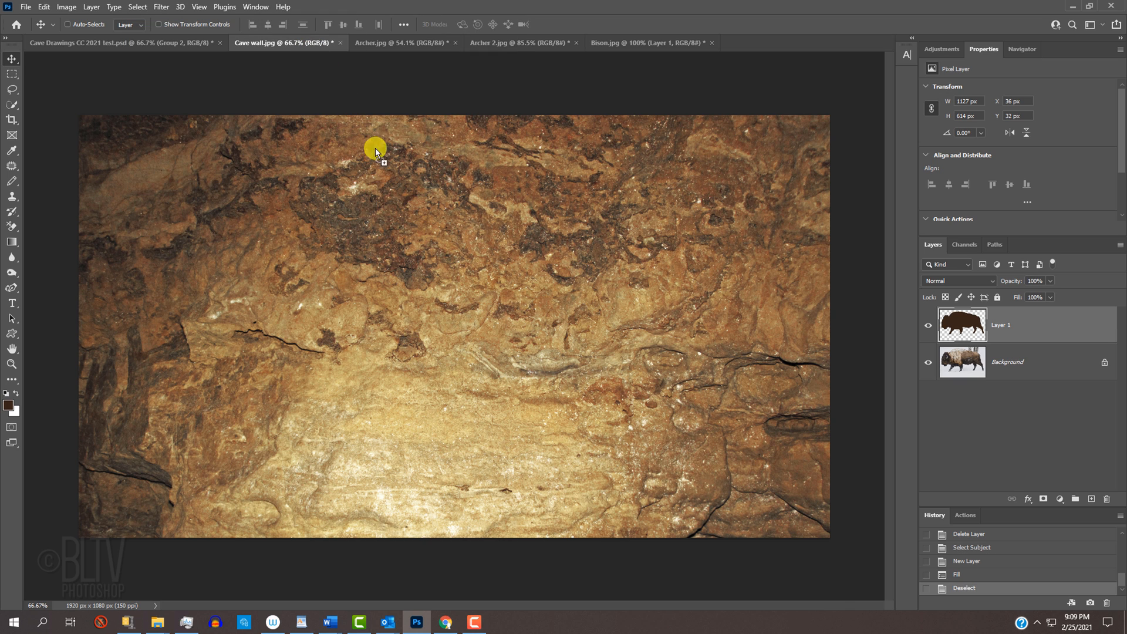
left_click_drag(376, 151, 459, 319)
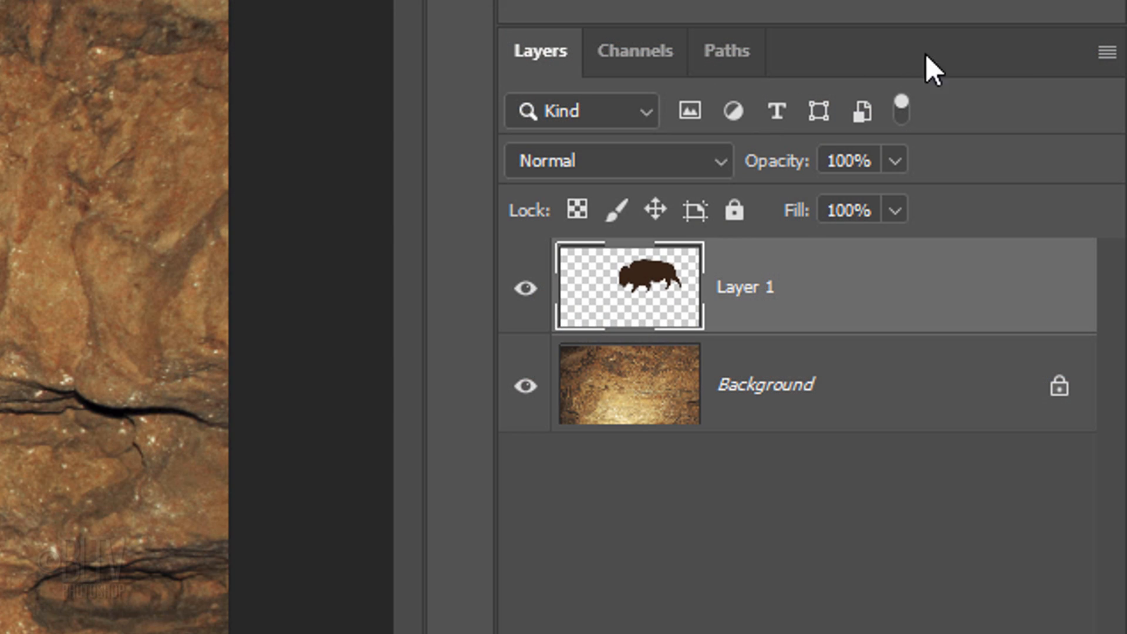
Step: Convert the bison silhouette layer to a Smart Object
left_click(1107, 51)
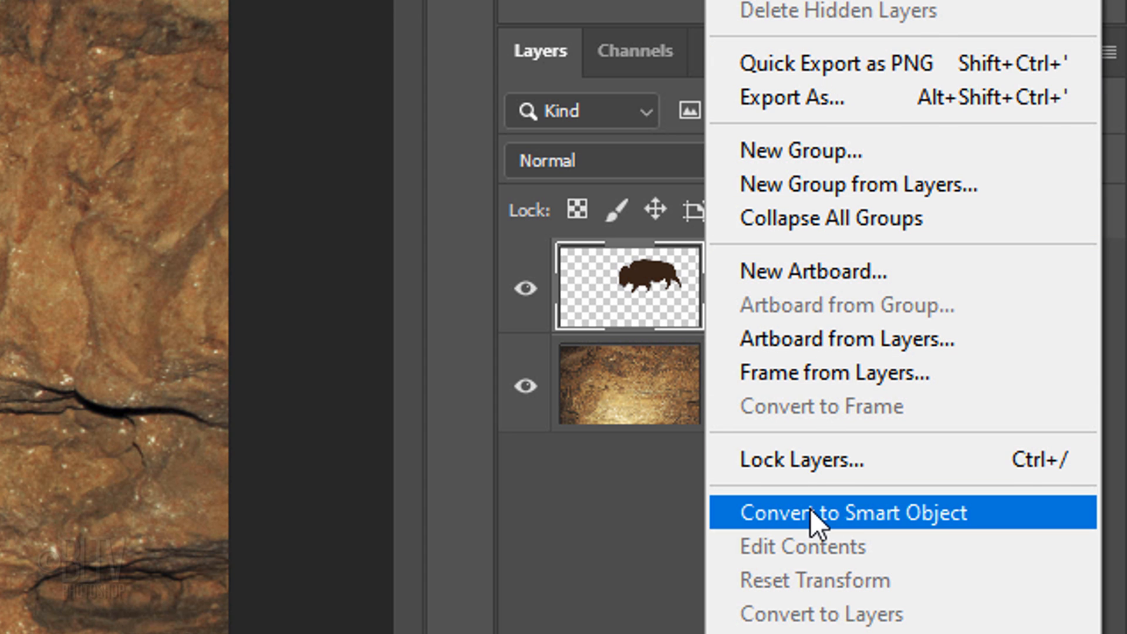
left_click(853, 513)
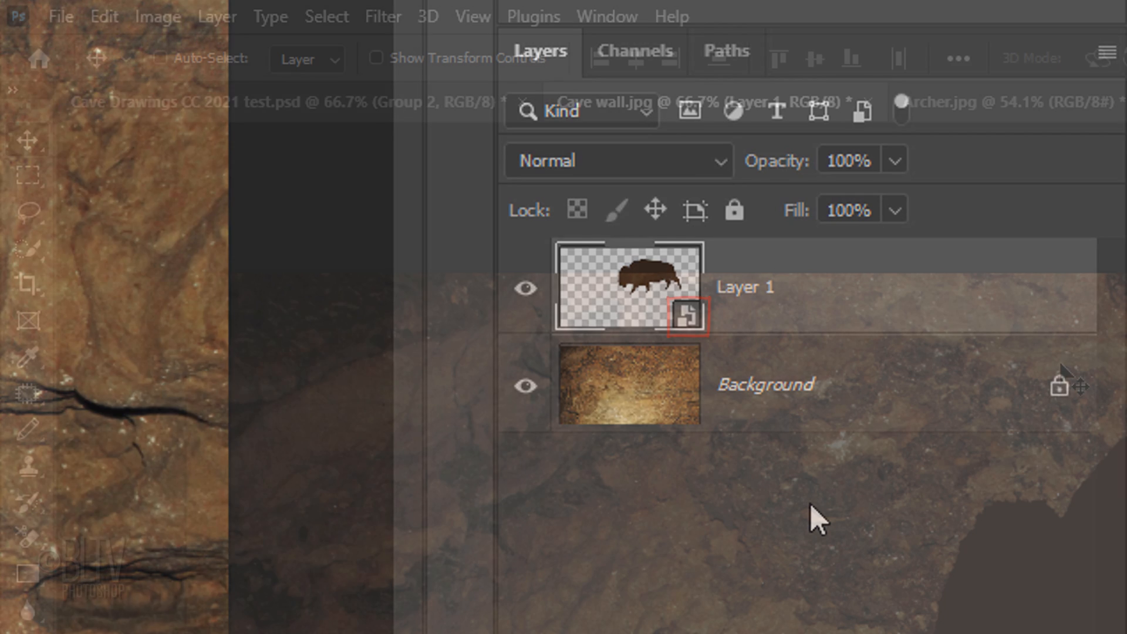
Step: Add a small-radius Gaussian Blur smart filter to the bison silhouette
left_click(383, 15)
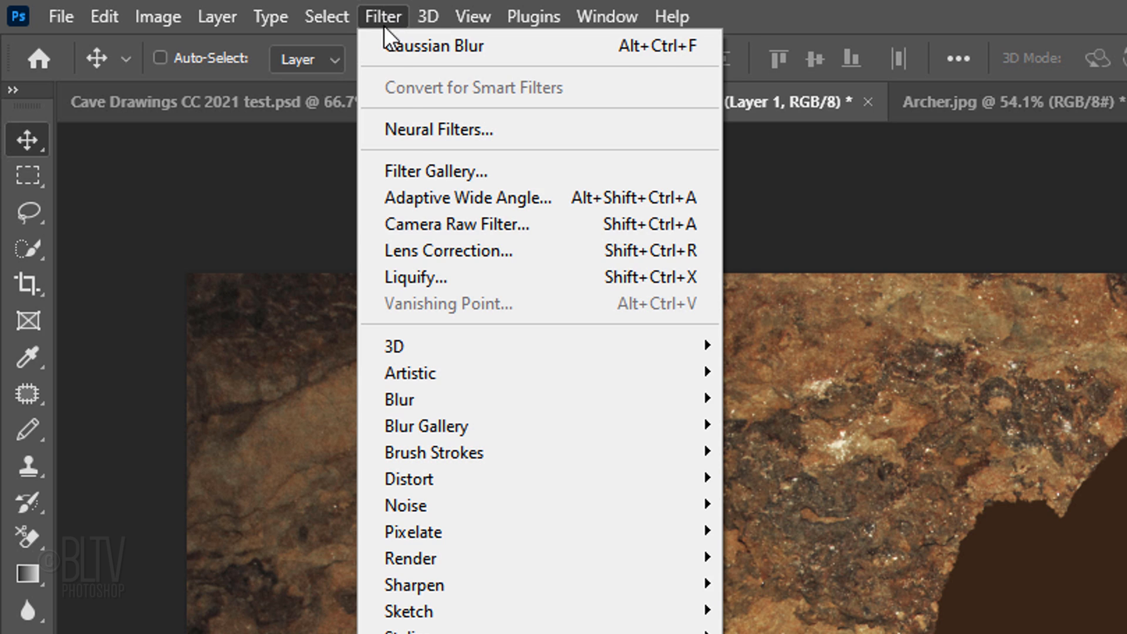
mouse_move(398, 399)
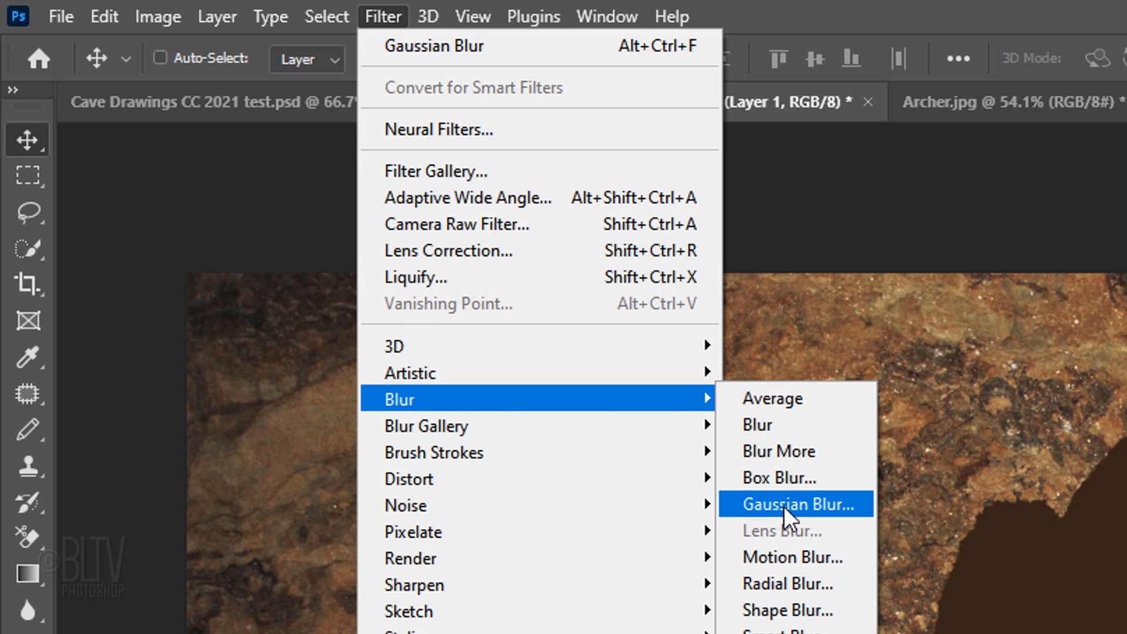
left_click(795, 504)
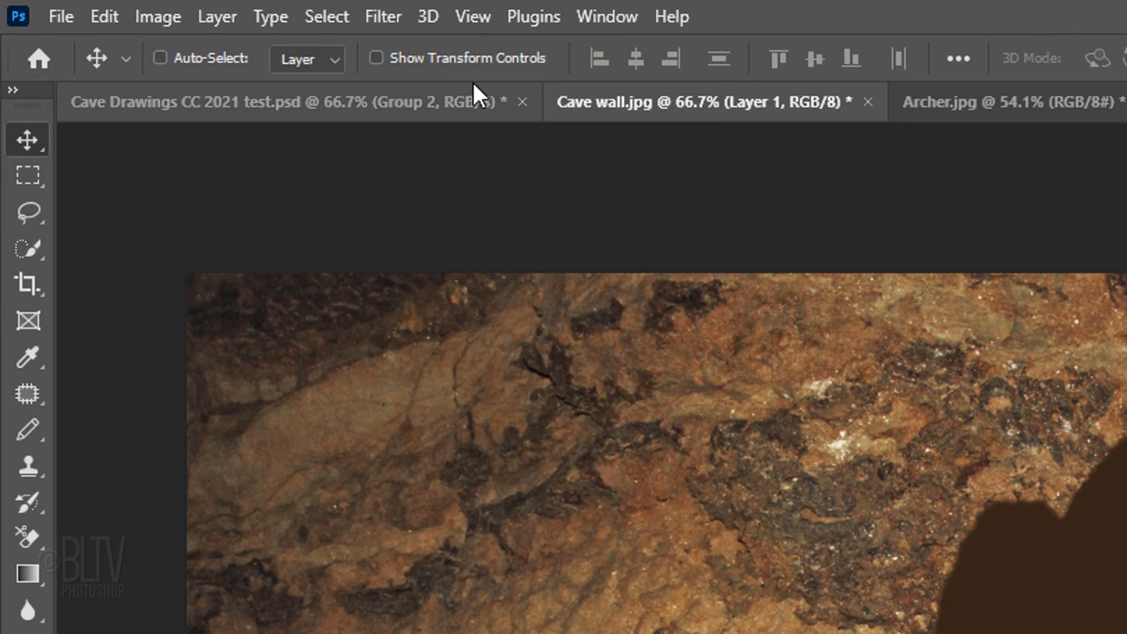
Step: Start the Maximum filter and move its window aside so the bison stays visible
left_click(383, 16)
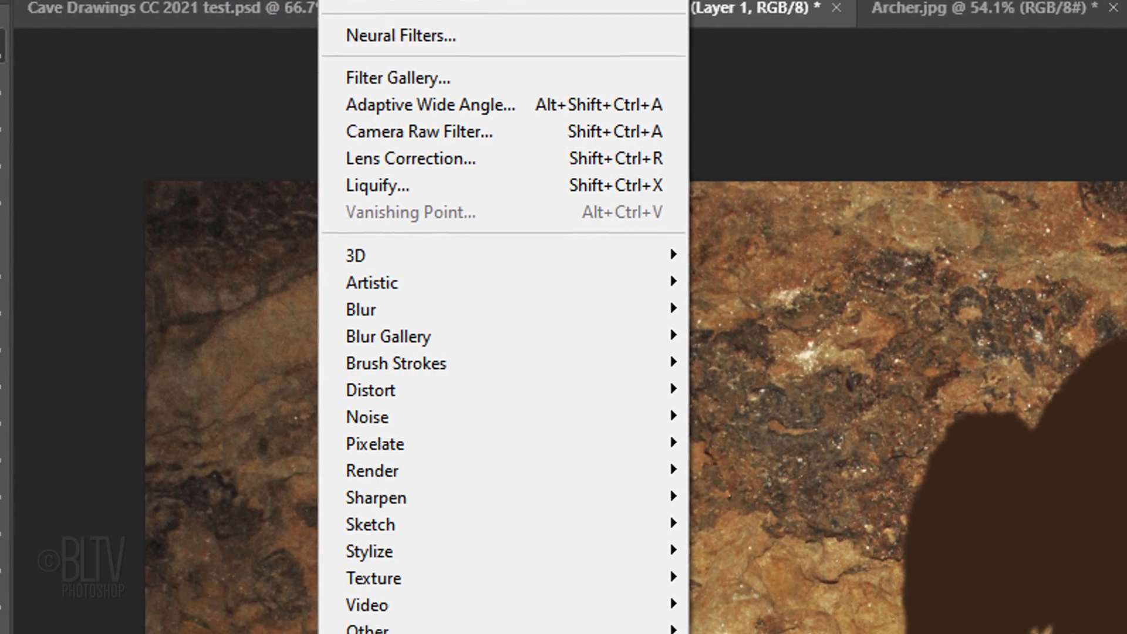
mouse_move(265, 407)
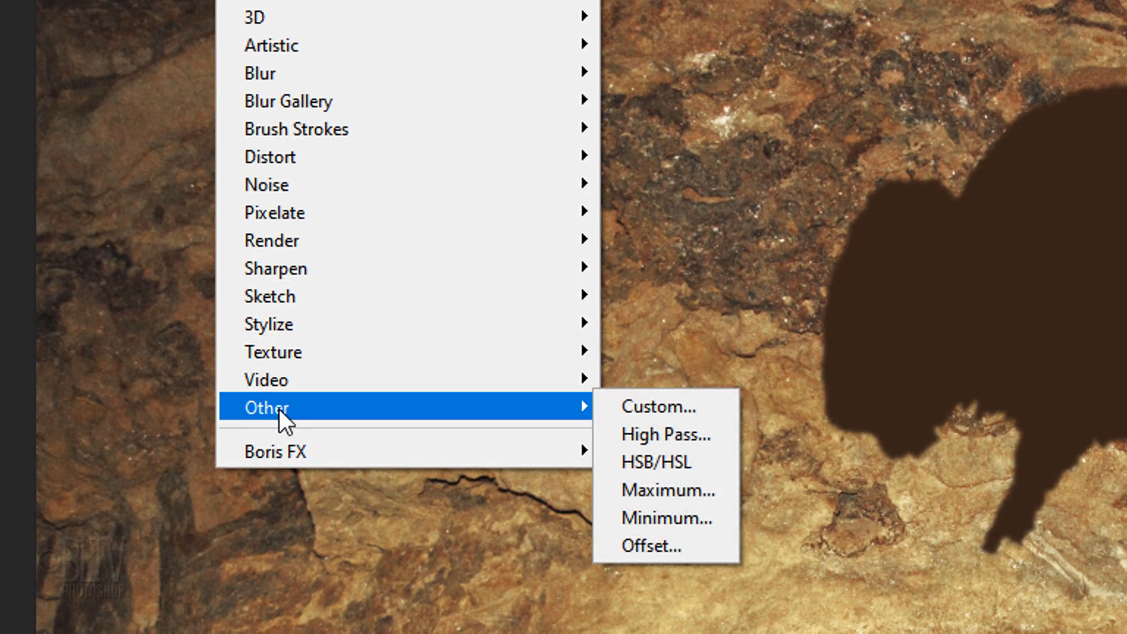
mouse_move(664, 491)
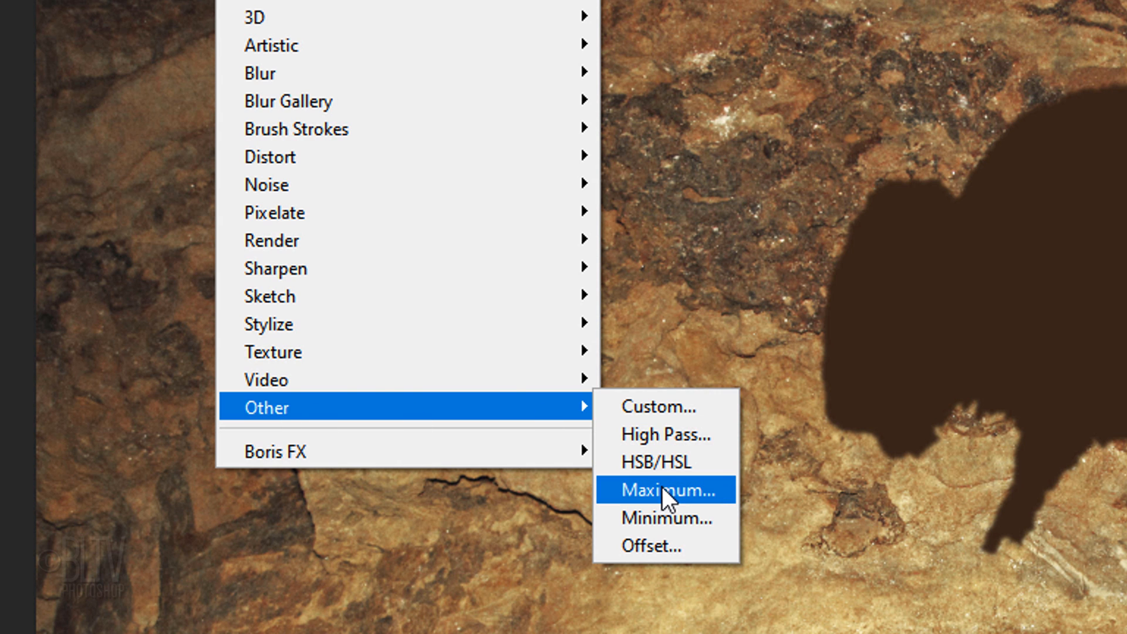
left_click(661, 490)
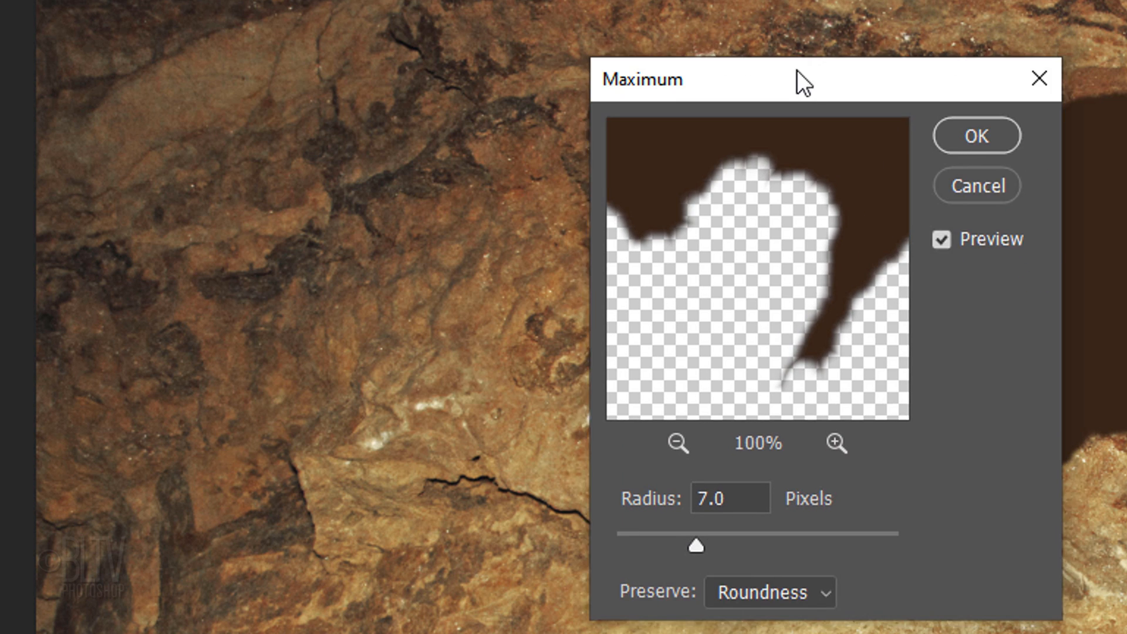
left_click_drag(805, 78, 611, 48)
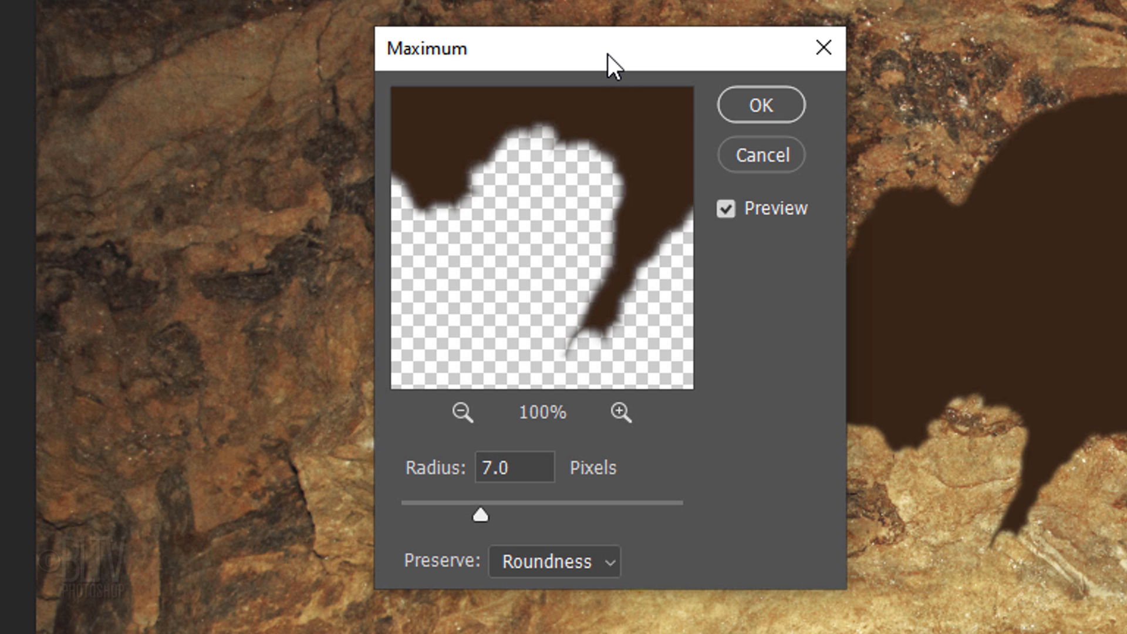
left_click_drag(610, 50, 467, 59)
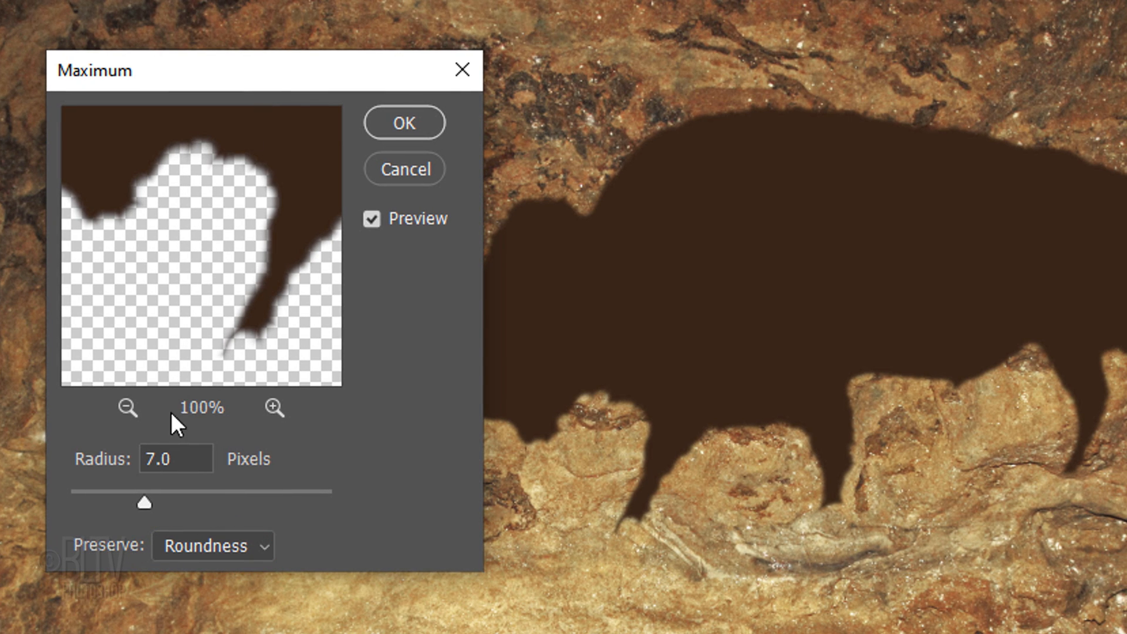
Step: Test several Maximum radii, then apply a 9-pixel radius with Preserve Roundness
left_click_drag(144, 504, 119, 503)
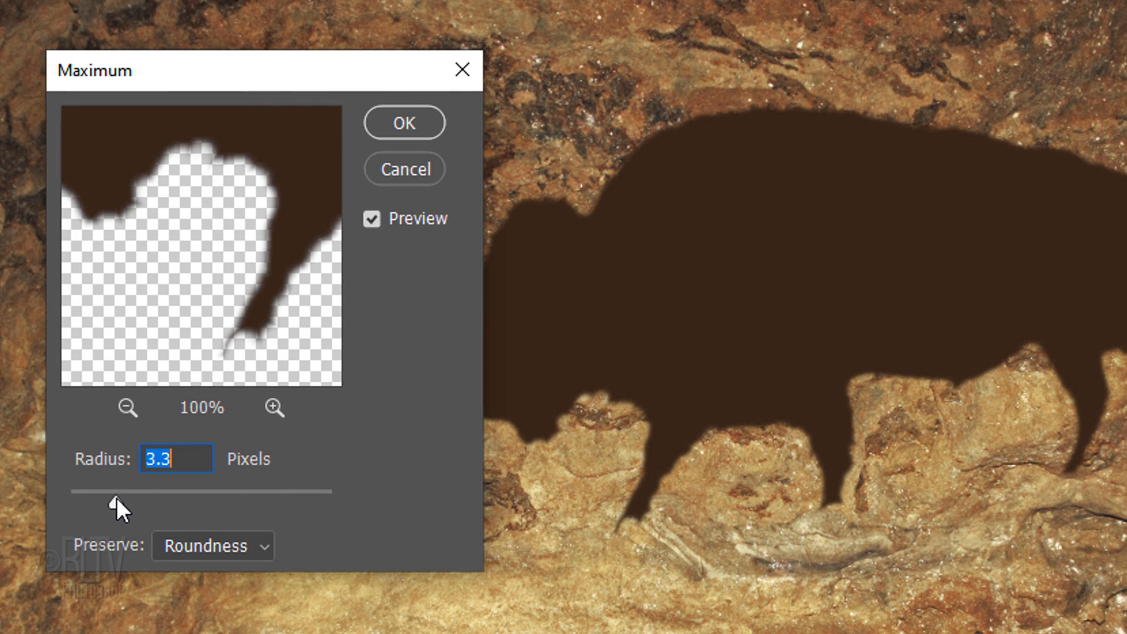
left_click_drag(115, 492, 212, 492)
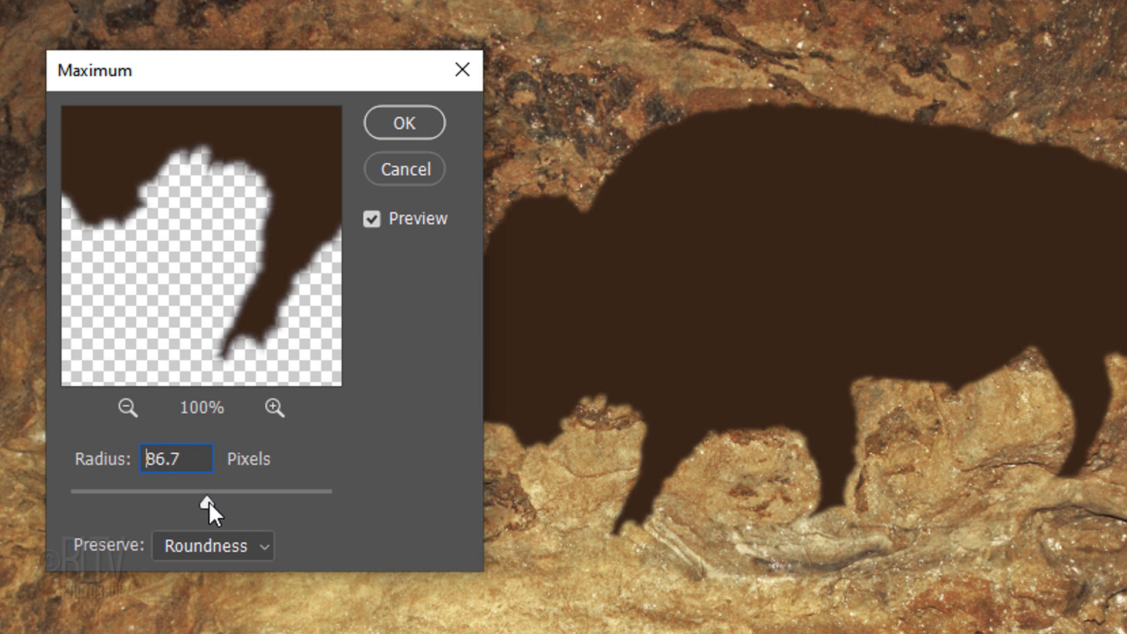
left_click_drag(212, 502, 166, 501)
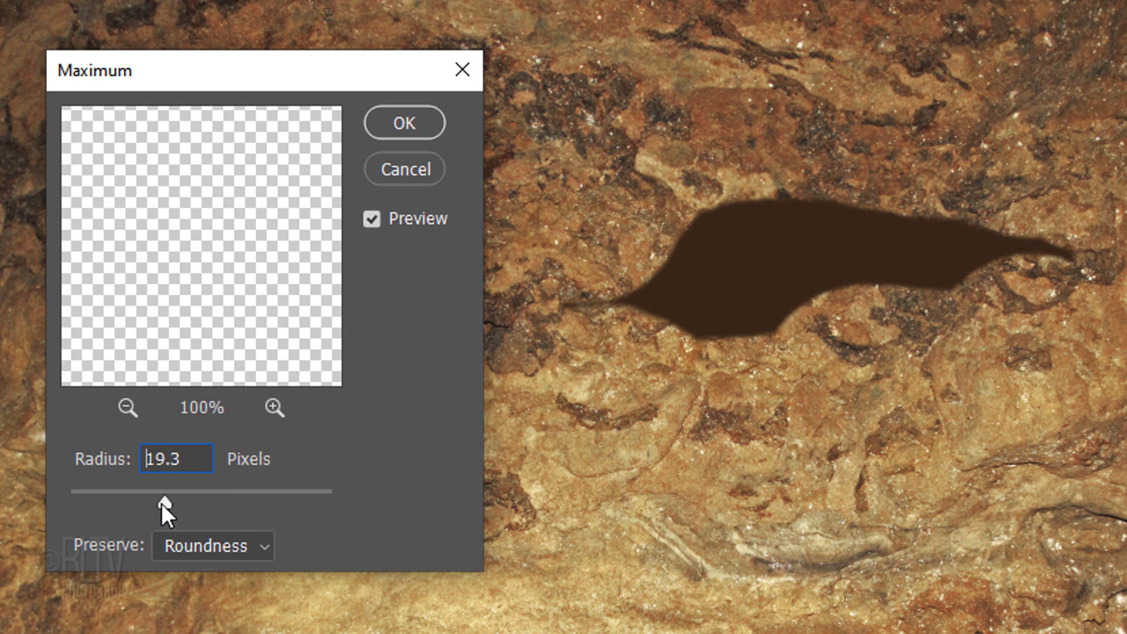
left_click_drag(164, 492, 136, 501)
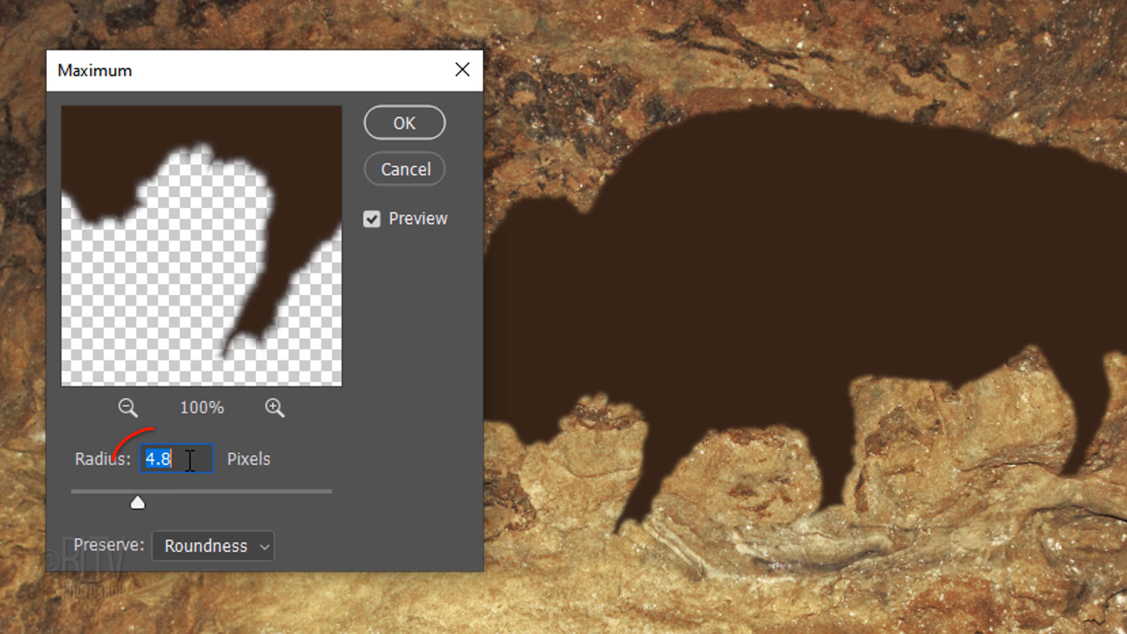
type("9")
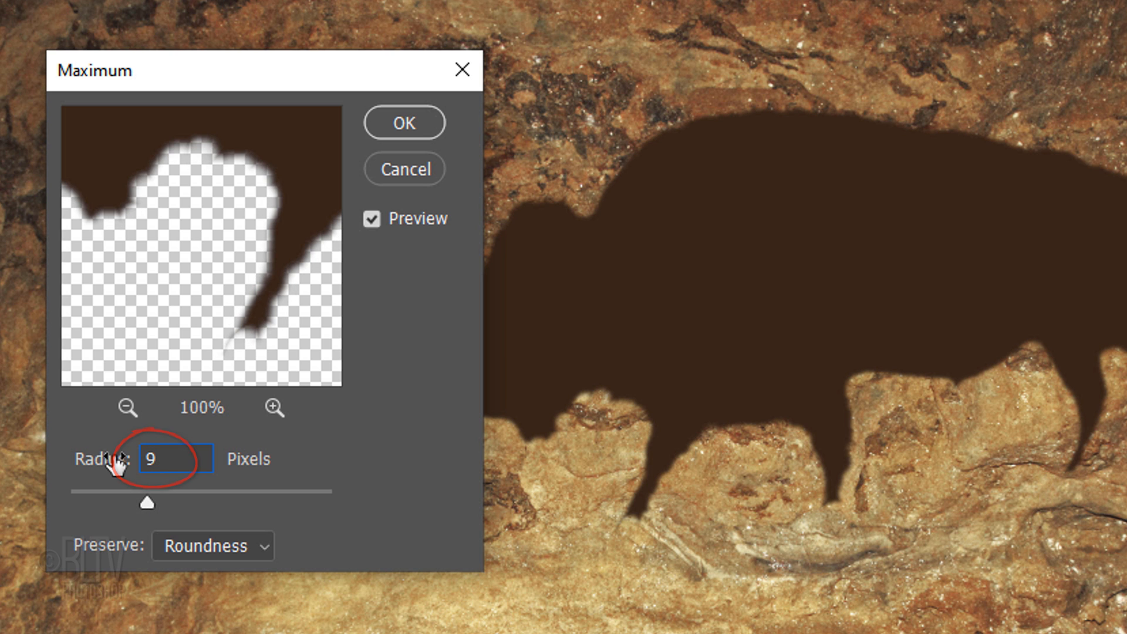
left_click(402, 122)
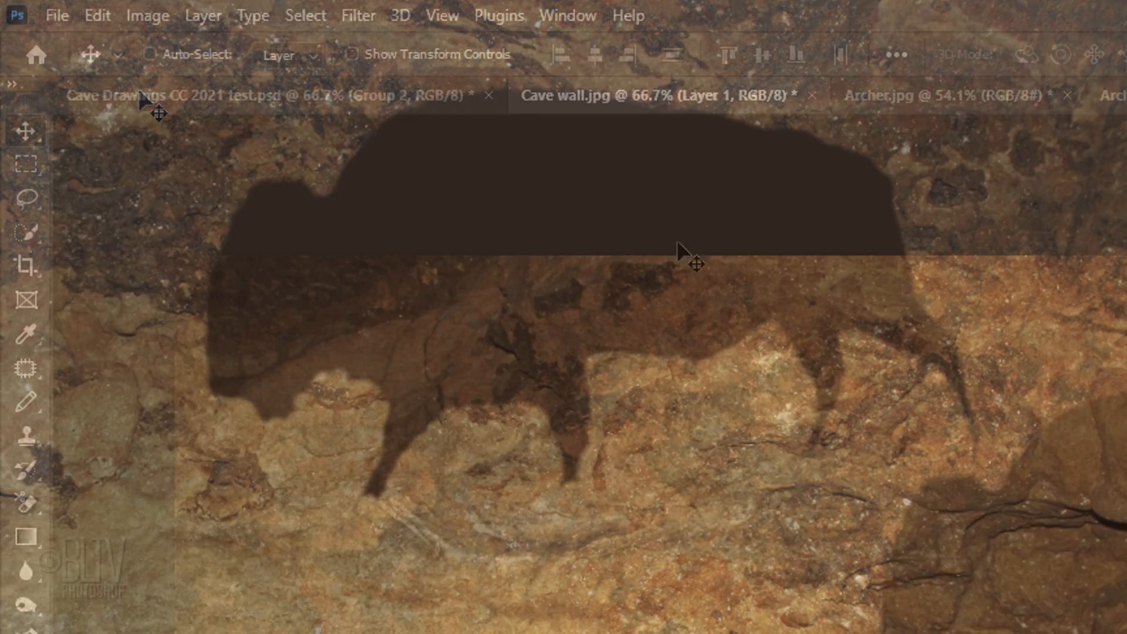
Step: Add a Displace smart filter at scale 10/10 with Repeat Edge Pixels, using Displacement.psd as the map
left_click(357, 15)
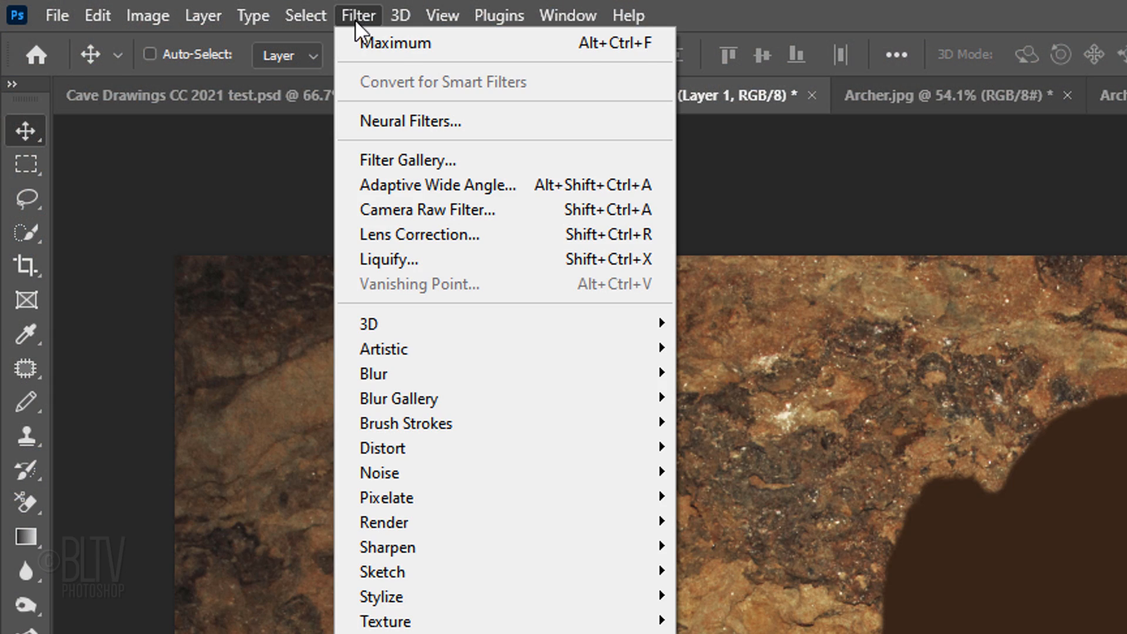
mouse_move(379, 472)
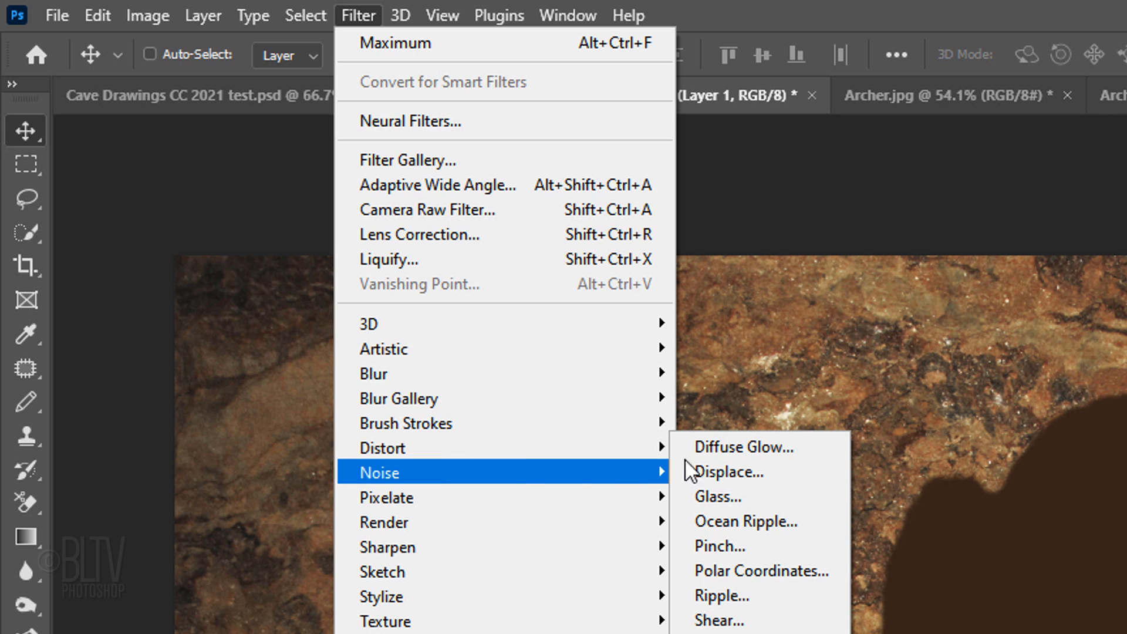
left_click(729, 472)
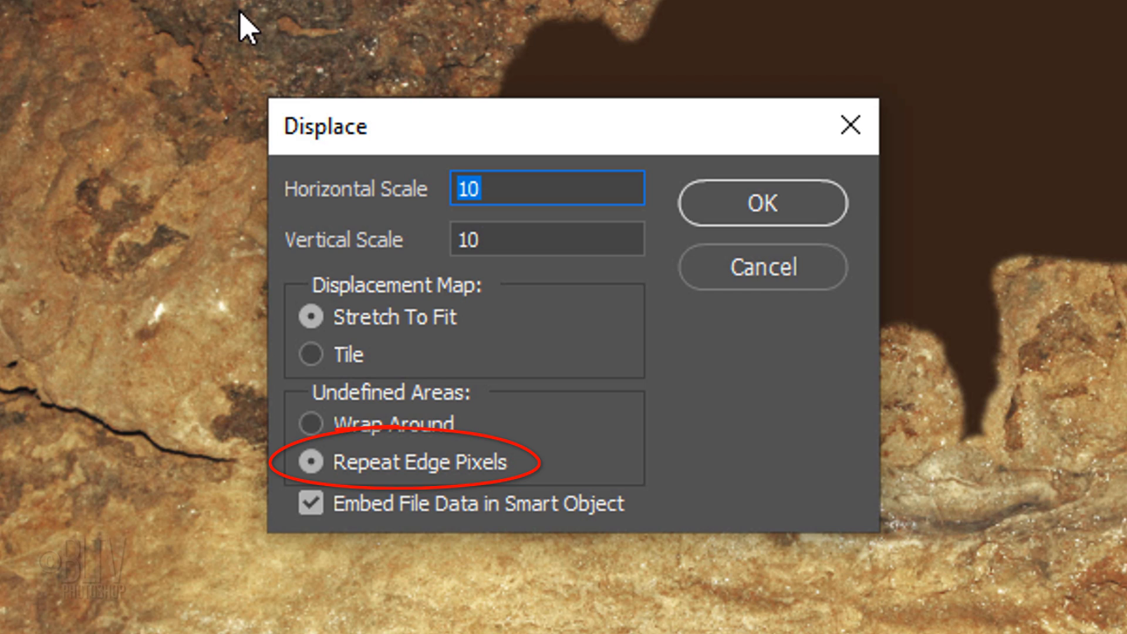
left_click(761, 203)
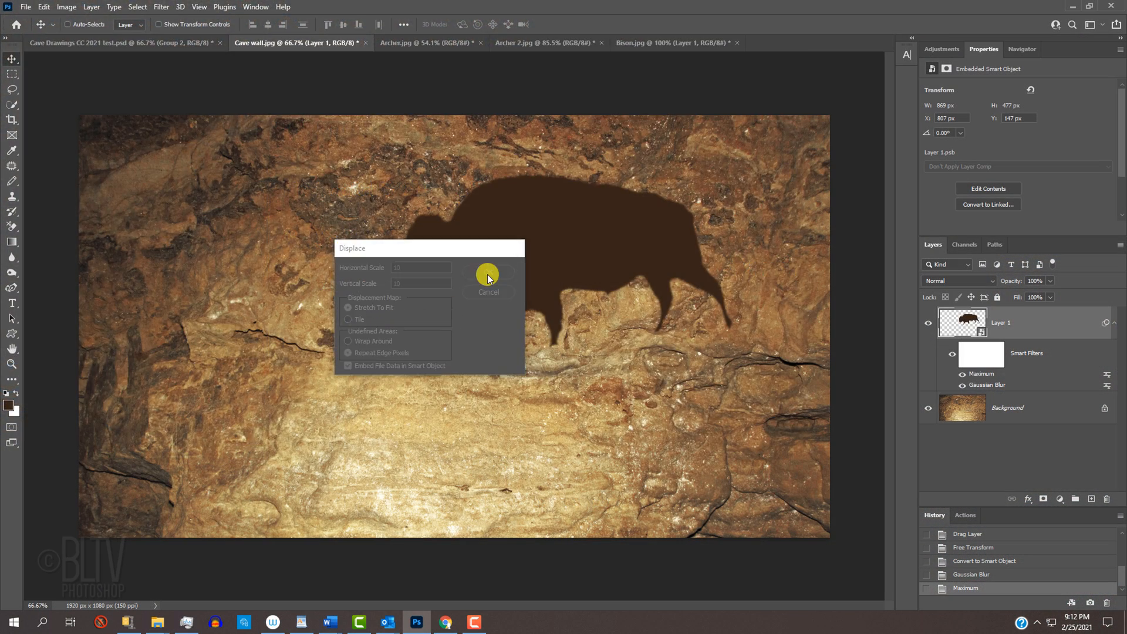
left_click(488, 277)
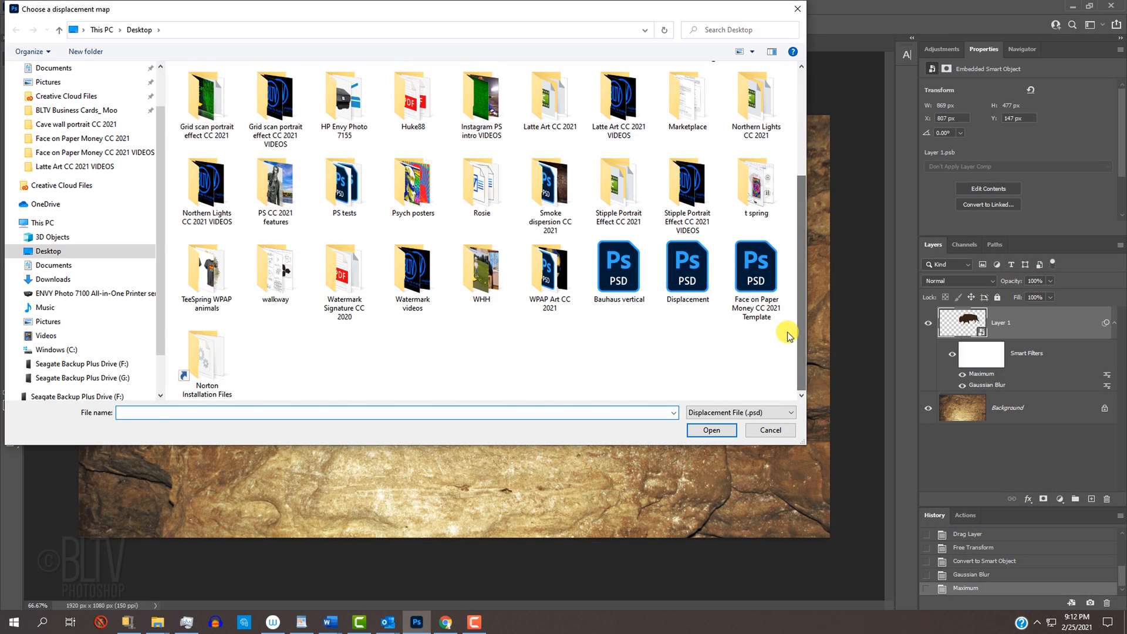
left_click(687, 270)
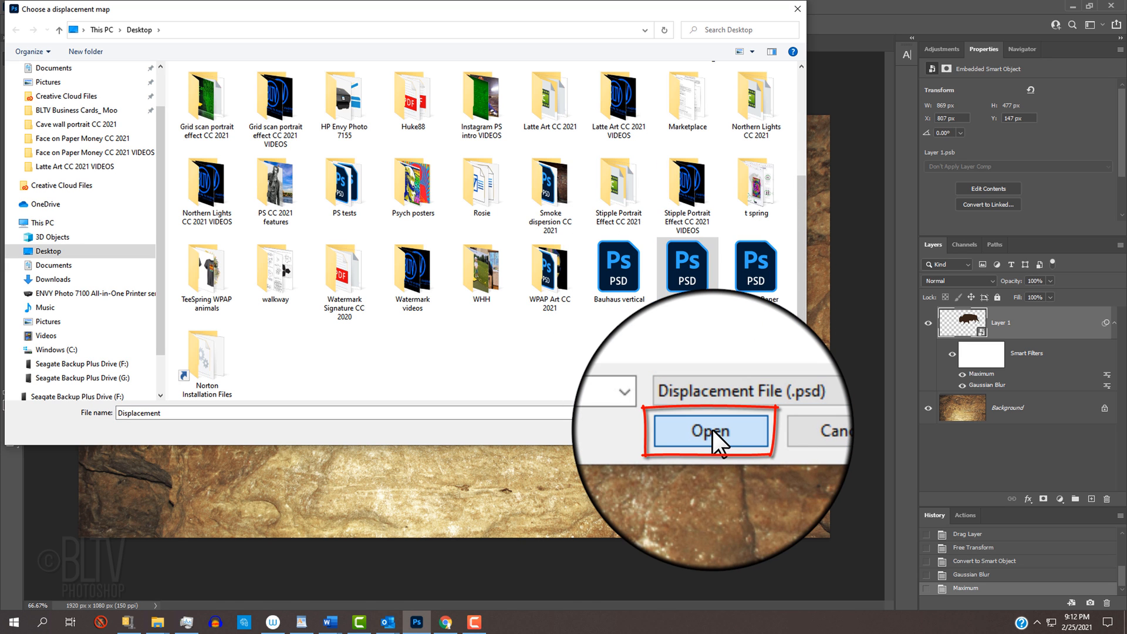
left_click(709, 431)
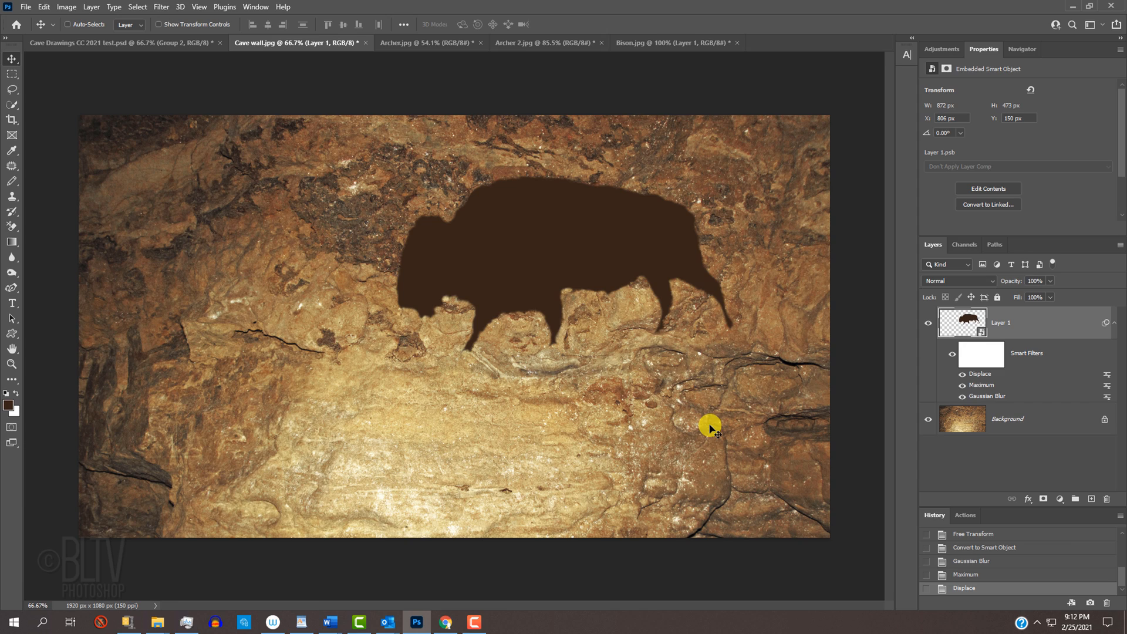
Step: Set the bison layer to Multiply blend mode at 70% opacity
left_click(958, 281)
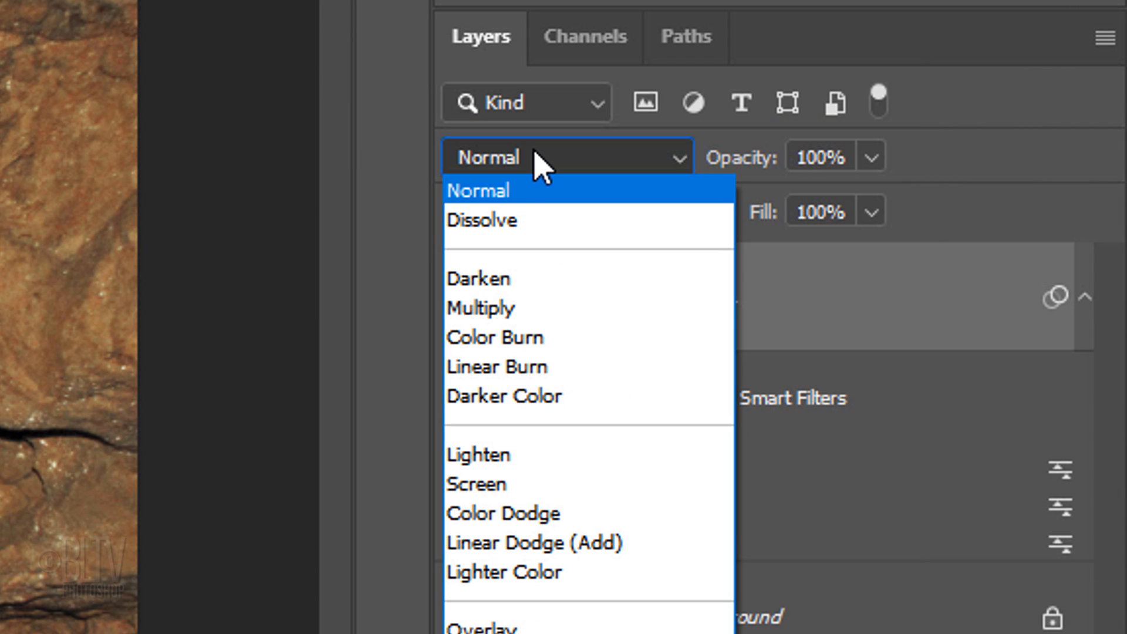
left_click(480, 307)
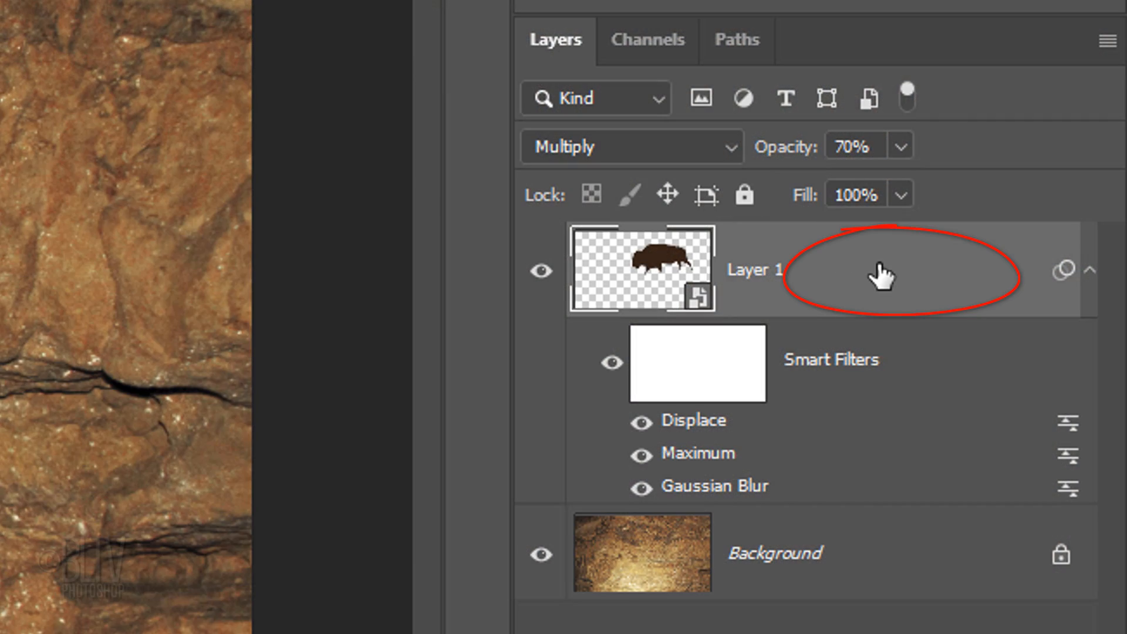
Step: Split the bison's Underlying Layer Blend If white slider to 108/235 and confirm
double_click(884, 270)
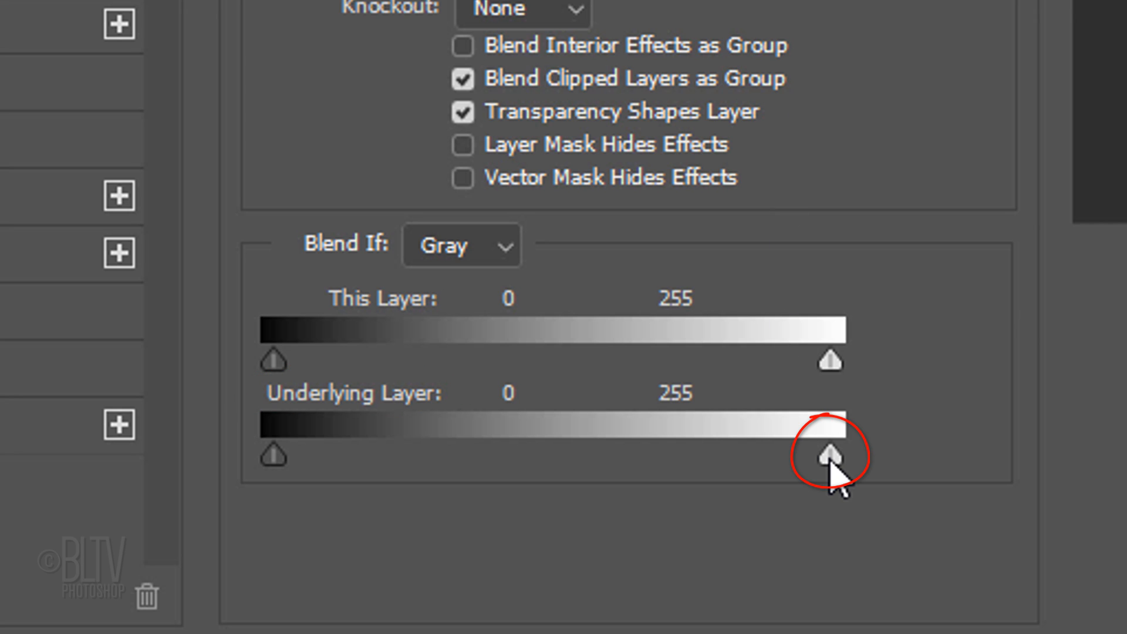
left_click_drag(832, 456, 732, 457)
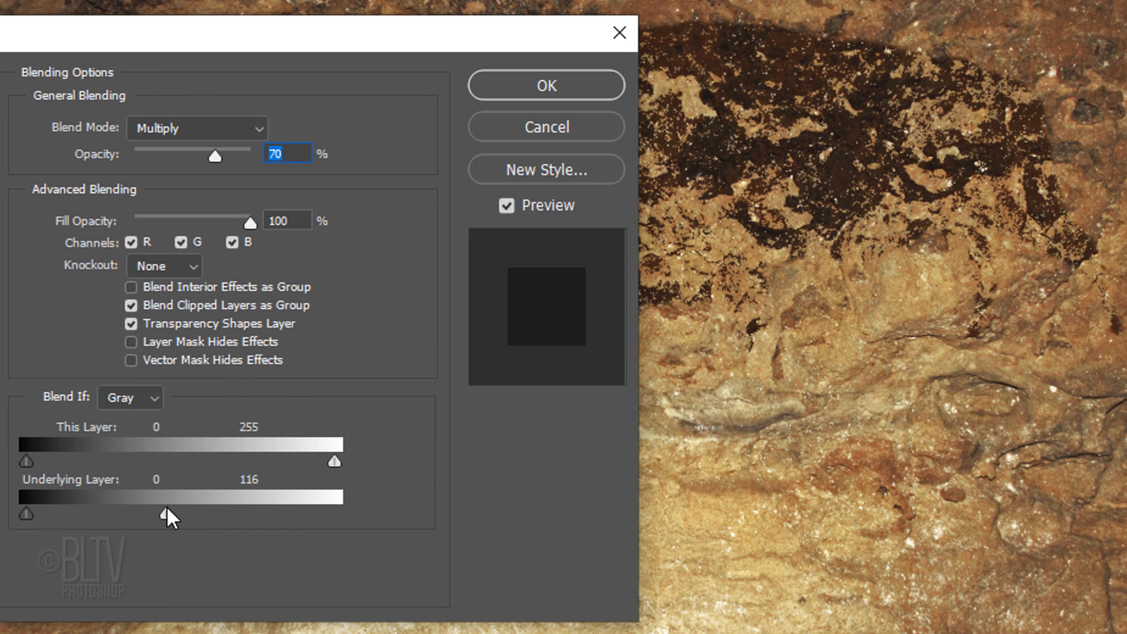
left_click_drag(170, 513, 335, 513)
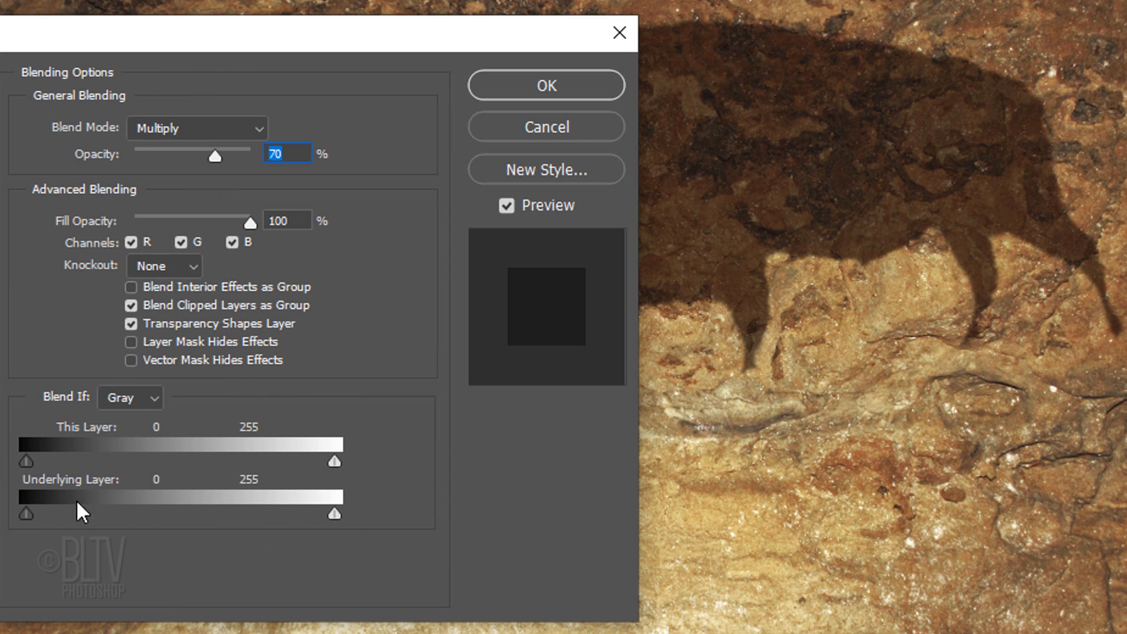
left_click_drag(25, 513, 213, 513)
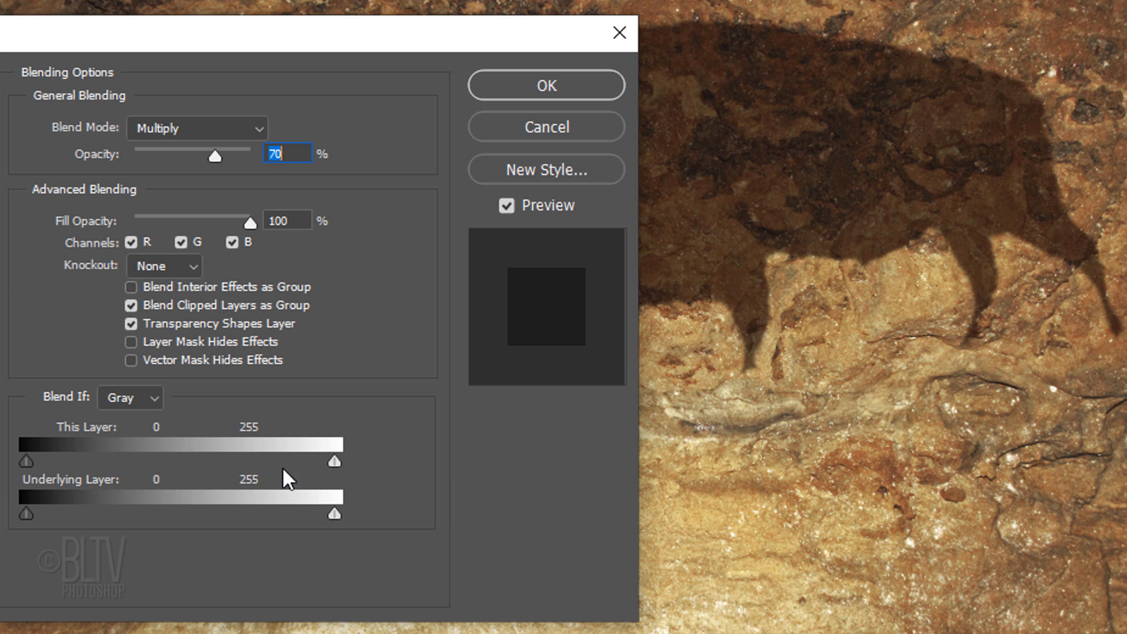
left_click_drag(335, 460, 288, 460)
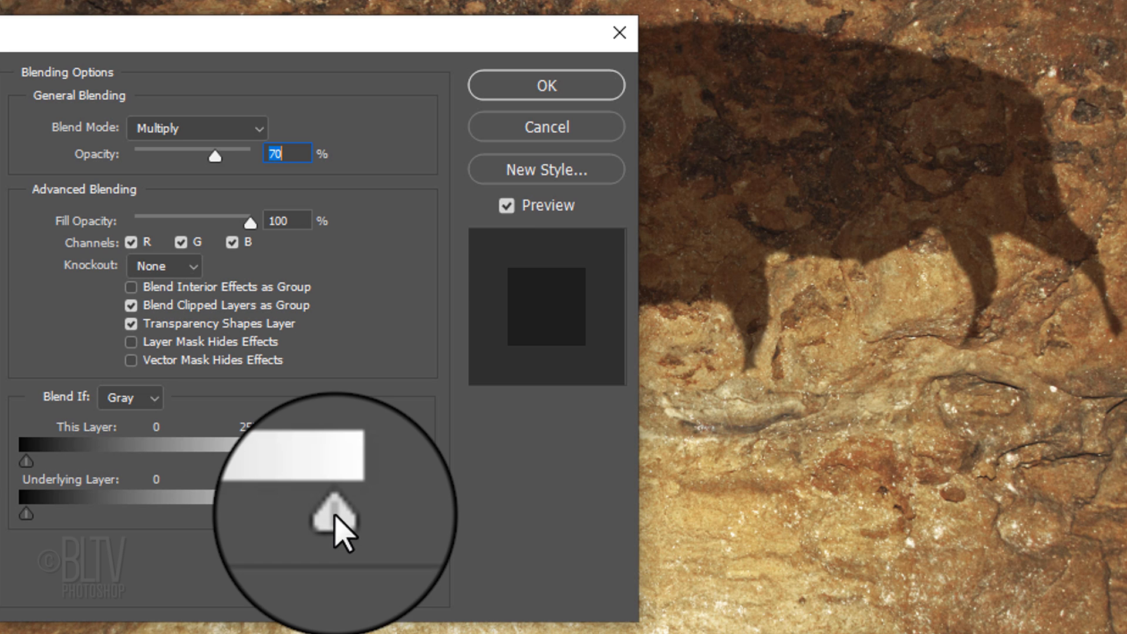
key("alt")
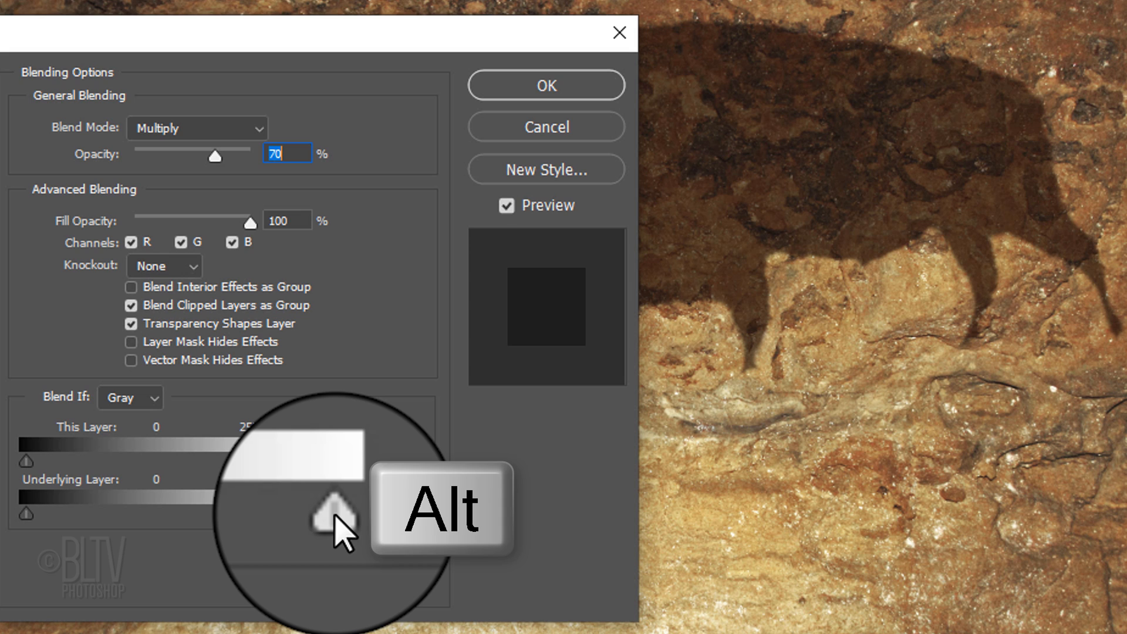
left_click_drag(331, 507, 334, 512)
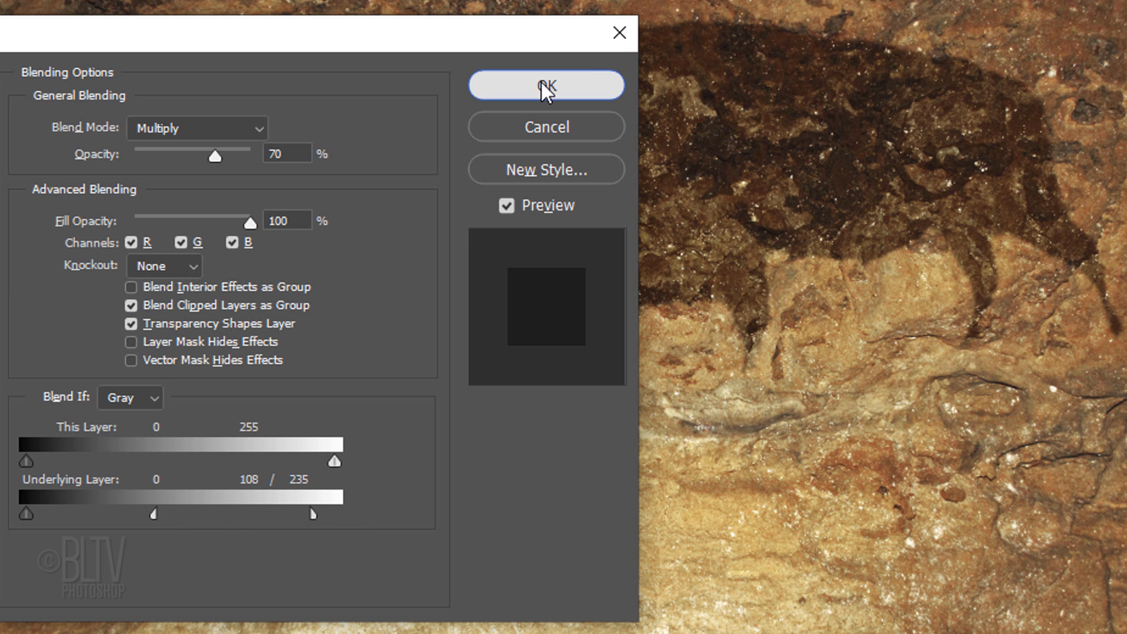
left_click(546, 85)
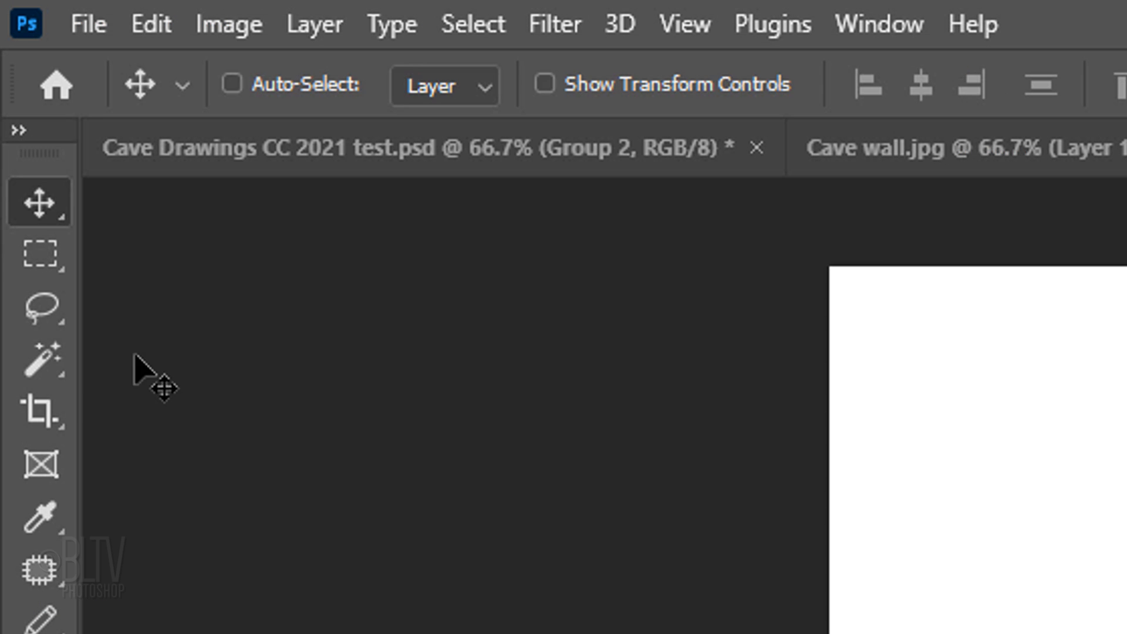
Step: In the Archer document, select the black silhouette and fill it with dark brown
left_click(40, 360)
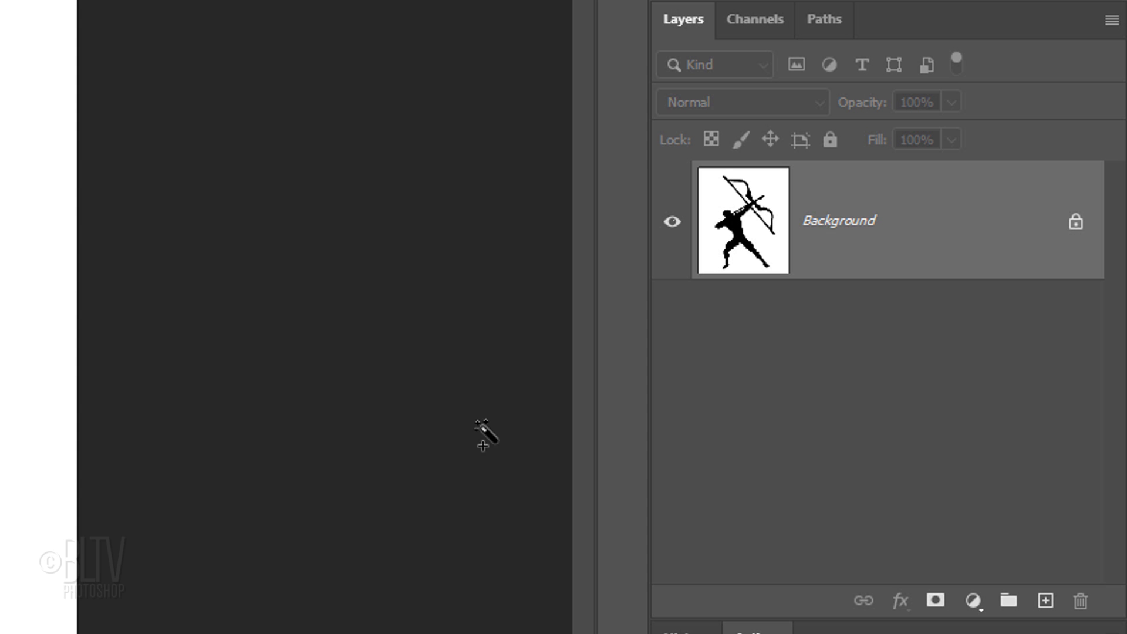
left_click(1042, 601)
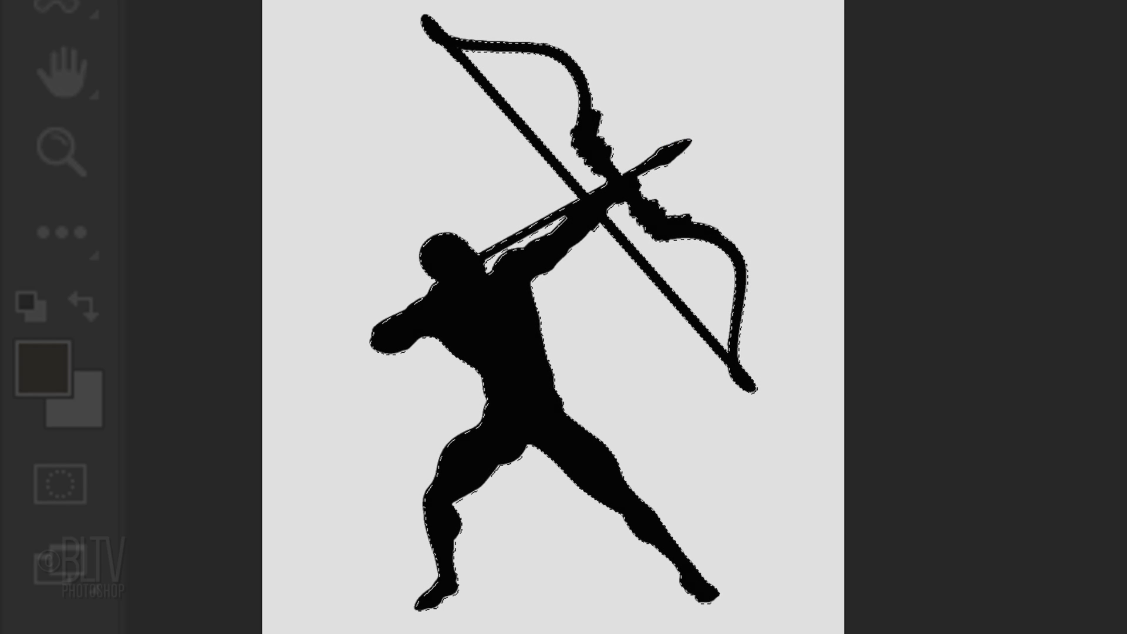
key("alt+Delete")
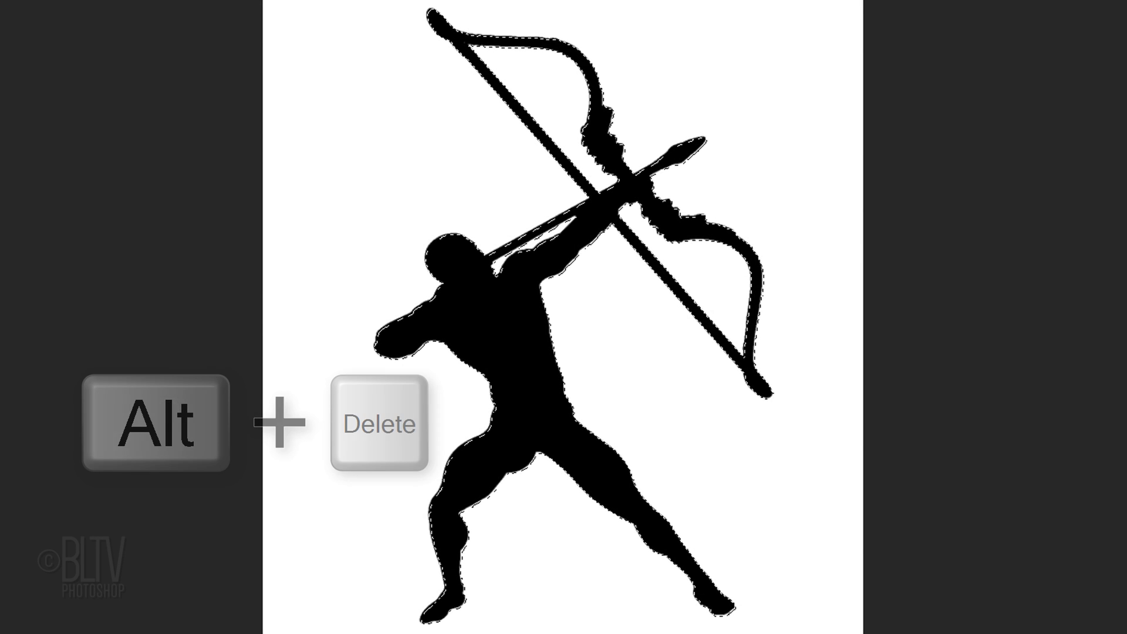
key("alt+Delete")
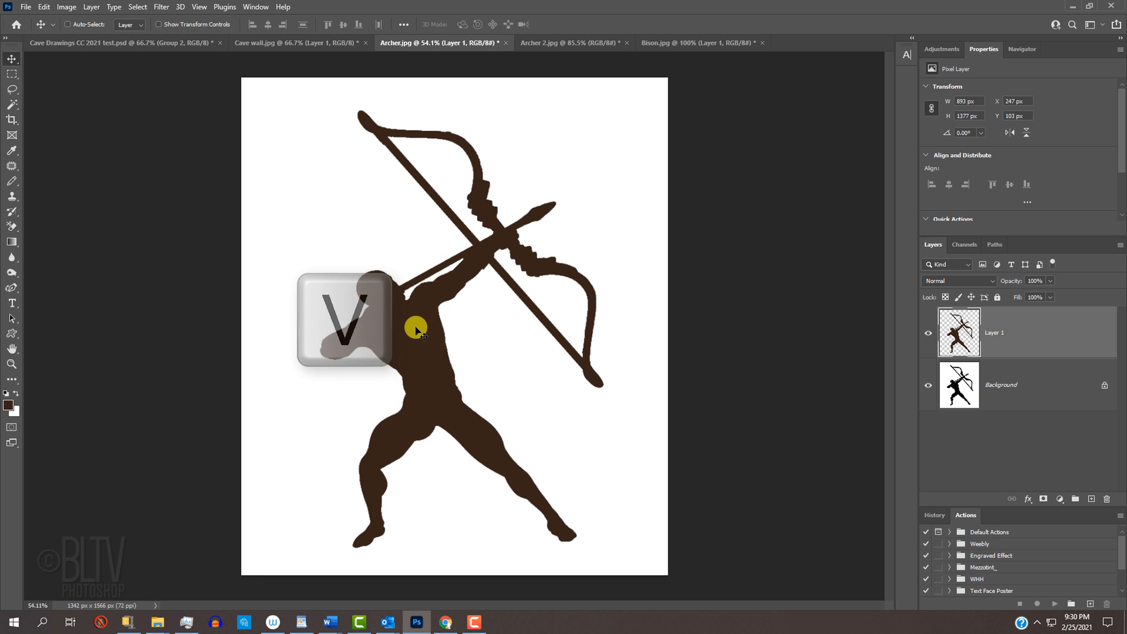
Step: Move the brown archer into the cave-wall image above the bison and resize it with Free Transform
left_click_drag(415, 329, 335, 97)
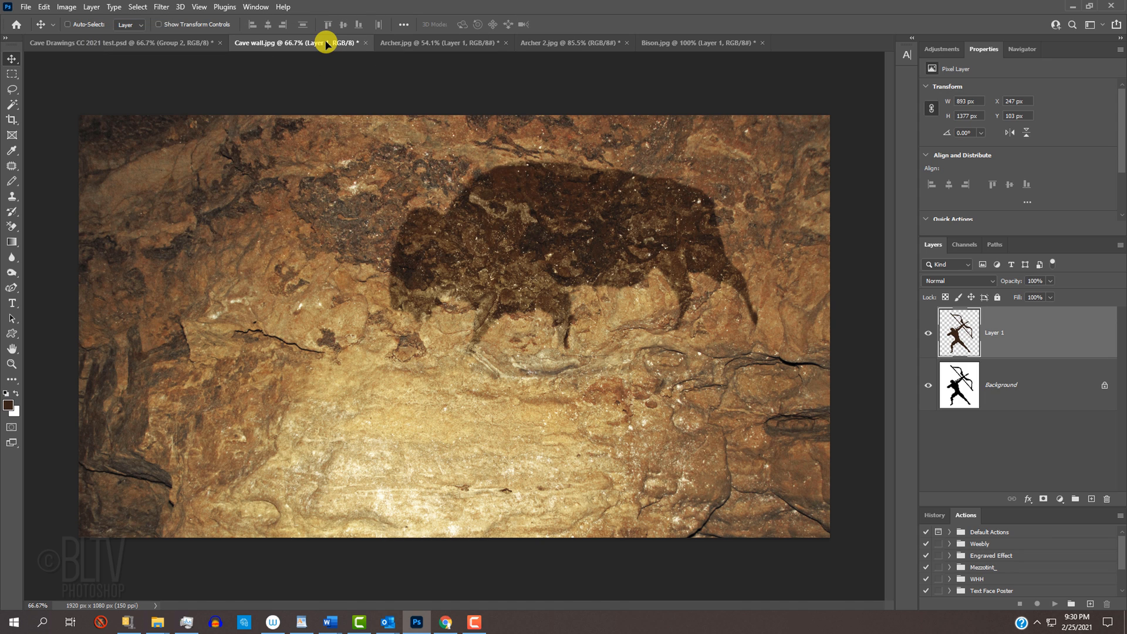
mouse_move(326, 225)
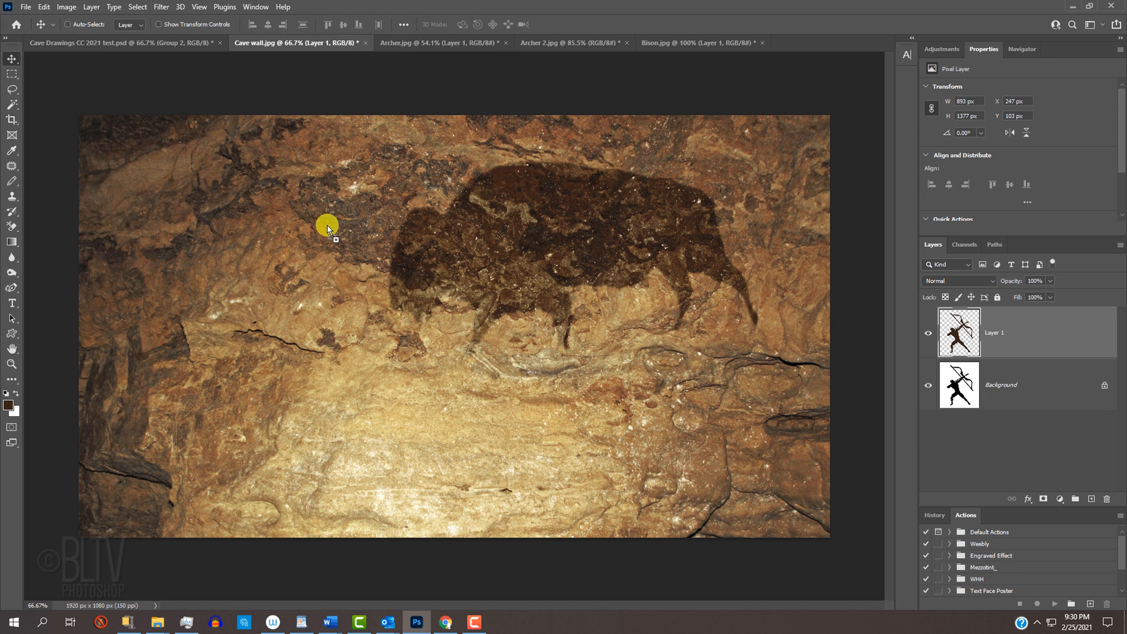
key("ctrl+t")
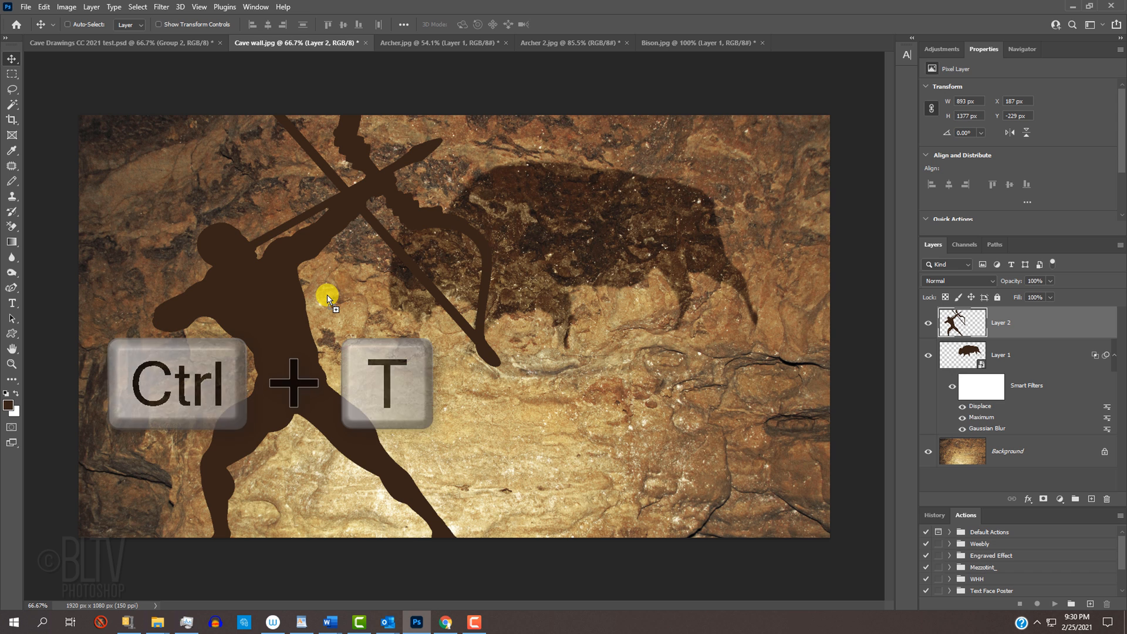
key("ctrl+t")
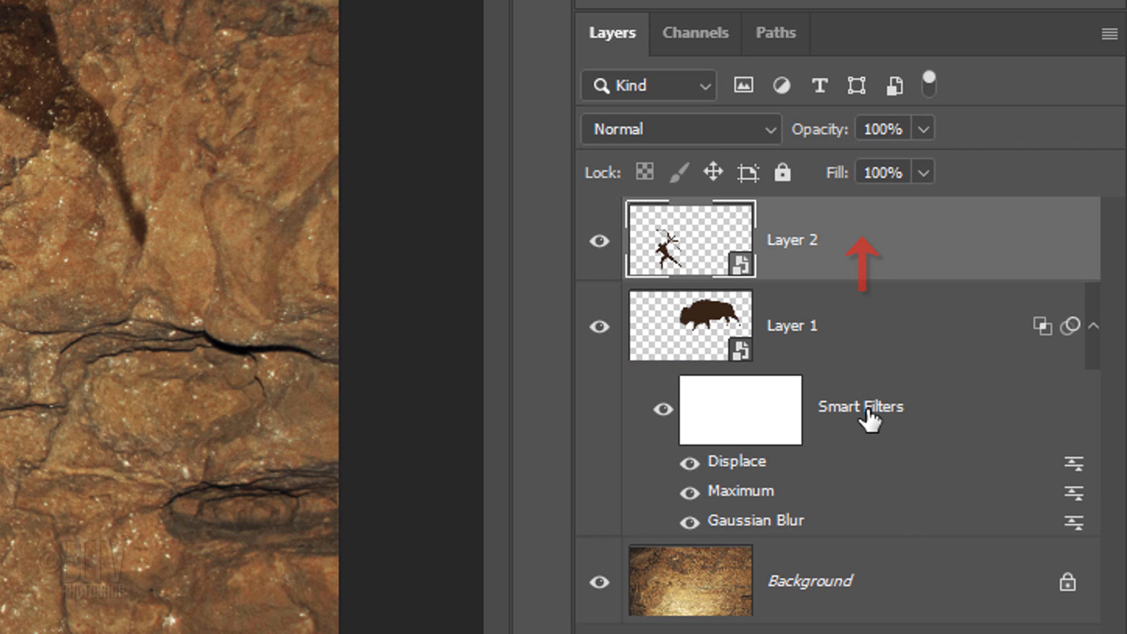
Step: Copy the bison's smart filters onto the archer and reduce its Maximum radius to 6 pixels
key("alt")
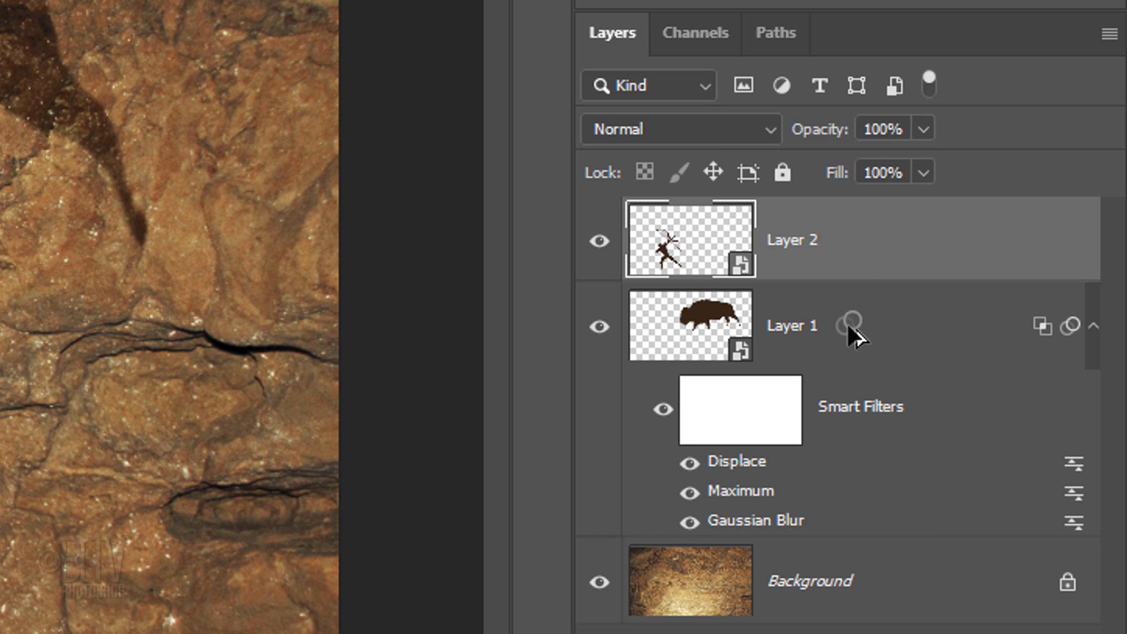
left_click(790, 325)
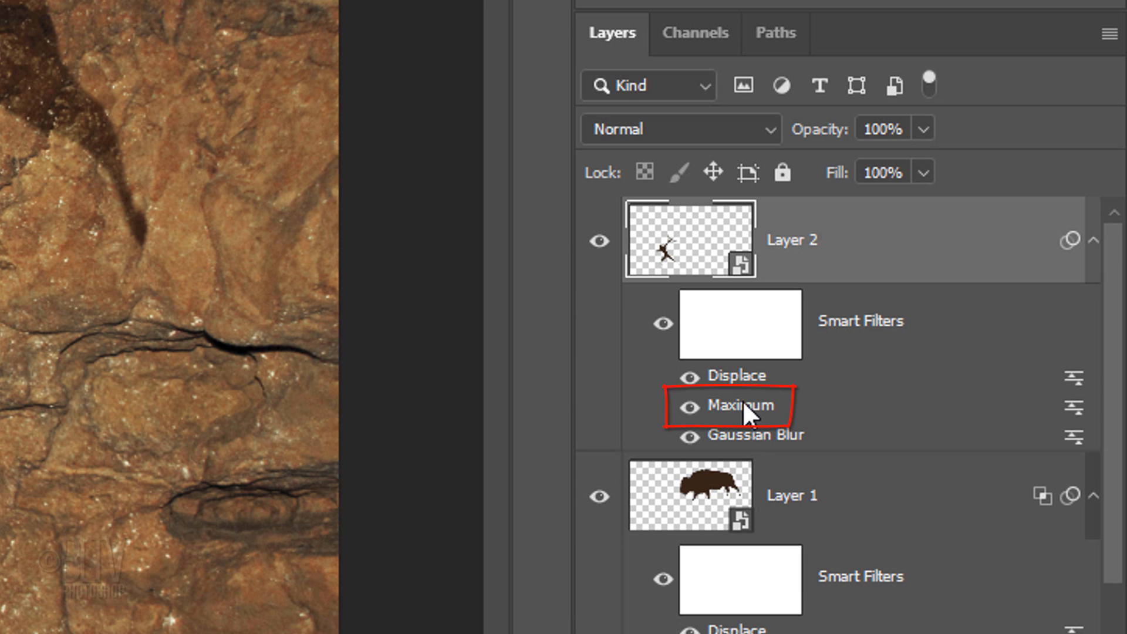
double_click(732, 405)
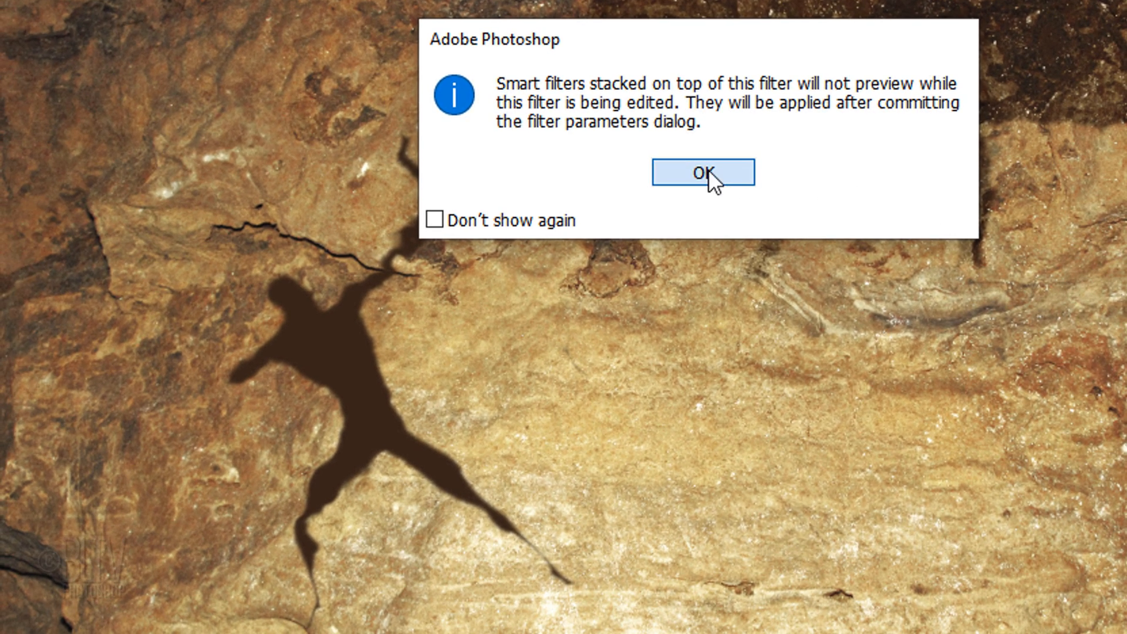
left_click(701, 173)
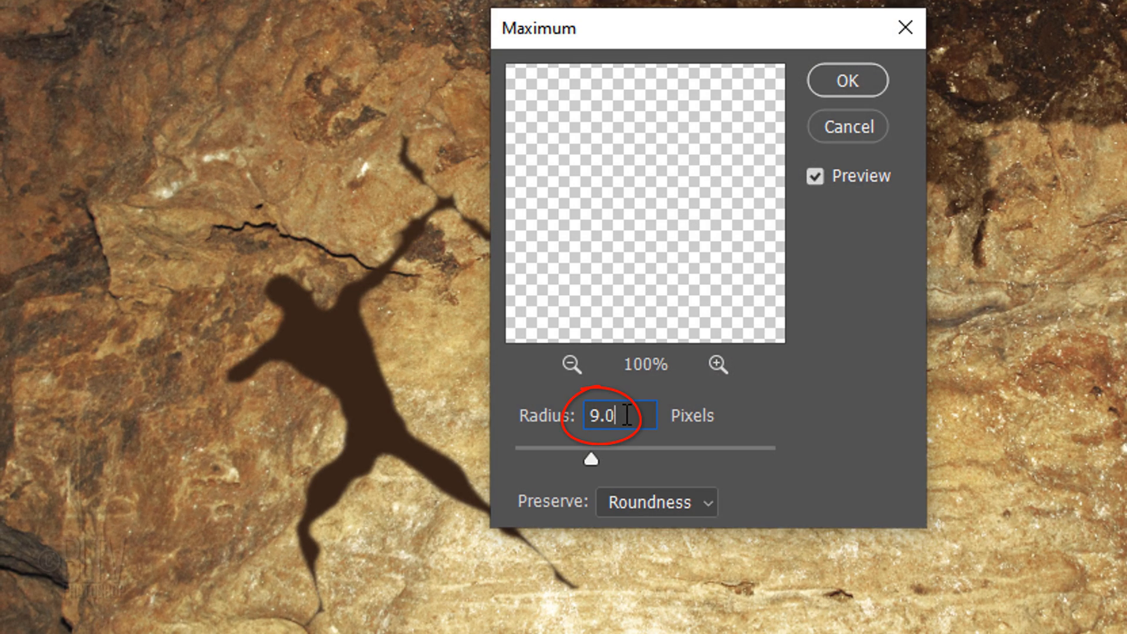
type("6")
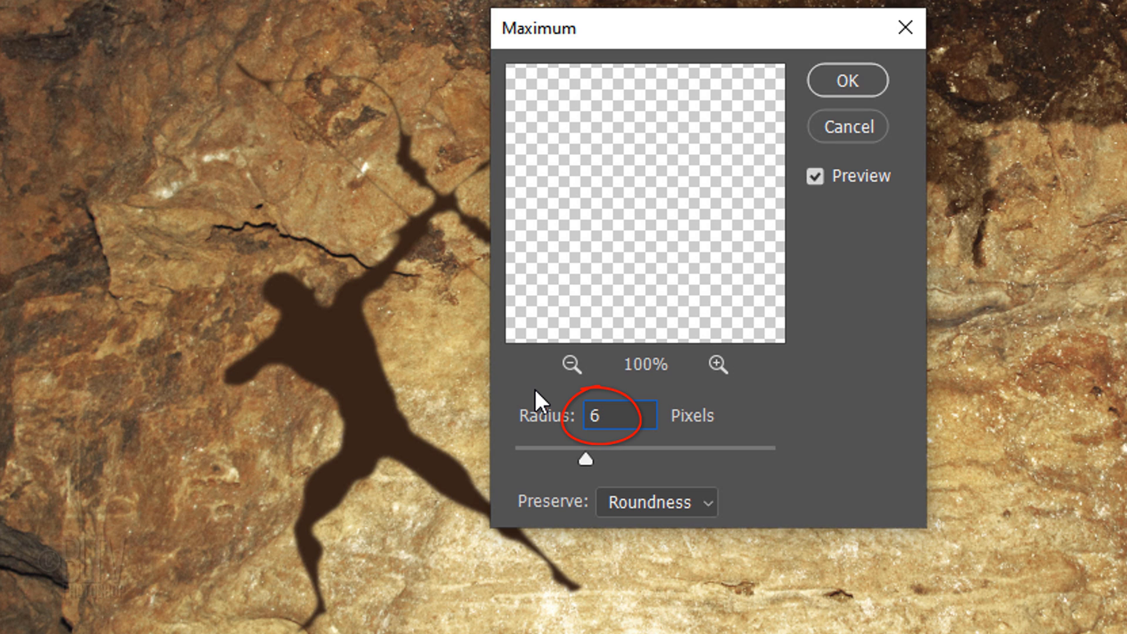
key("ctrl+j")
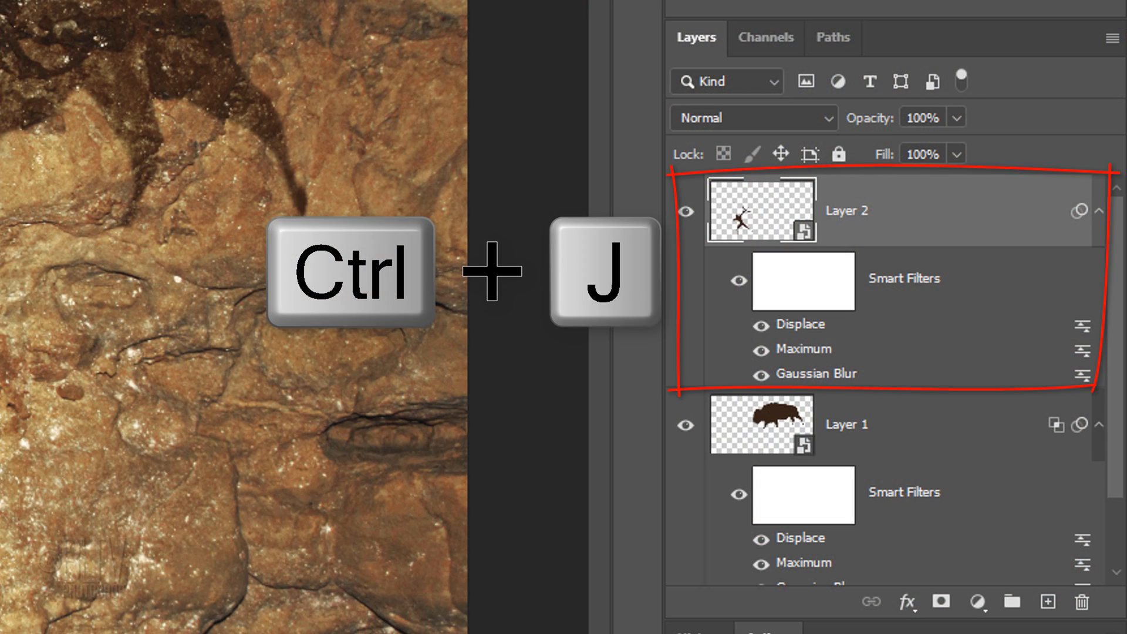
Step: Duplicate the archer as Layer 2 copy with a black mask and paint a small area back in
key("ctrl+j")
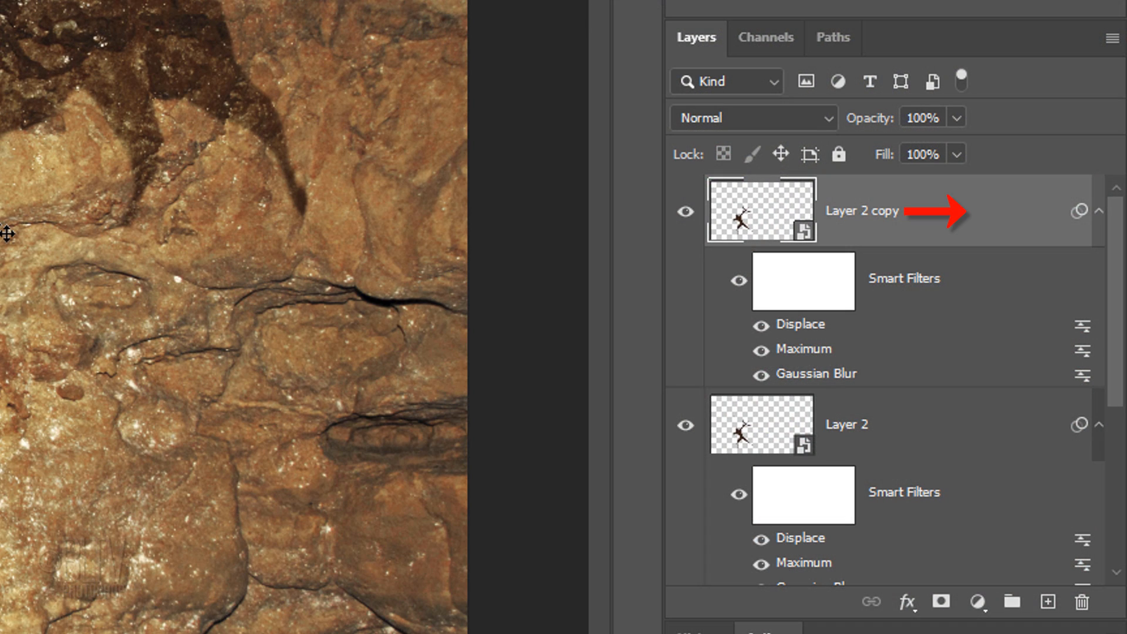
key("alt")
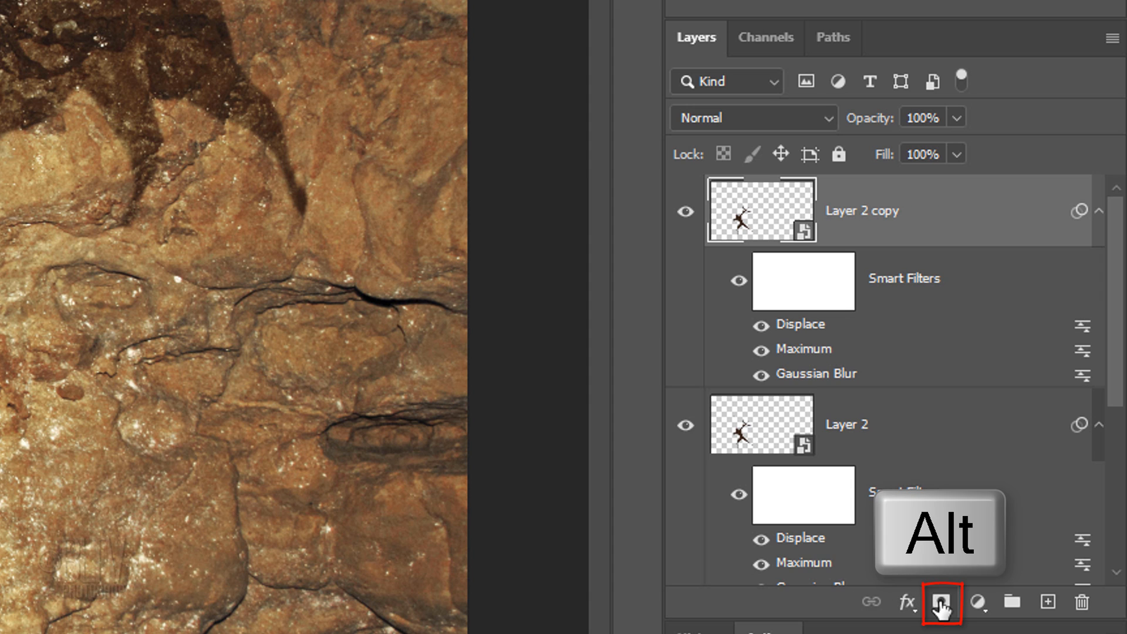
left_click(940, 601)
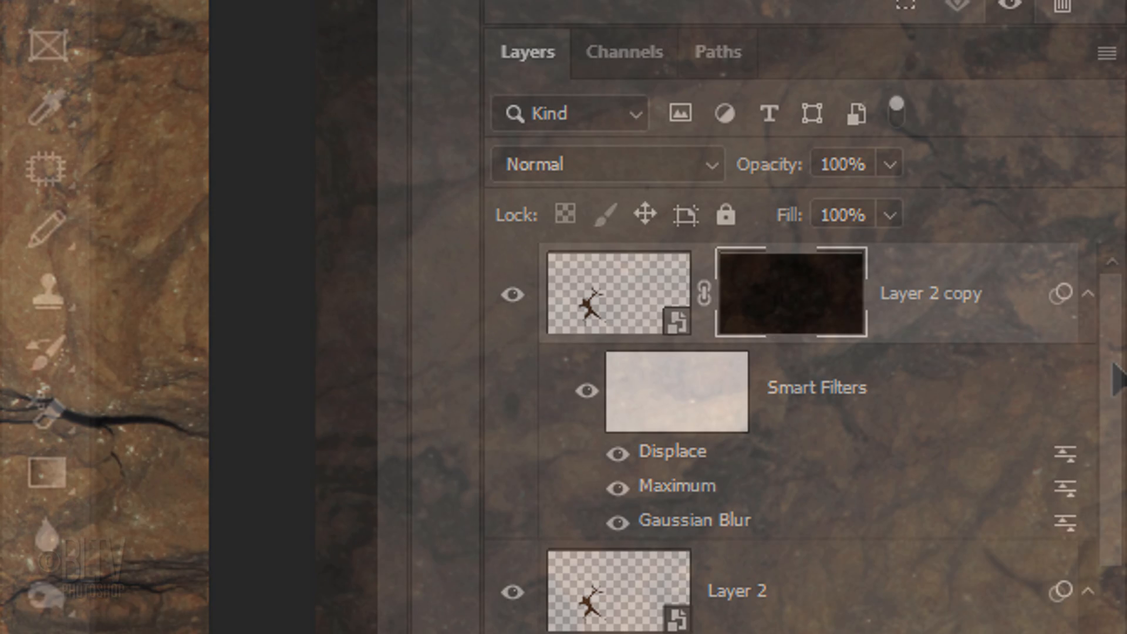
left_click(46, 229)
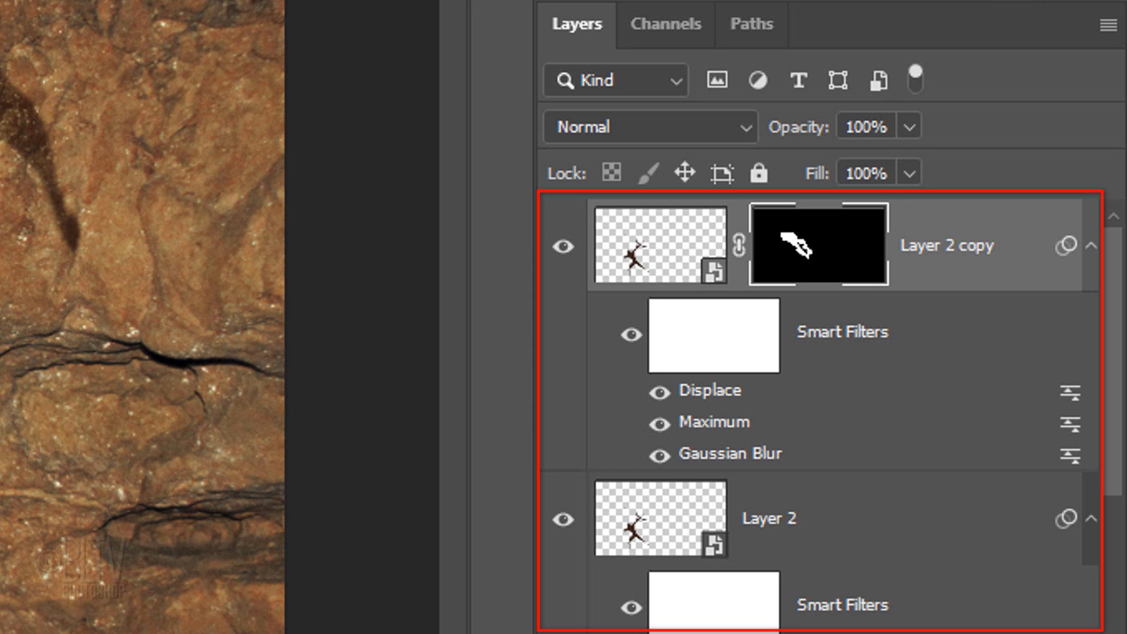
Step: Group Layer 2 copy and Layer 2 into an Archer group
left_click(659, 519)
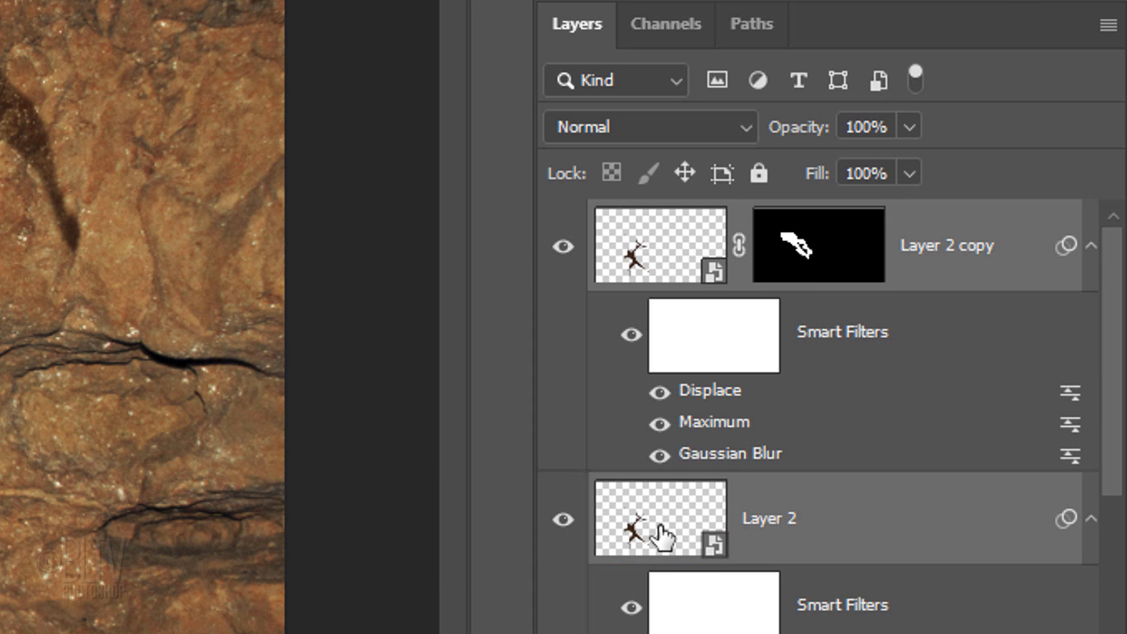
key("Ctrl+g")
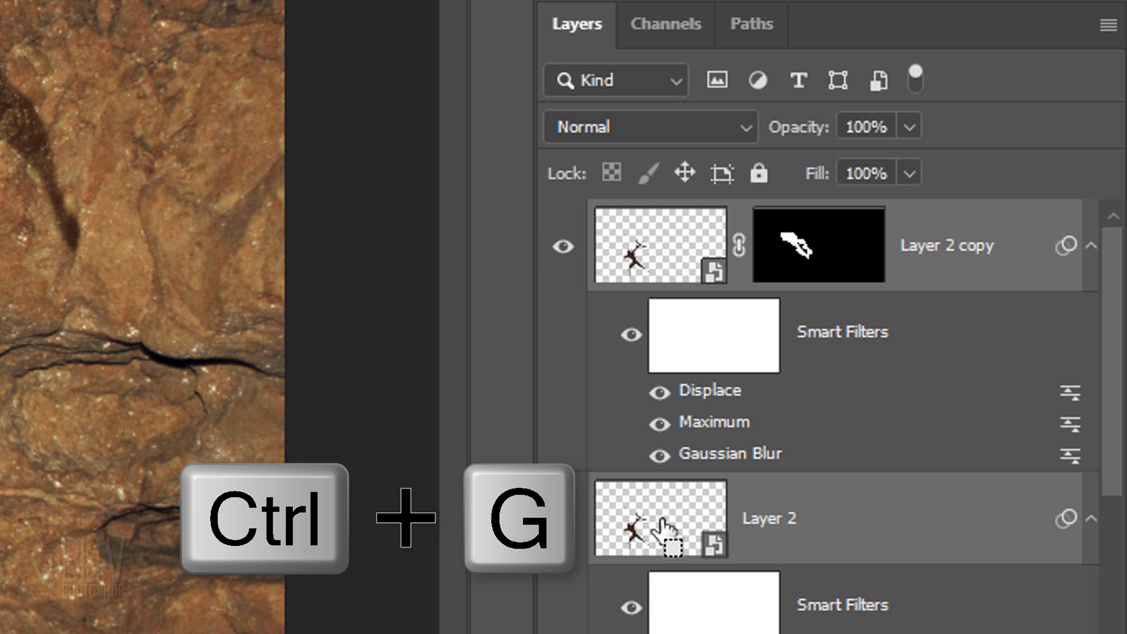
key("ctrl+g")
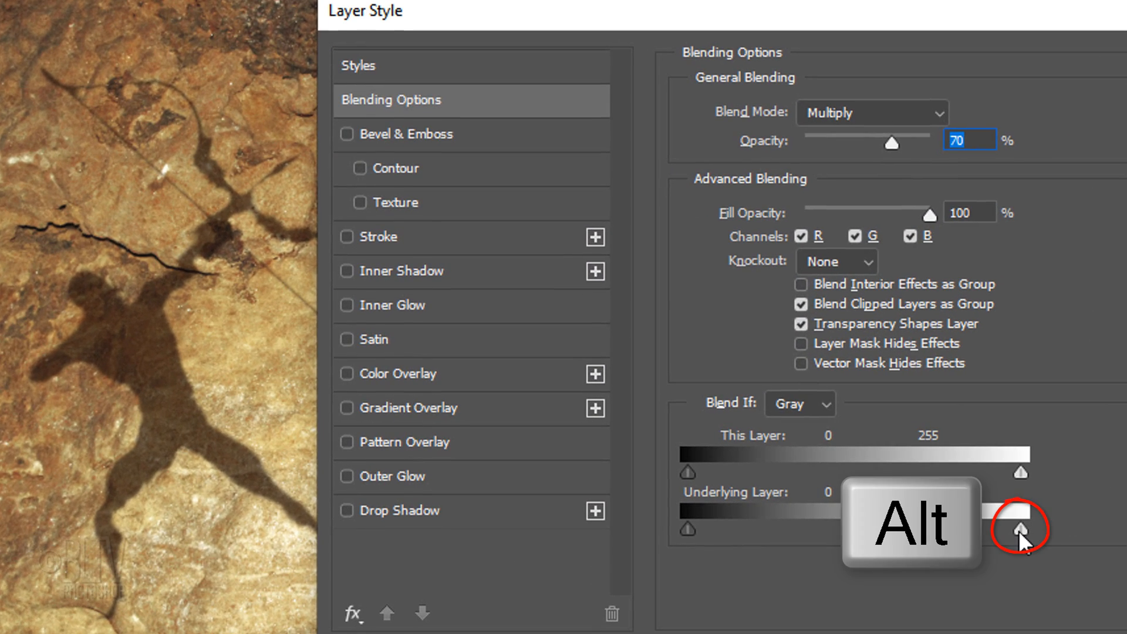
Step: Split the group's Underlying Layer Blend If sliders so bright rock shows through the archer at Multiply 70%
left_click_drag(1021, 529, 949, 529)
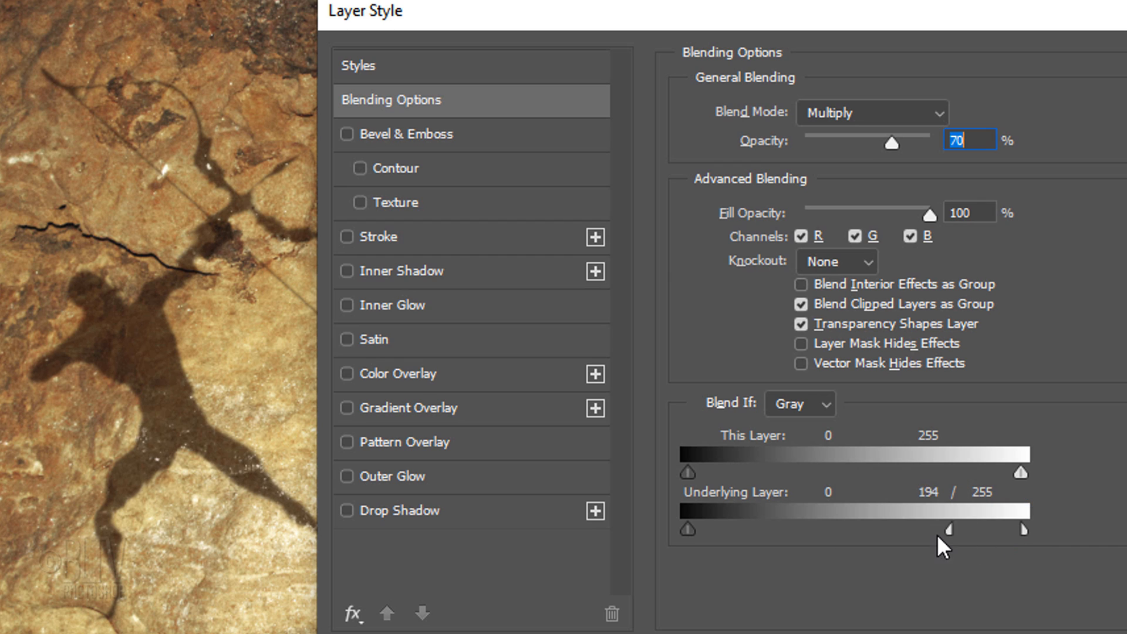
left_click_drag(947, 529, 862, 530)
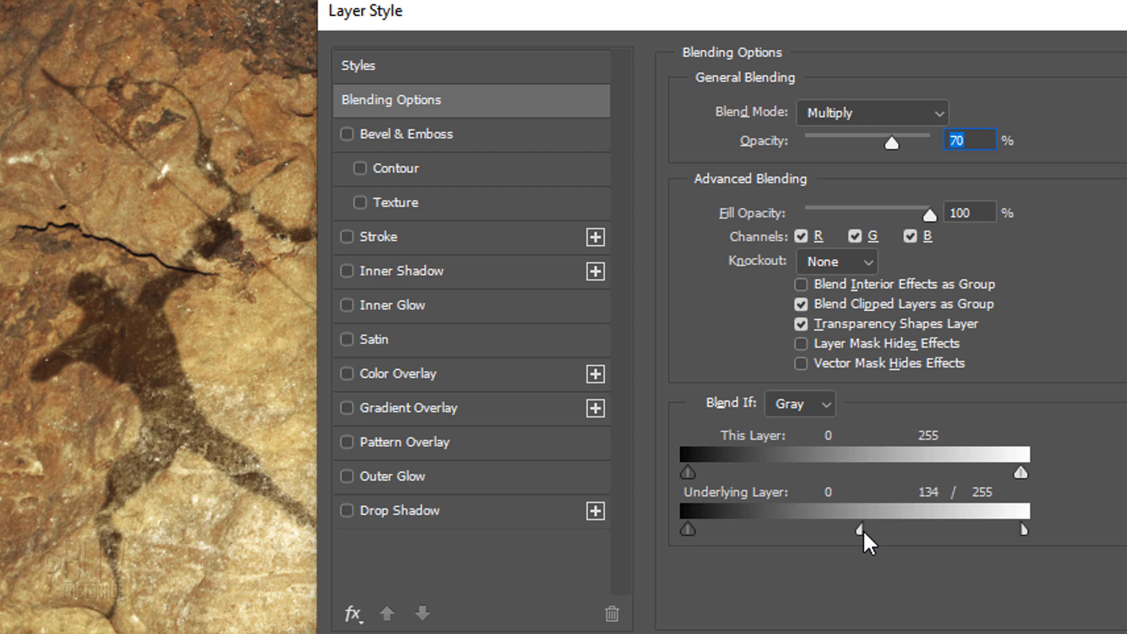
left_click_drag(863, 531, 985, 530)
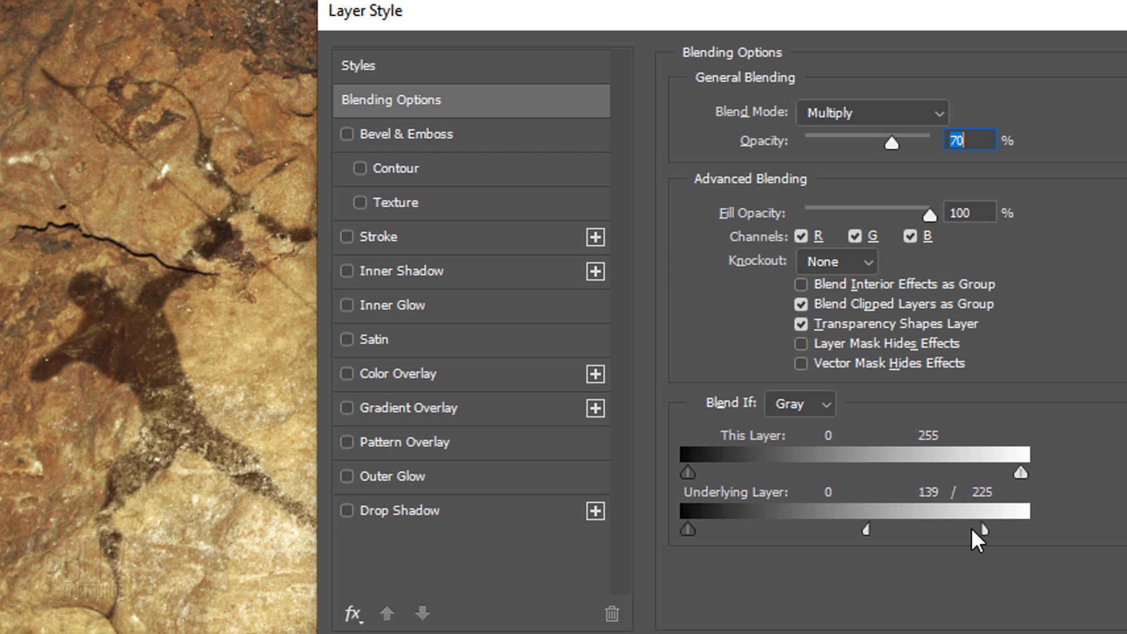
left_click_drag(985, 528, 694, 529)
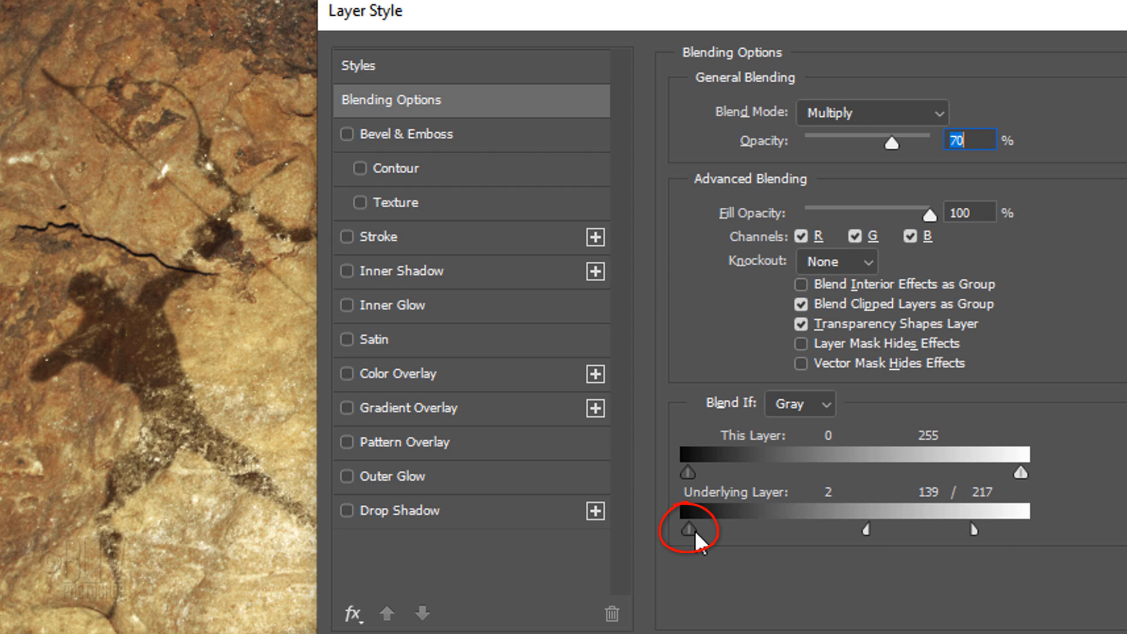
left_click_drag(694, 529, 783, 529)
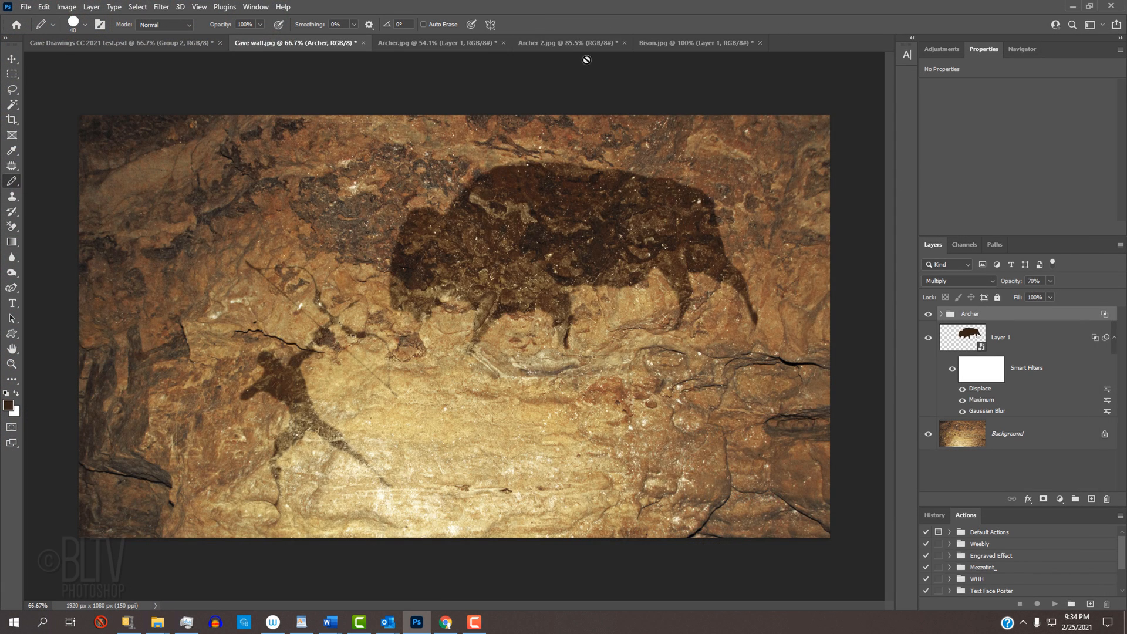
Step: Bring the Archer 2 silhouette into the cave-wall image as its own layer and flip it horizontally
left_click(560, 42)
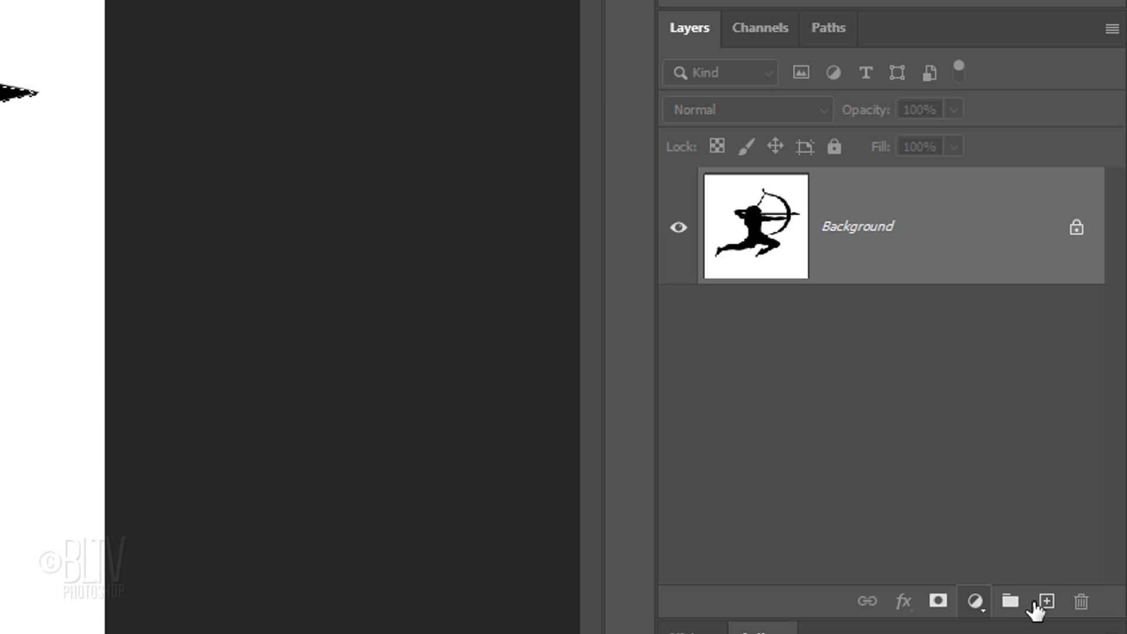
left_click(1041, 601)
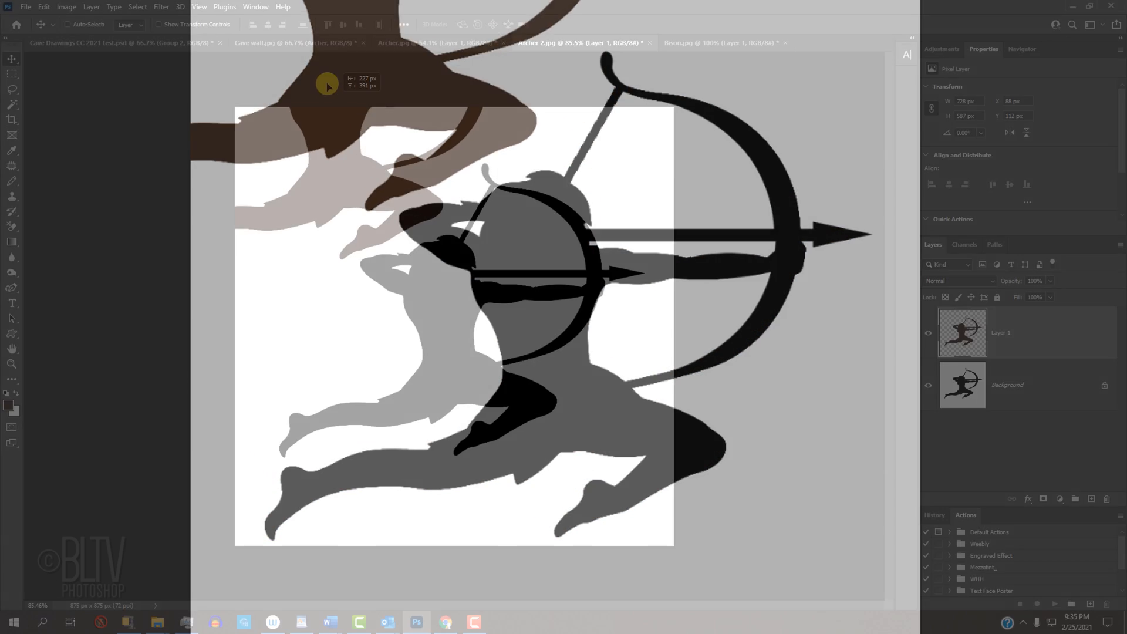
left_click(294, 42)
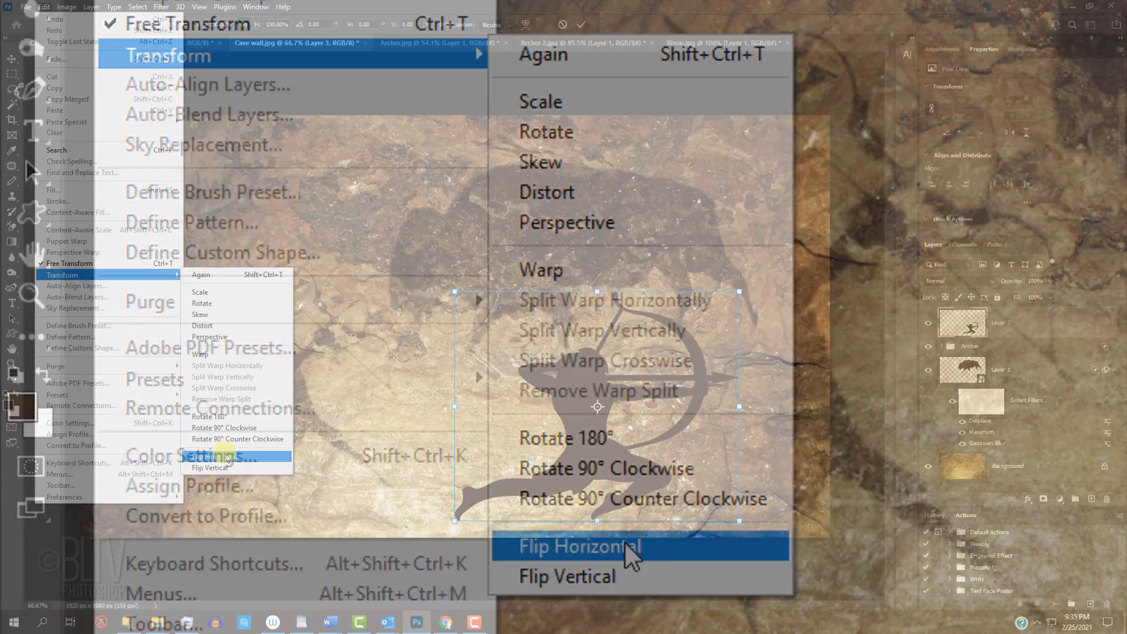
left_click(578, 545)
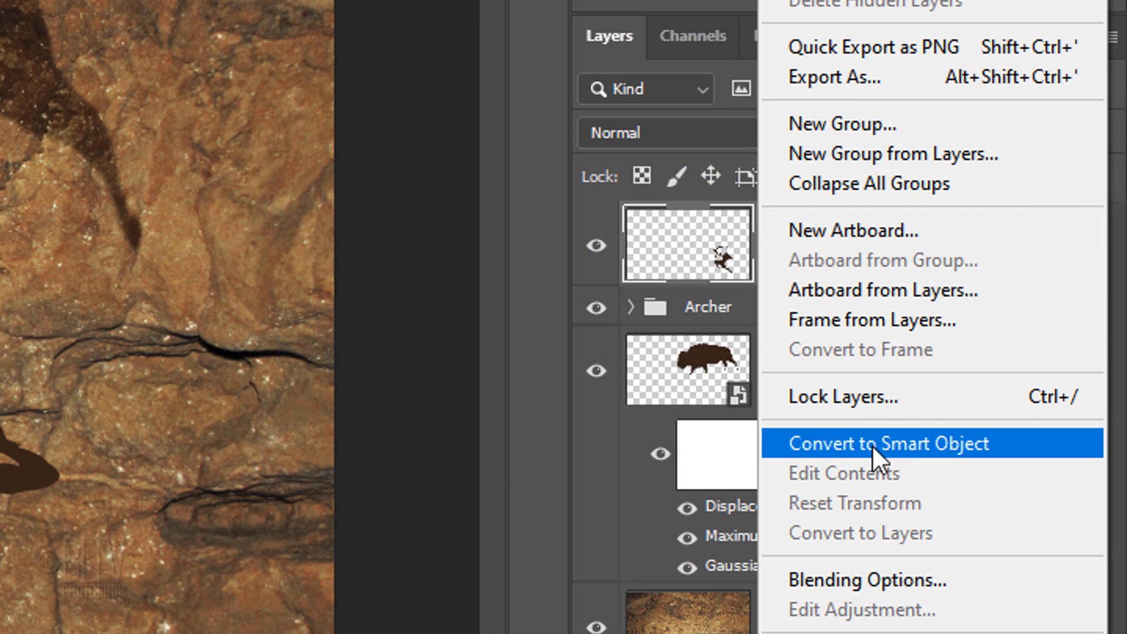
Step: Convert Layer 3 to a smart object and give it the Archer group's Displace, Maximum and Gaussian Blur filters
left_click(888, 443)
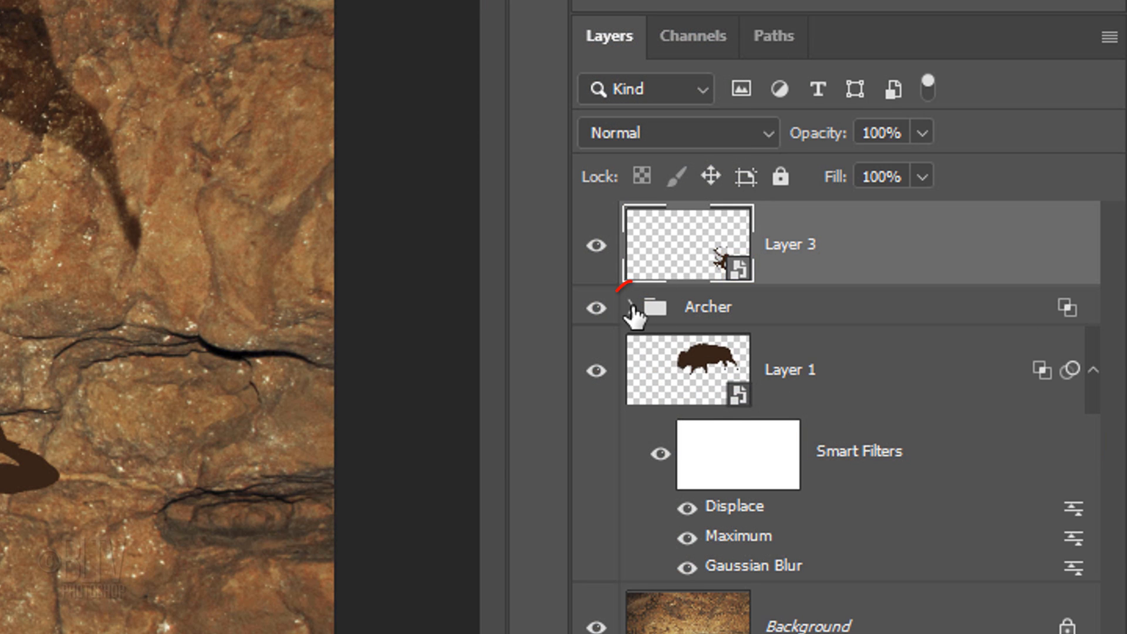
left_click(632, 306)
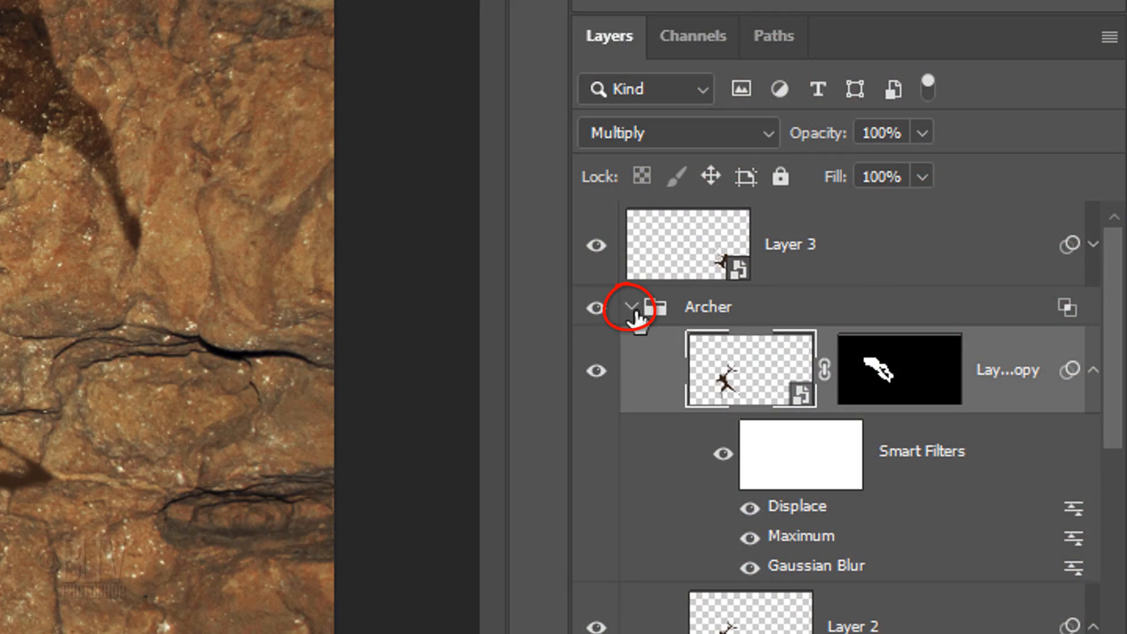
left_click(632, 306)
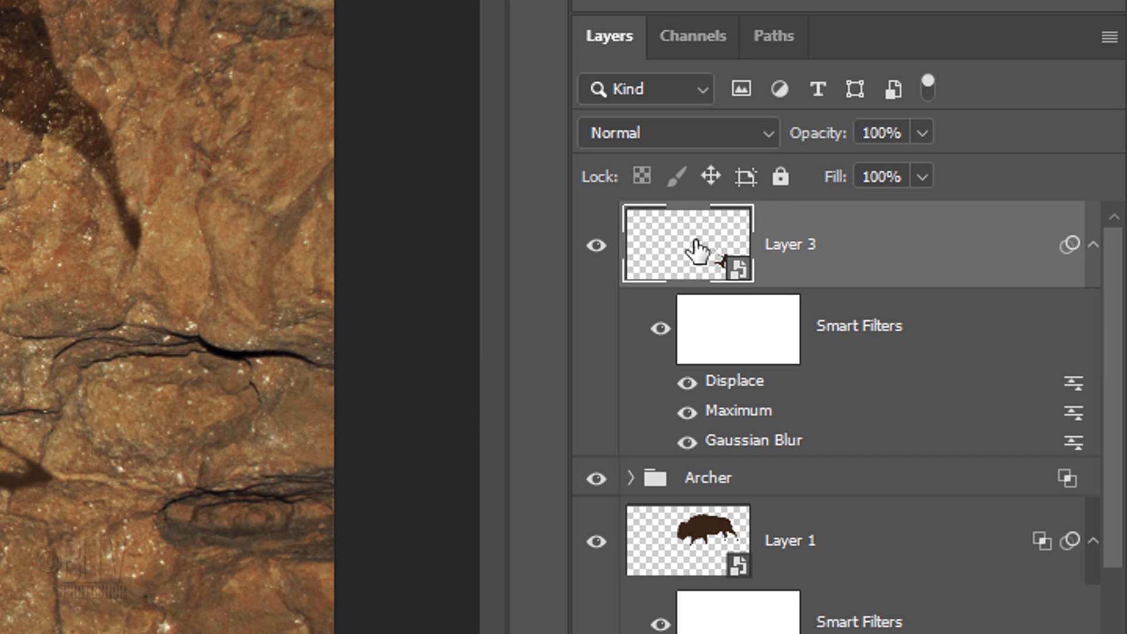
left_click(676, 133)
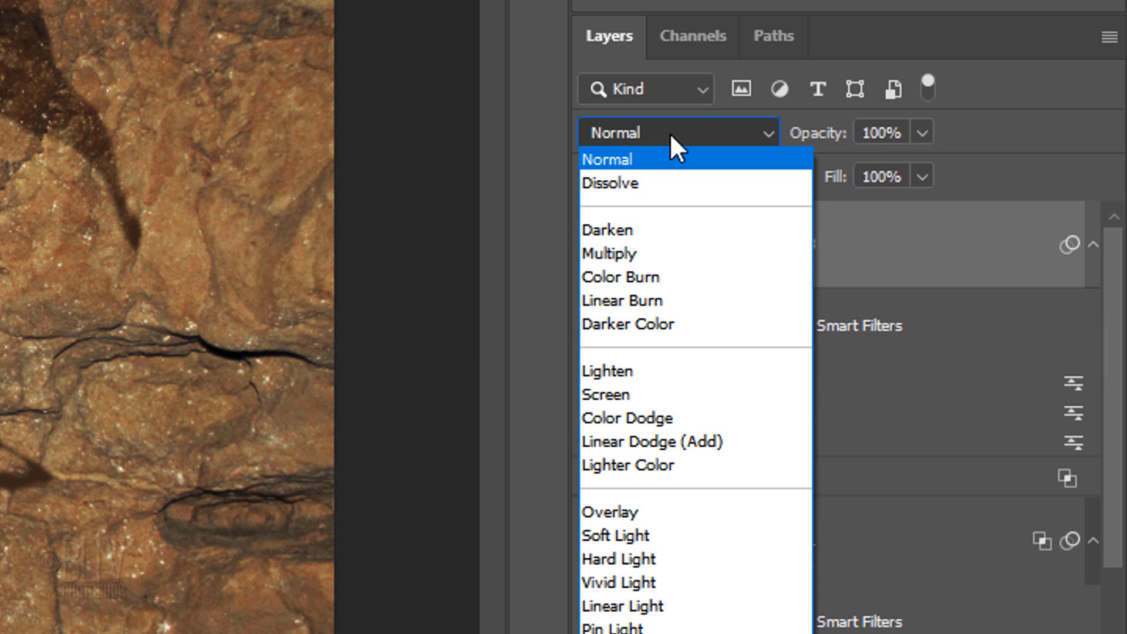
left_click(608, 254)
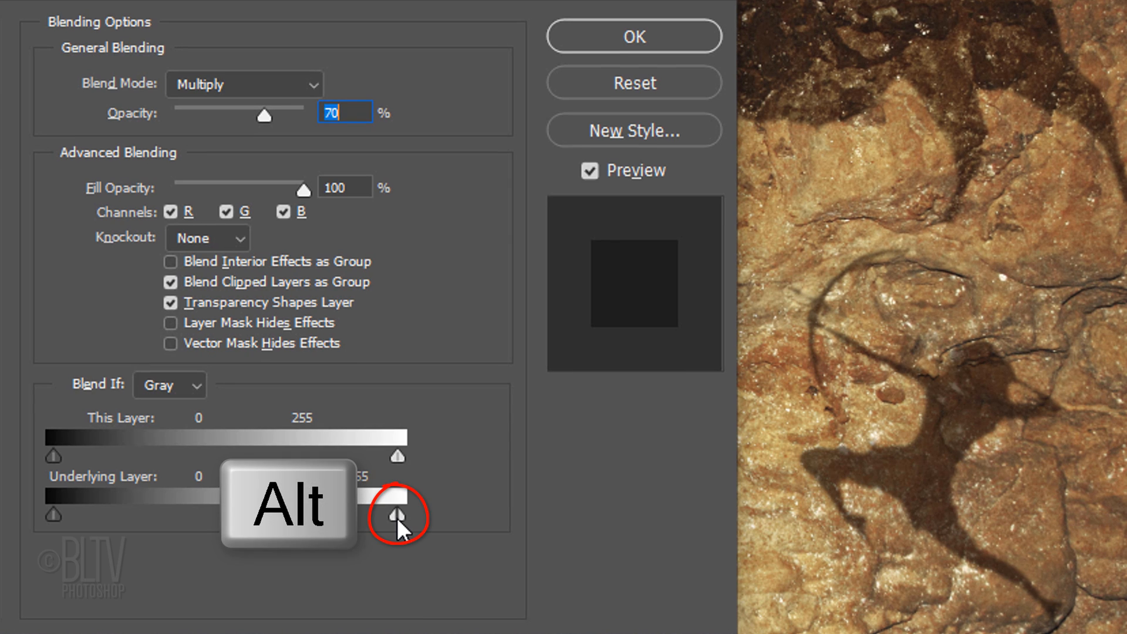
Step: Split Layer 3's Underlying Layer white slider to 127/218 so bright rock breaks through the second archer
left_click_drag(399, 516, 352, 516)
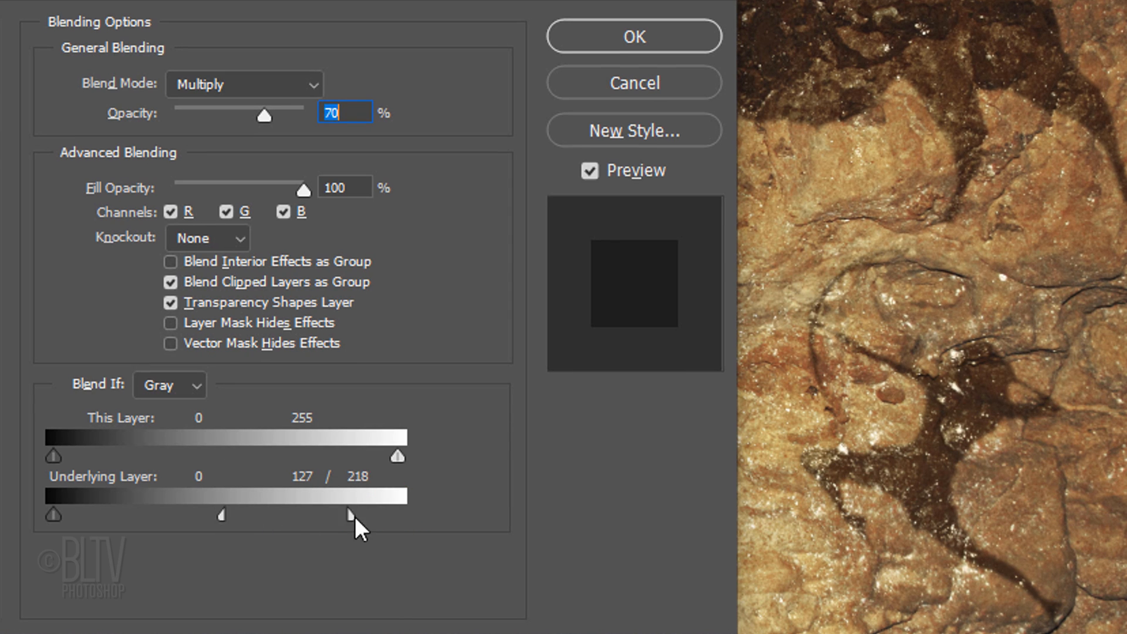